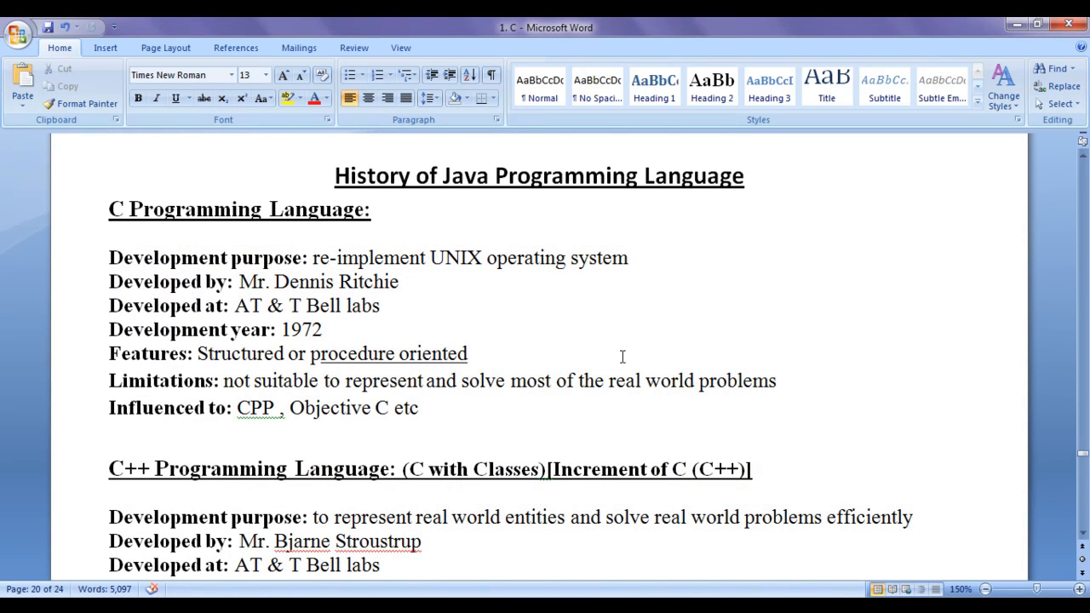
Step: Highlight the 'History of Java Programming Language' title and the 'Developed at' entry
{"action": "triple_click", "coordinate": [539, 176]}
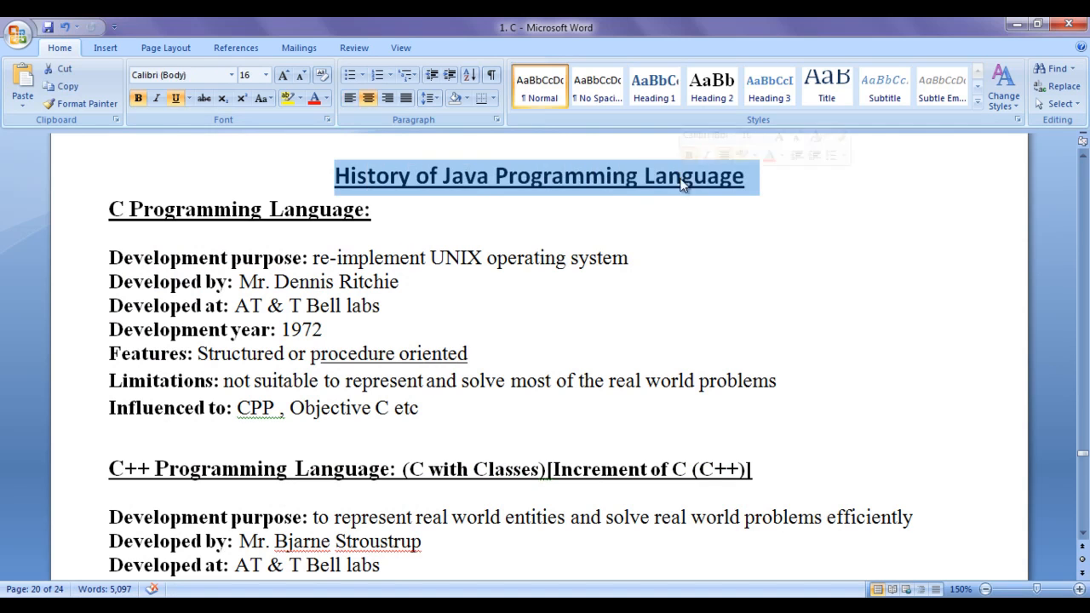
{"action": "left_click", "coordinate": [668, 296]}
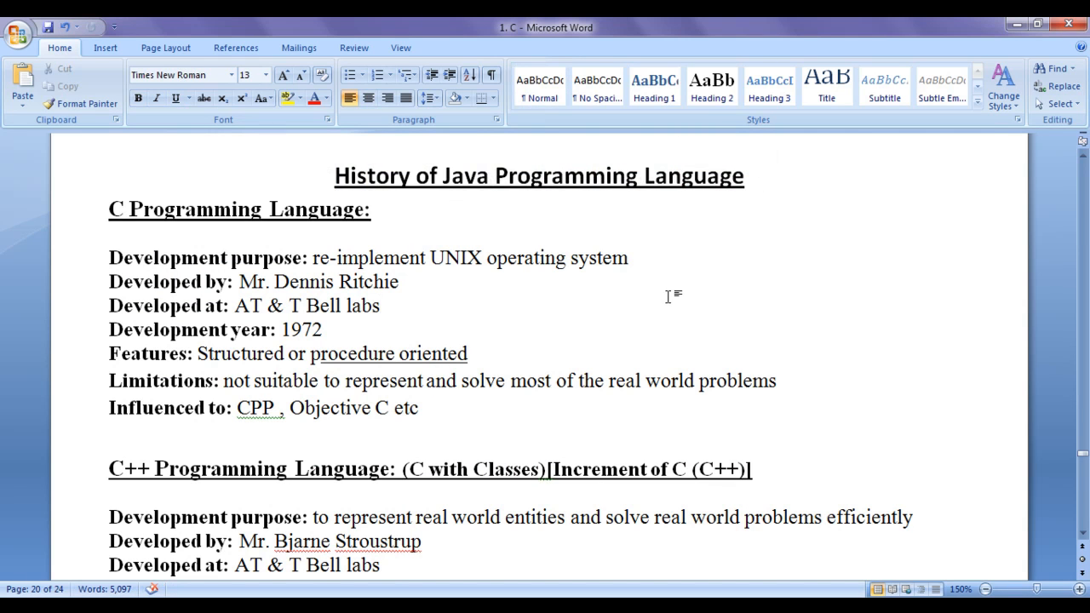
{"action": "mouse_move", "coordinate": [486, 322]}
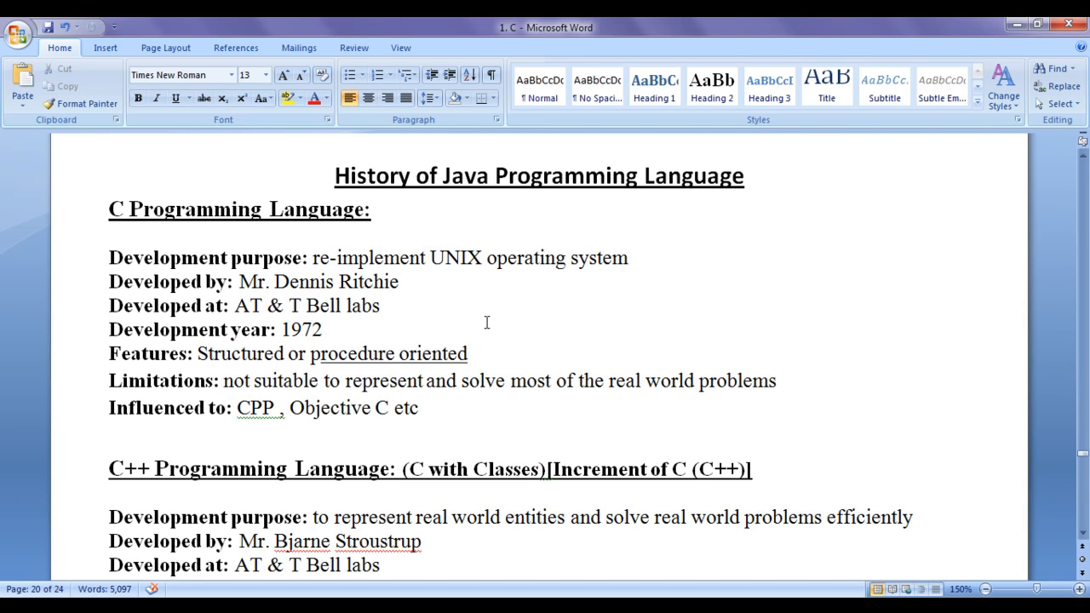
{"action": "left_click", "coordinate": [381, 306]}
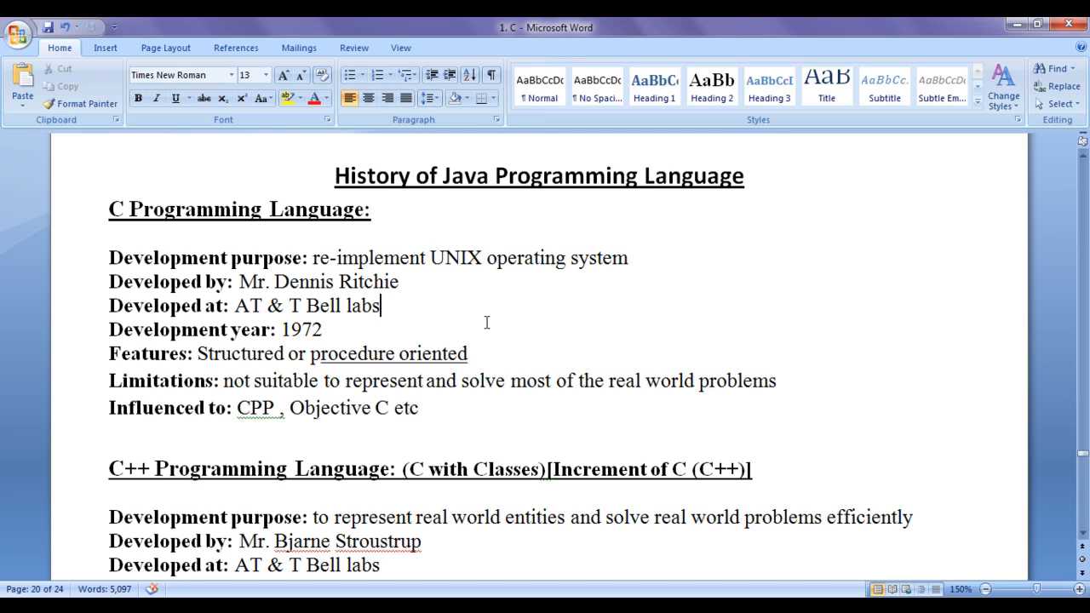
{"action": "mouse_move", "coordinate": [427, 327]}
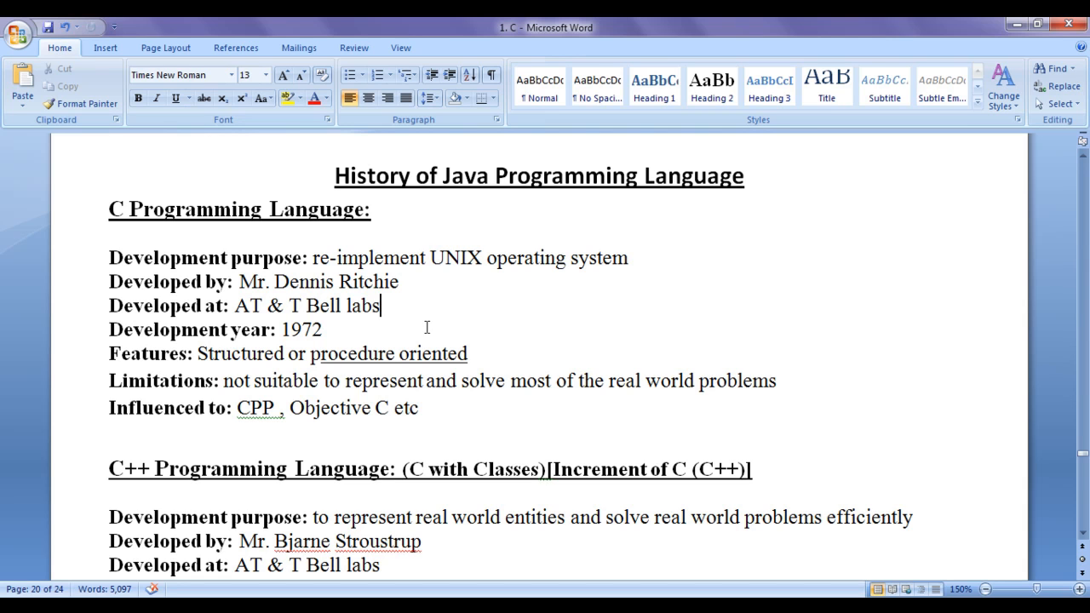
{"action": "mouse_move", "coordinate": [584, 353]}
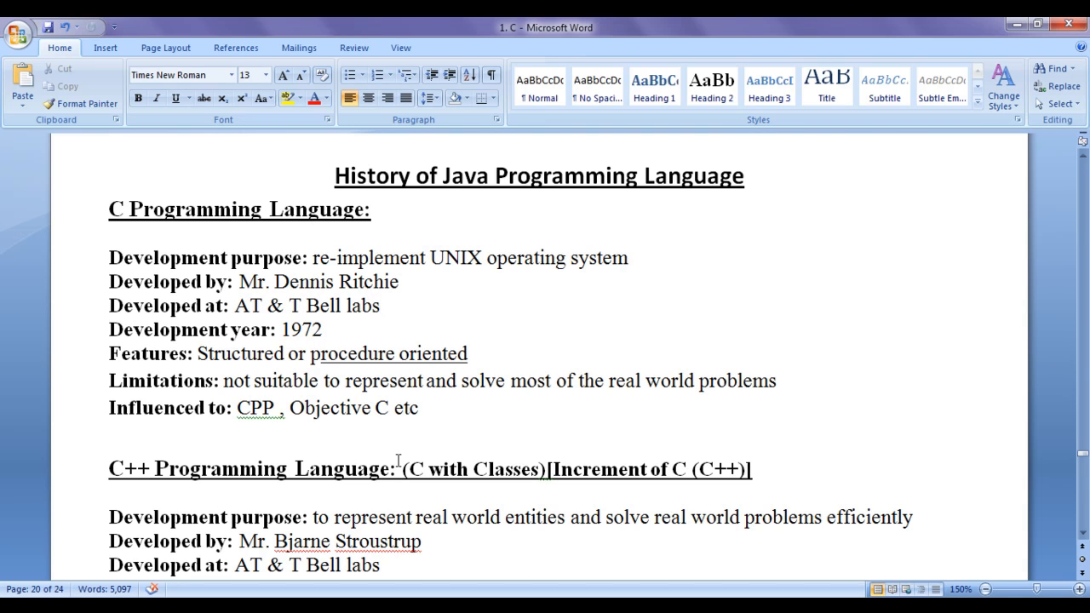
{"action": "mouse_move", "coordinate": [345, 224]}
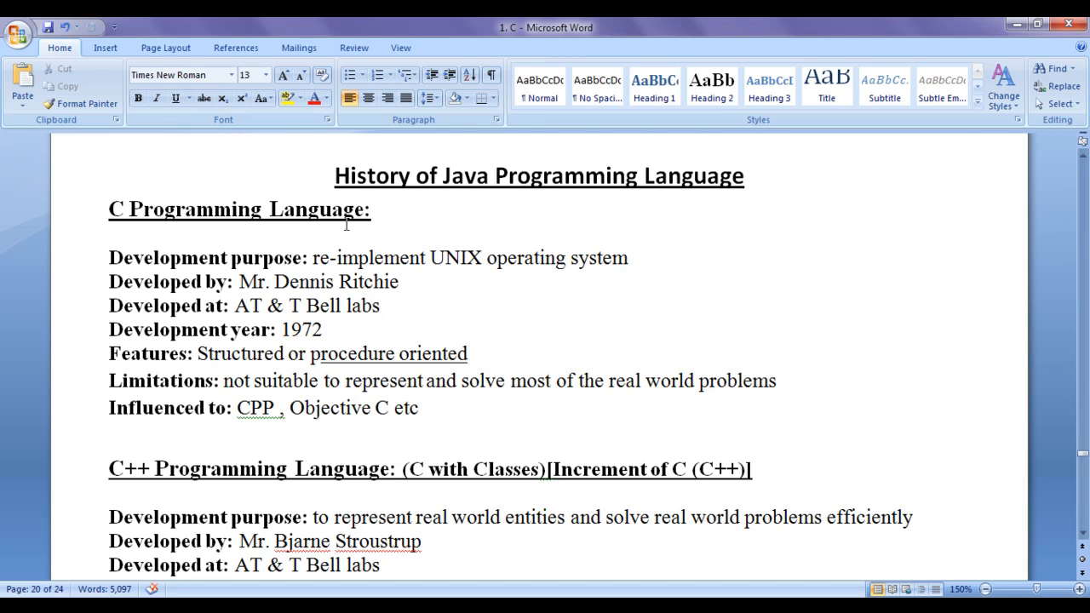
{"action": "mouse_move", "coordinate": [128, 478]}
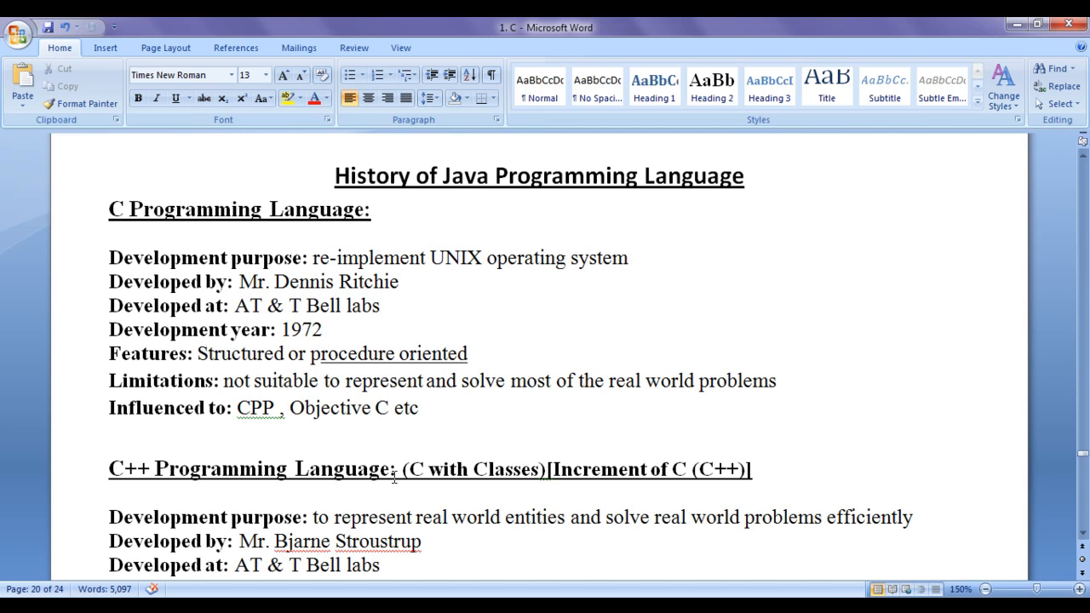
{"action": "left_click", "coordinate": [380, 305]}
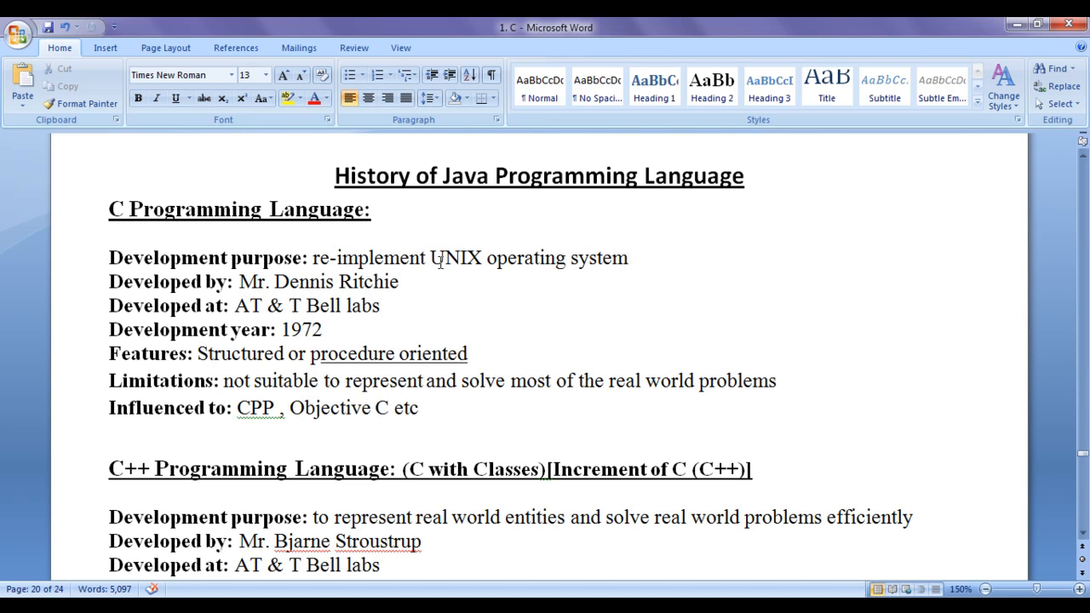
{"action": "mouse_move", "coordinate": [565, 322]}
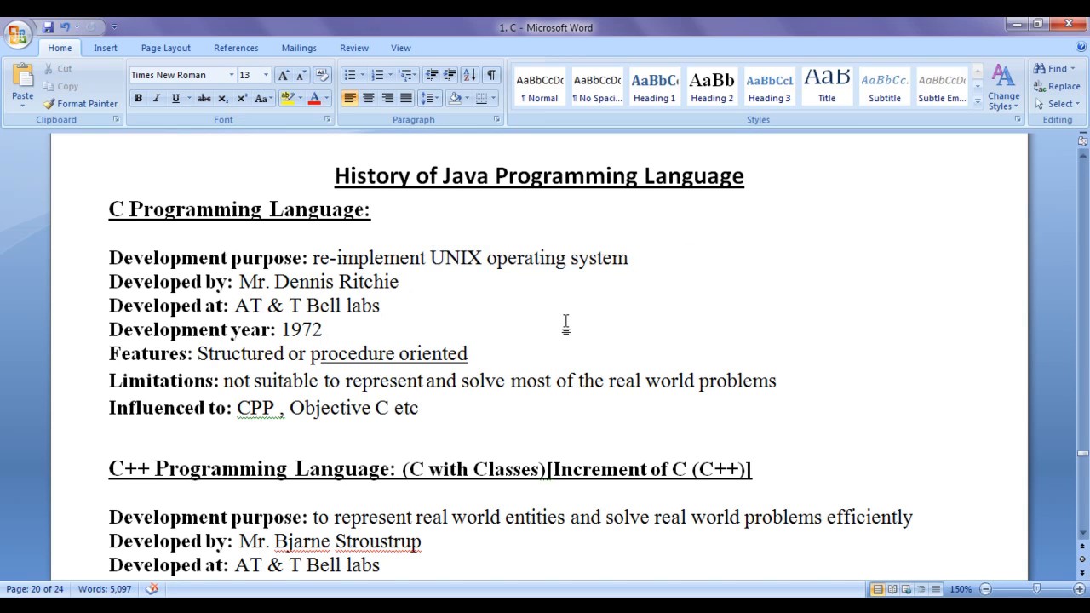
{"action": "left_click", "coordinate": [322, 330]}
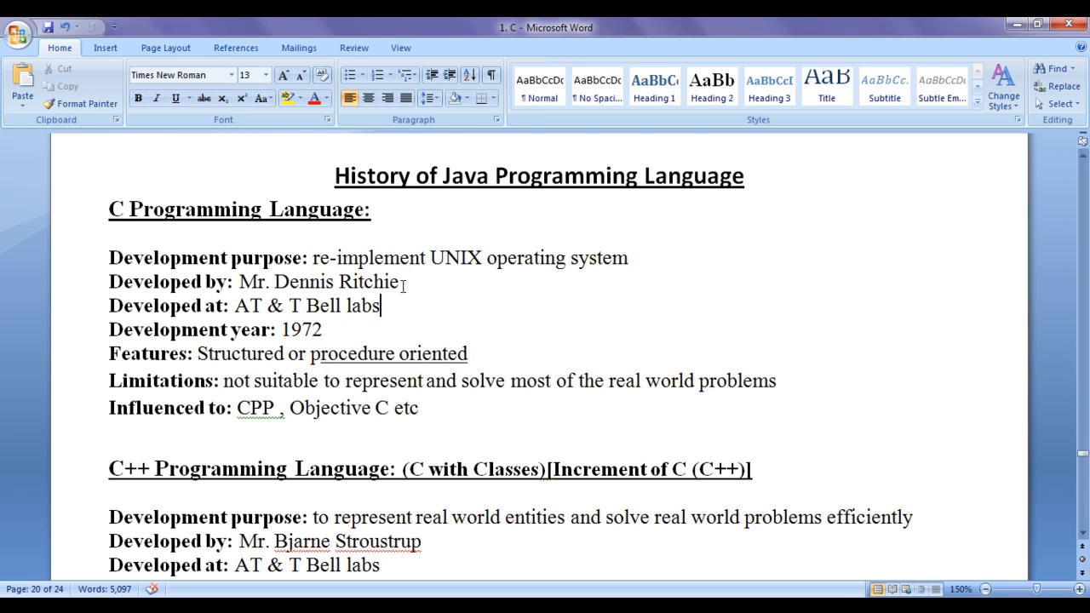
{"action": "left_click_drag", "start_coordinate": [243, 305], "coordinate": [383, 305]}
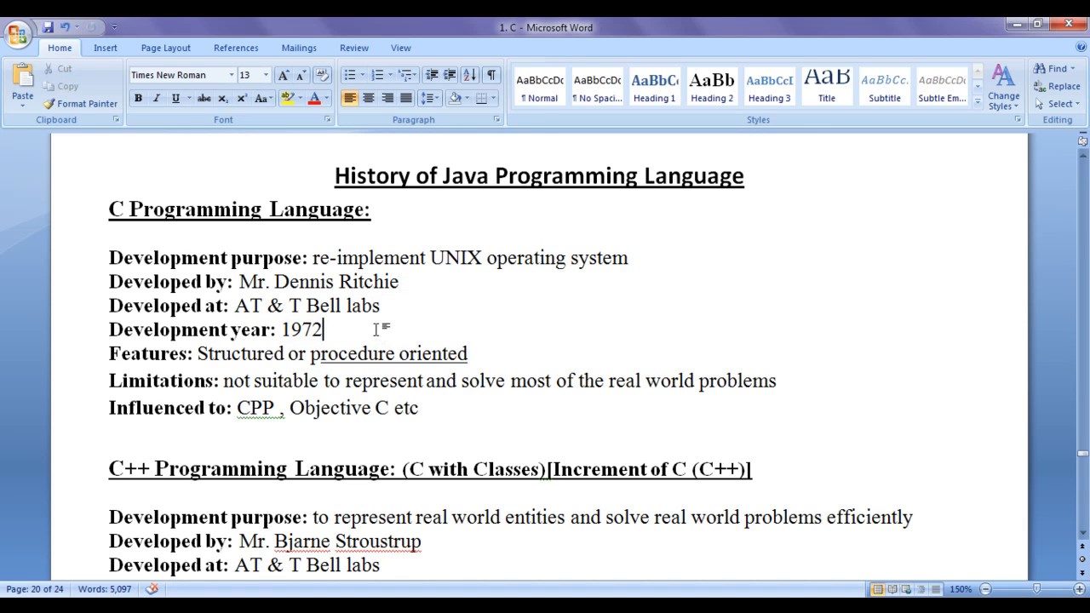
Step: Highlight 'procedure oriented' in Features and 'CPP' in the Influenced to line
{"action": "double_click", "coordinate": [389, 353]}
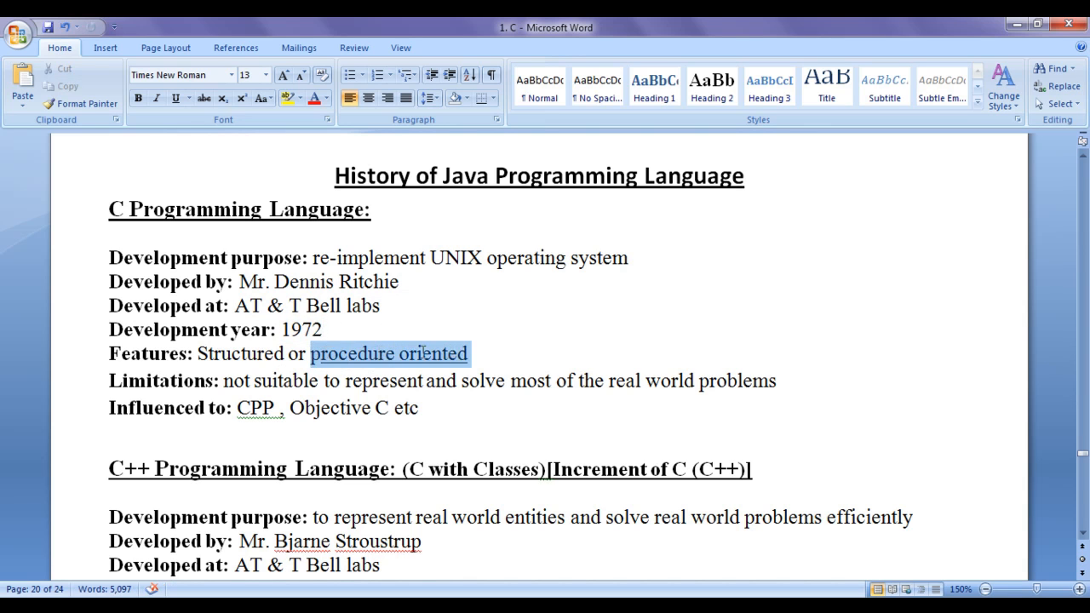
{"action": "left_click", "coordinate": [502, 350]}
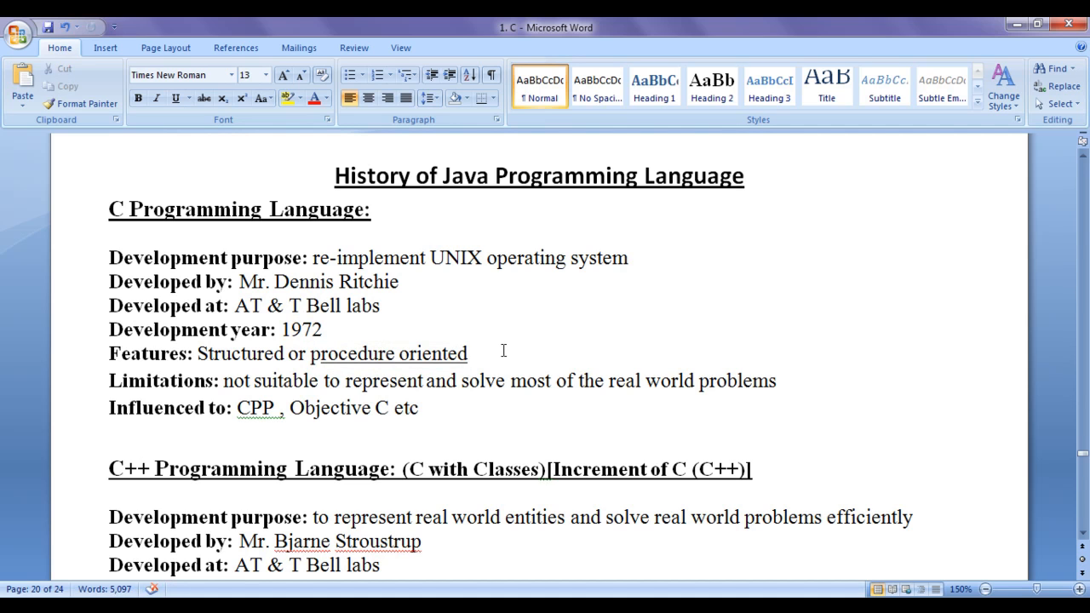
{"action": "mouse_move", "coordinate": [323, 230]}
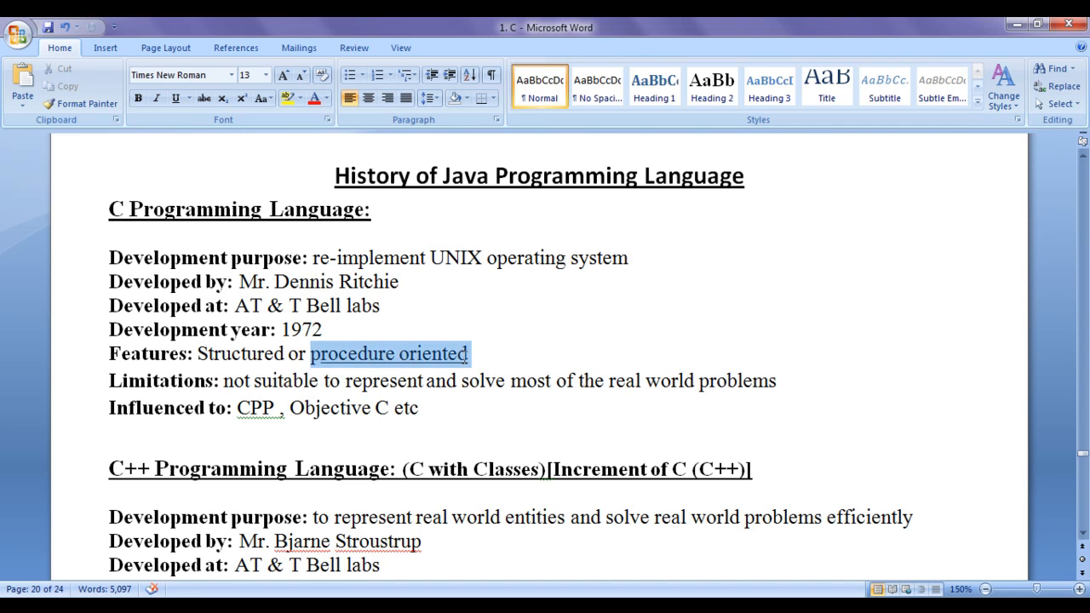
{"action": "left_click", "coordinate": [527, 359]}
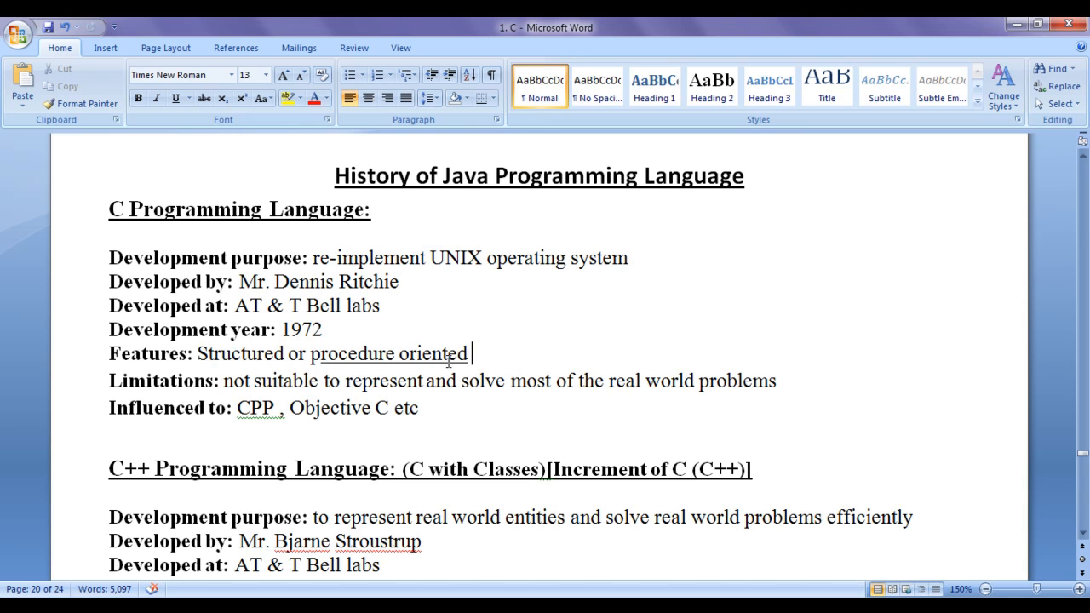
{"action": "mouse_move", "coordinate": [532, 366]}
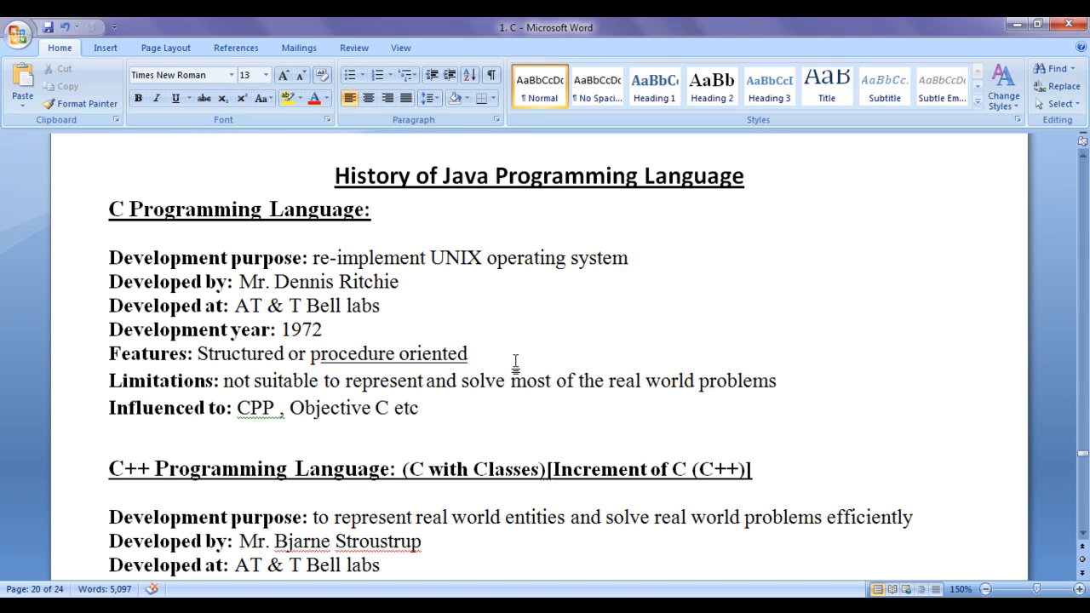
{"action": "mouse_move", "coordinate": [523, 357]}
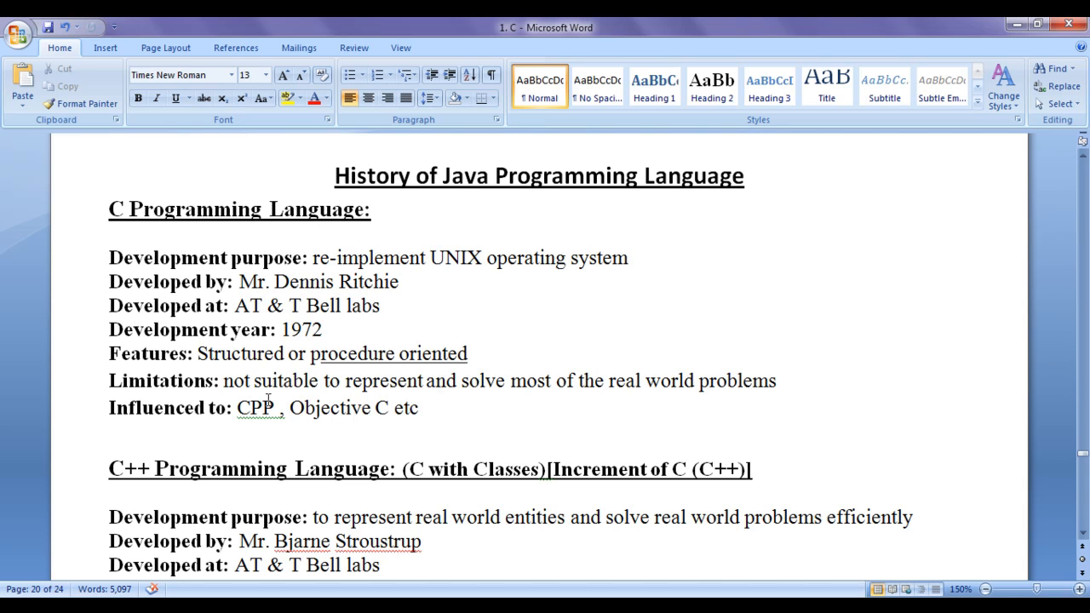
{"action": "left_click", "coordinate": [539, 437]}
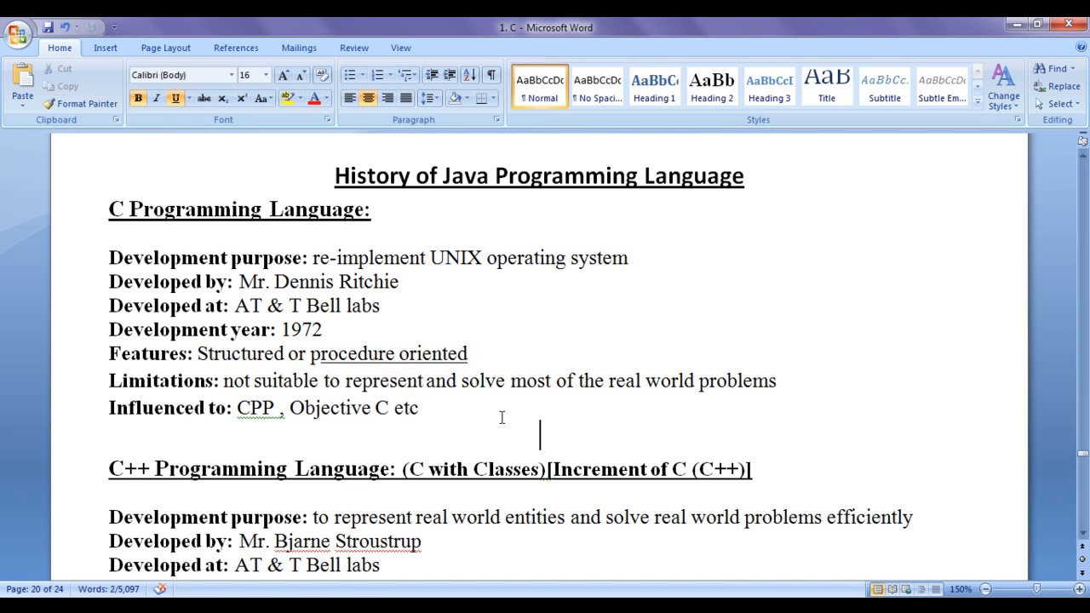
{"action": "left_click_drag", "start_coordinate": [461, 380], "coordinate": [775, 381]}
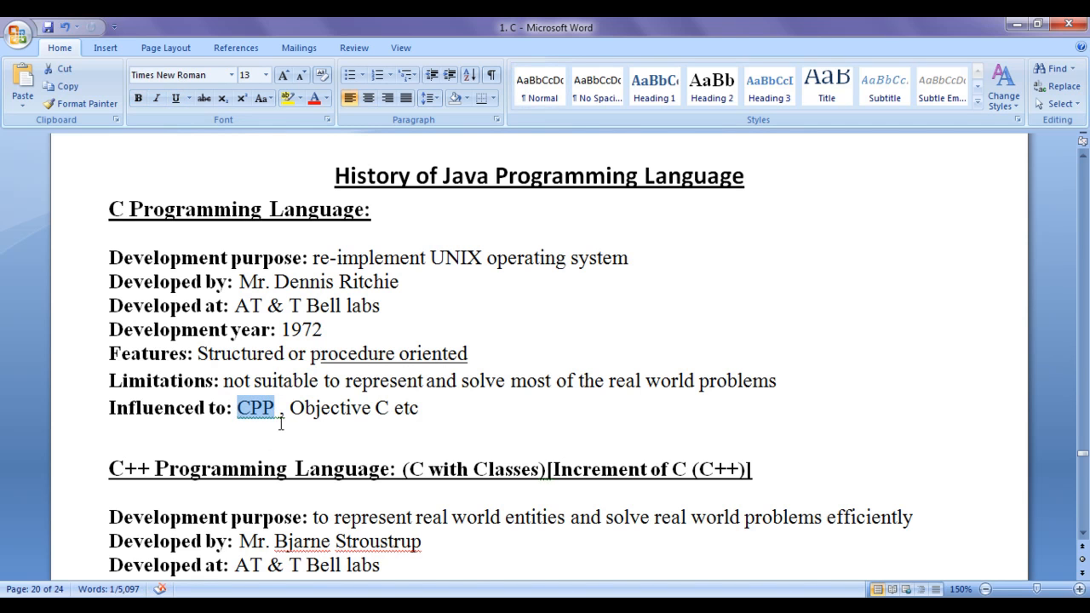
{"action": "scroll", "scroll_direction": "down", "scroll_amount": 3}
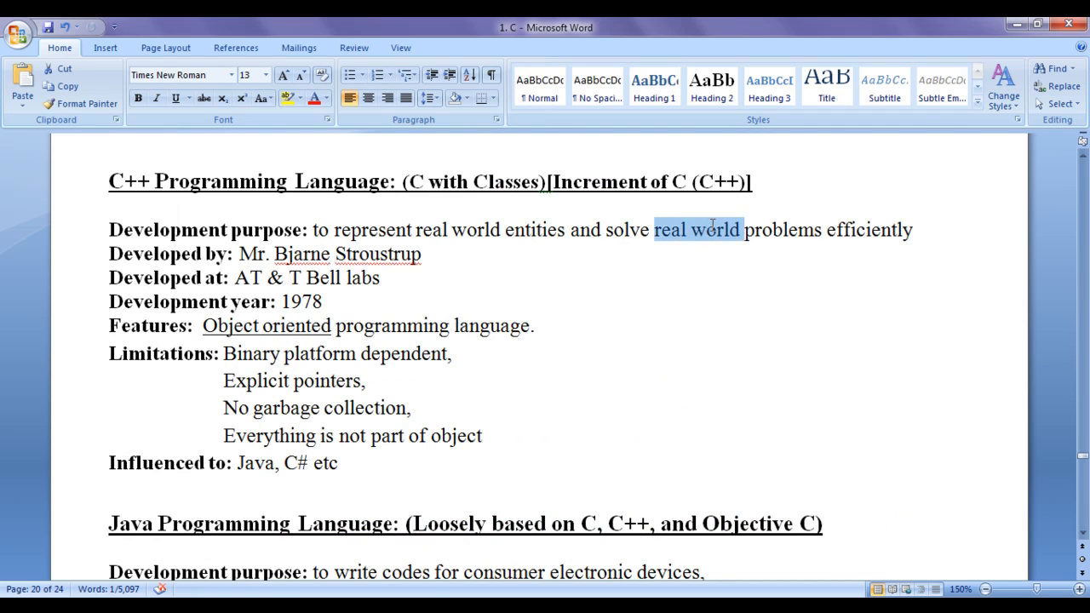
Step: Highlight 'Object oriented programming language' in the Features line, then clear it
{"action": "left_click", "coordinate": [582, 310]}
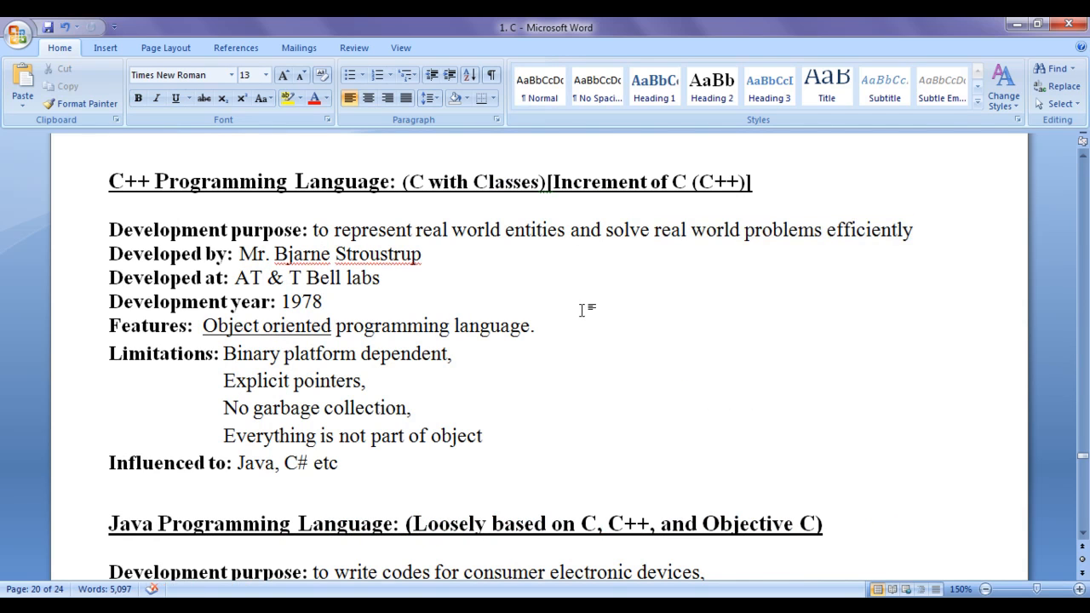
{"action": "left_click_drag", "start_coordinate": [240, 254], "coordinate": [421, 254]}
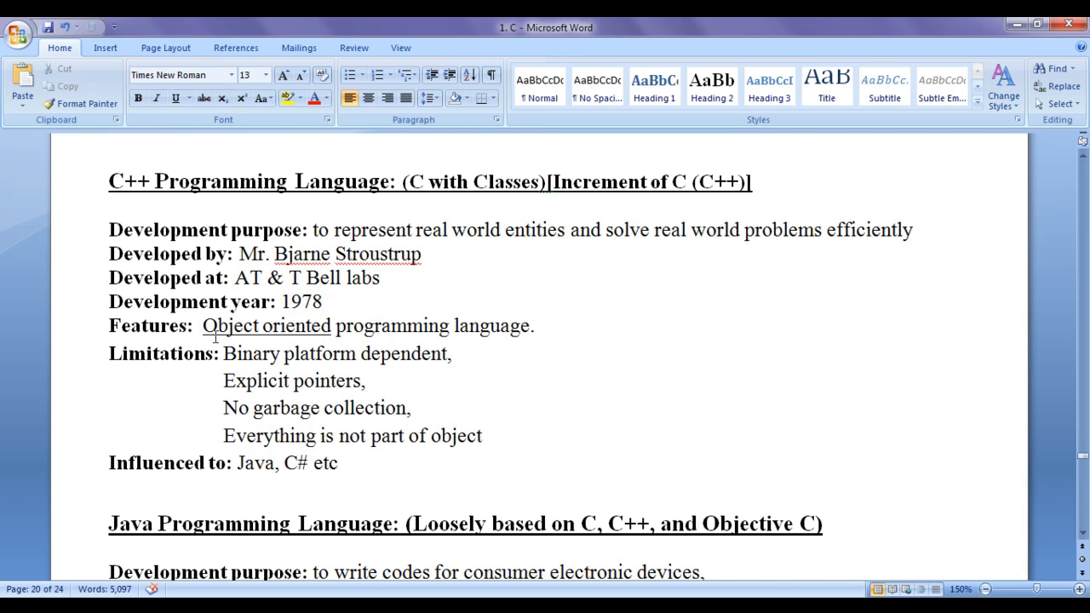
{"action": "left_click_drag", "start_coordinate": [203, 325], "coordinate": [528, 325]}
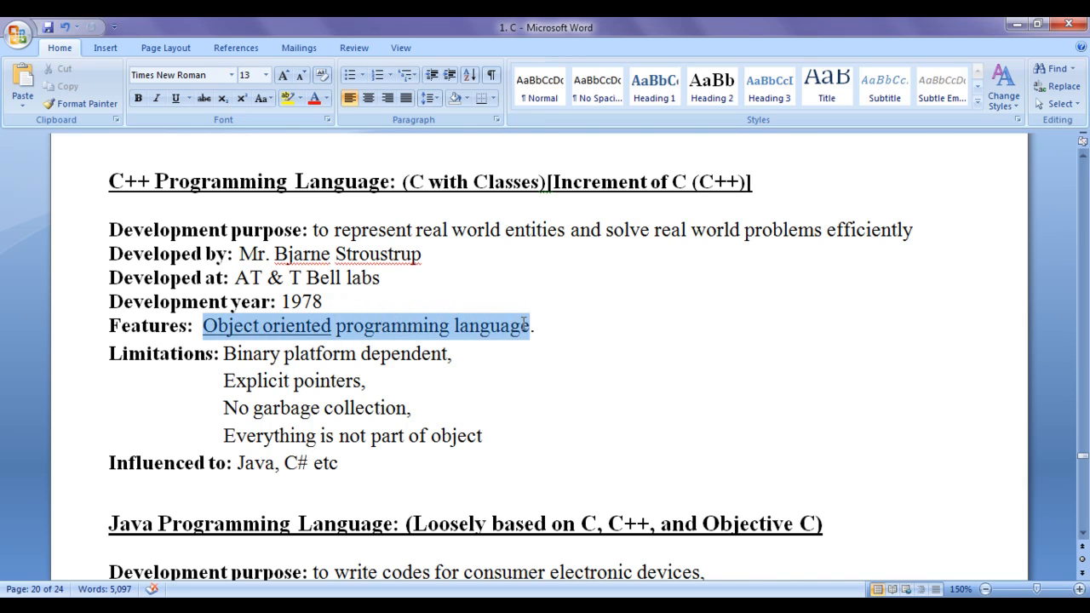
{"action": "left_click", "coordinate": [455, 353]}
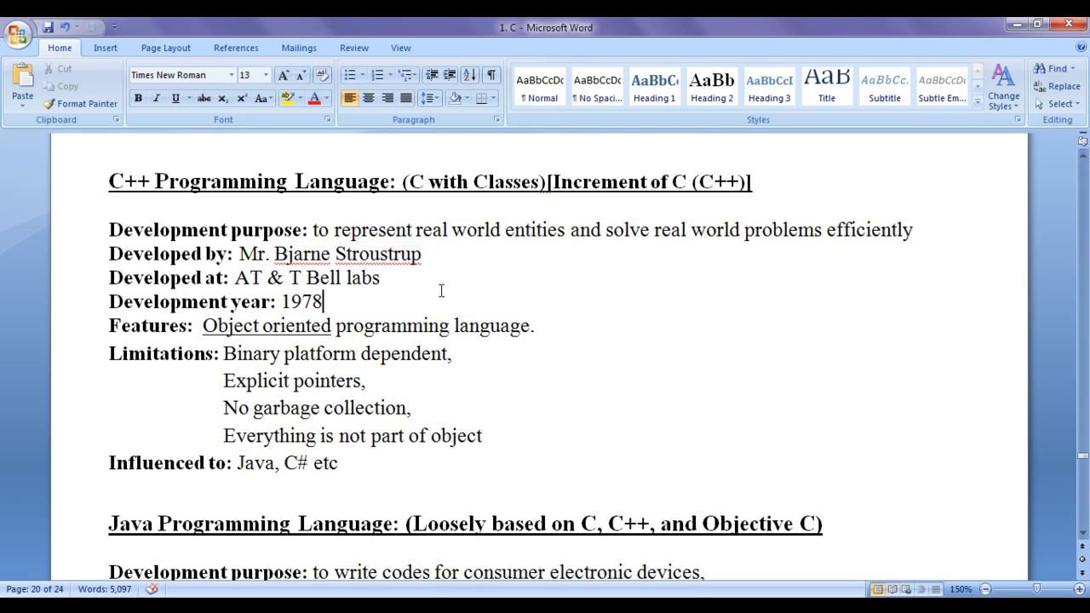
{"action": "double_click", "coordinate": [473, 182]}
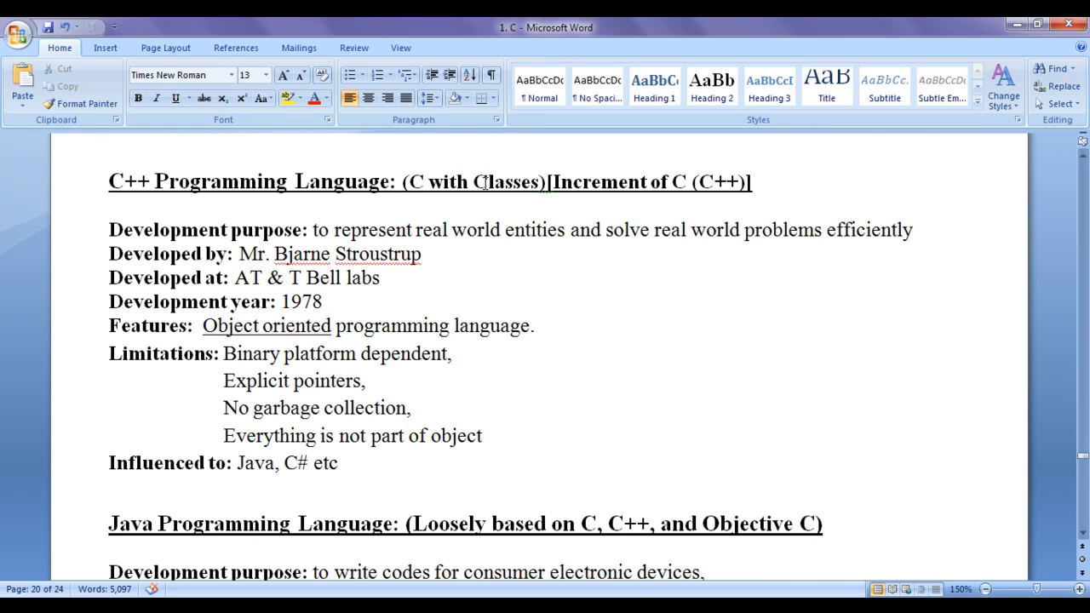
{"action": "left_click", "coordinate": [323, 301]}
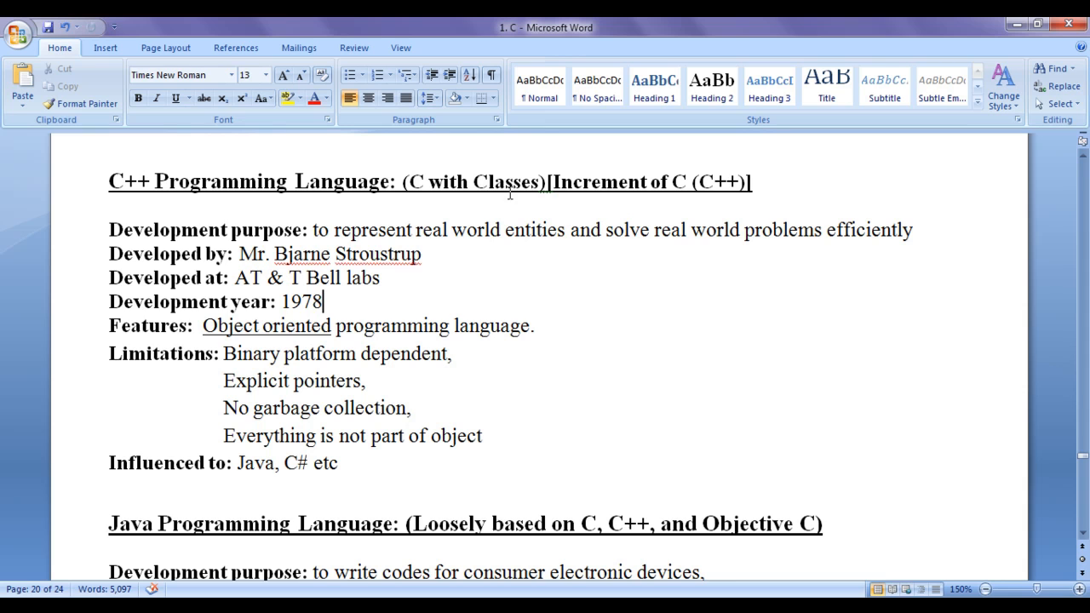
{"action": "double_click", "coordinate": [379, 254]}
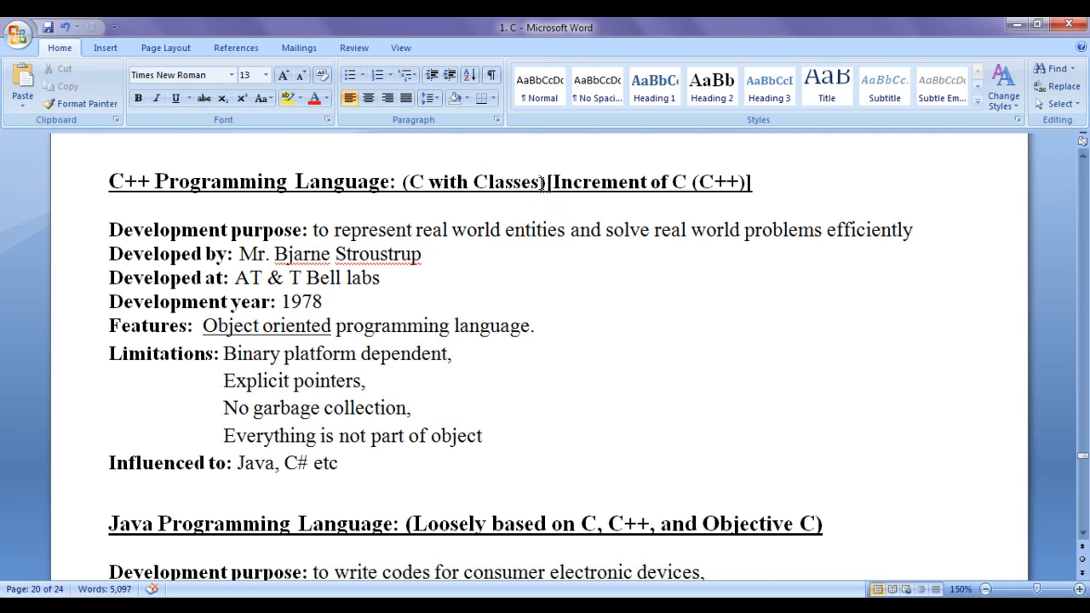
{"action": "left_click", "coordinate": [381, 278]}
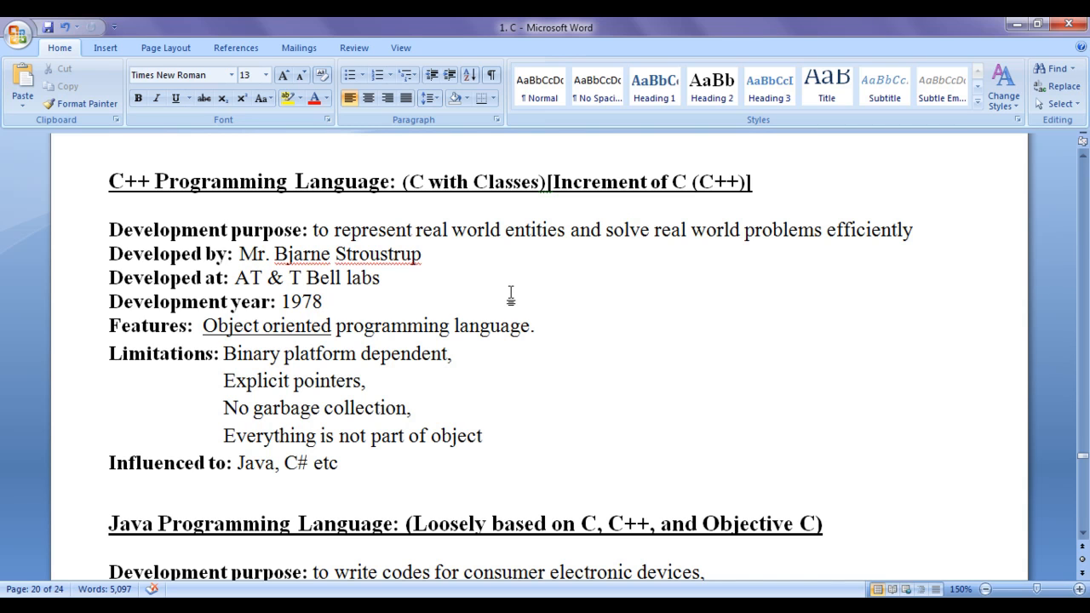
{"action": "mouse_move", "coordinate": [442, 165]}
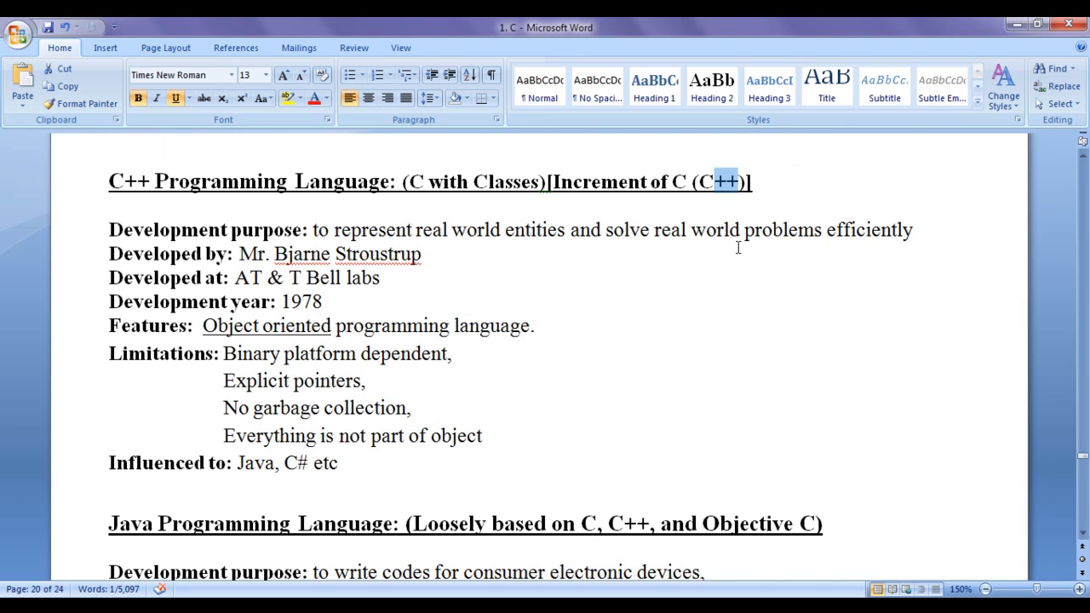
{"action": "mouse_move", "coordinate": [722, 235]}
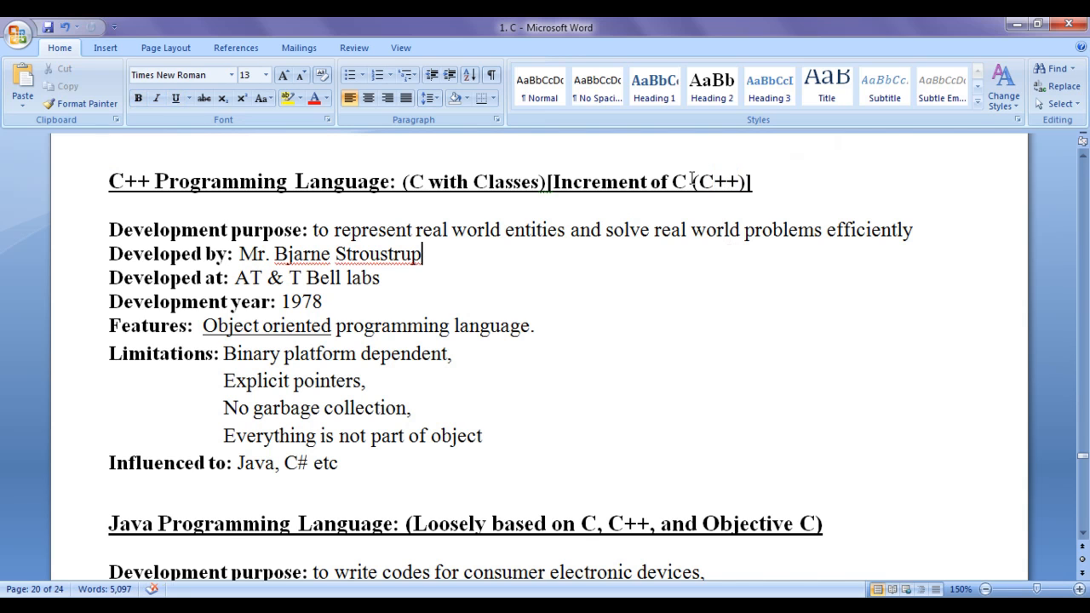
Step: Highlight 'Increment of C' in the heading
{"action": "left_click_drag", "start_coordinate": [552, 181], "coordinate": [691, 182]}
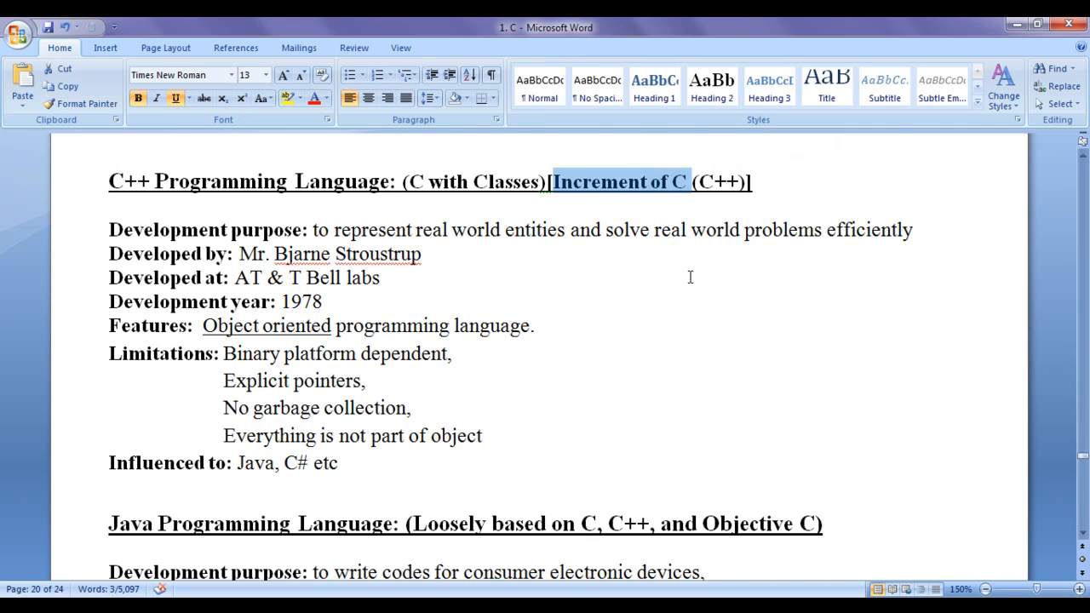
{"action": "left_click", "coordinate": [690, 277]}
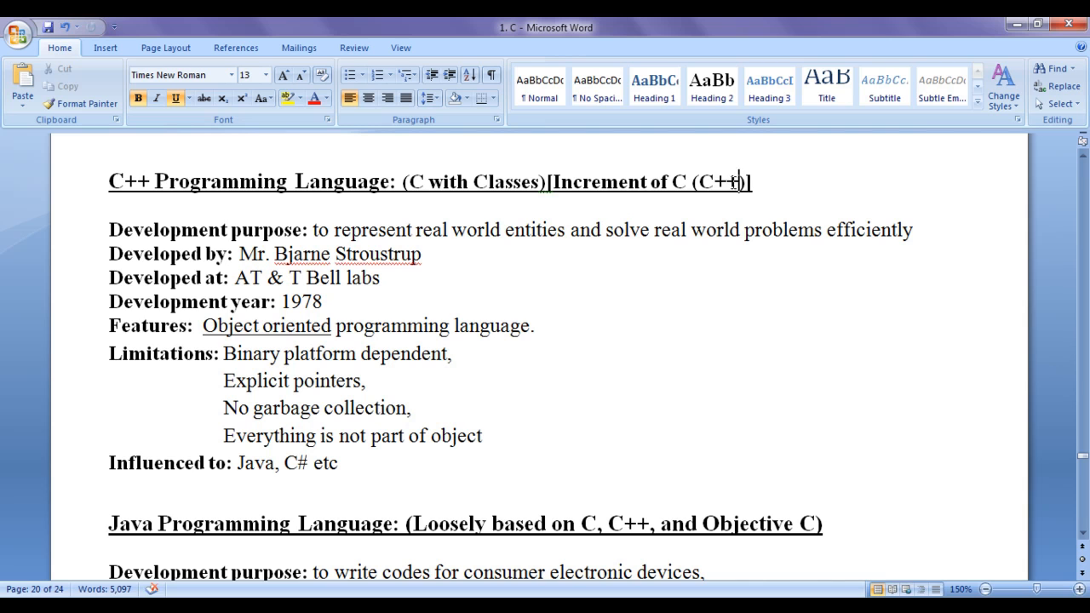
{"action": "double_click", "coordinate": [705, 181]}
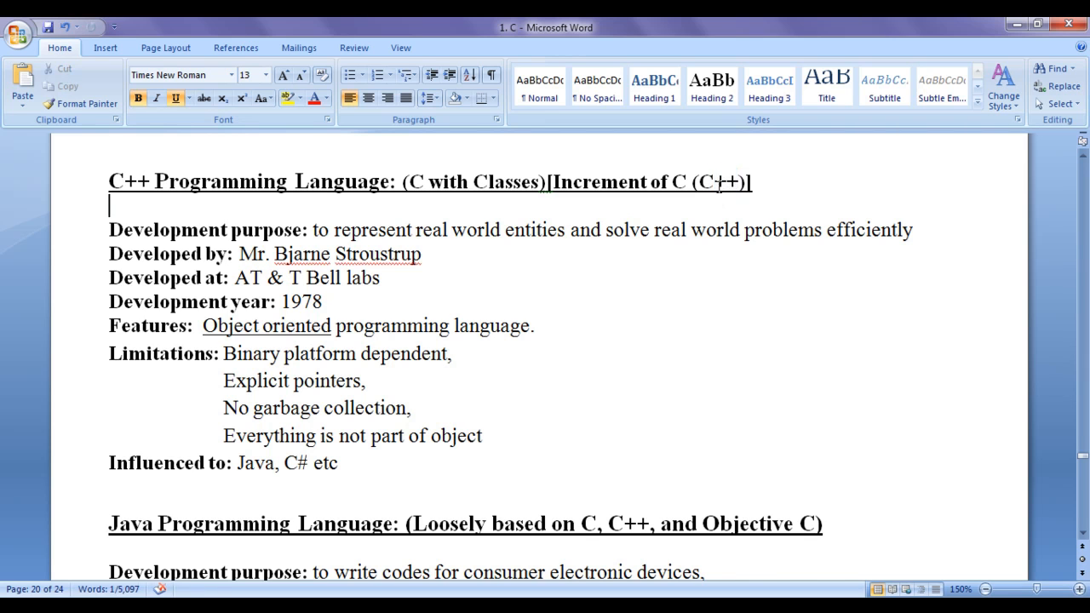
{"action": "double_click", "coordinate": [712, 182]}
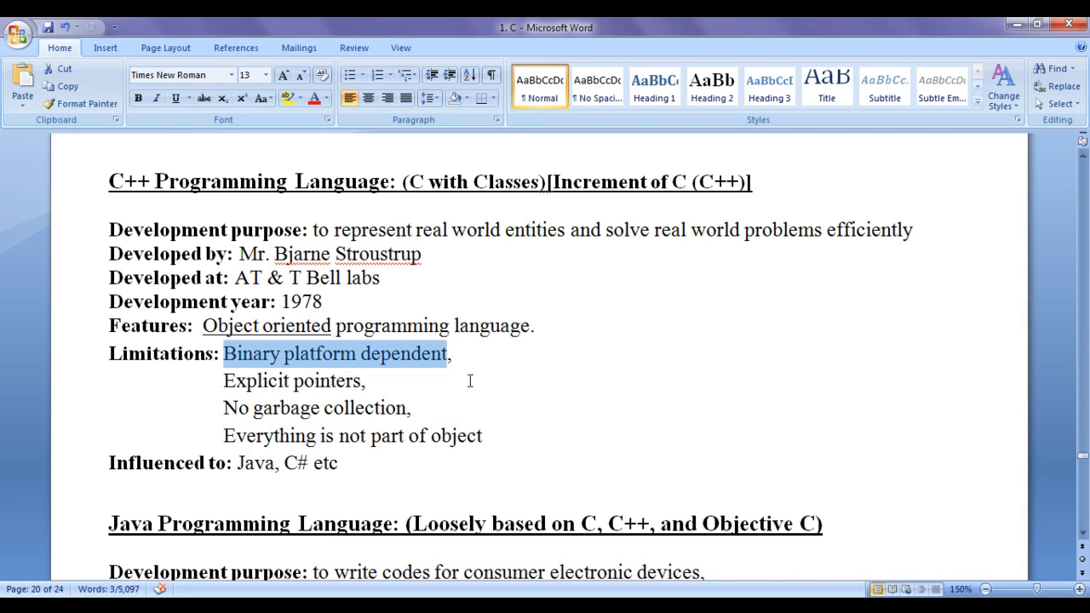
Step: Highlight the 'Binary platform dependent' limitation
{"action": "left_click", "coordinate": [368, 380]}
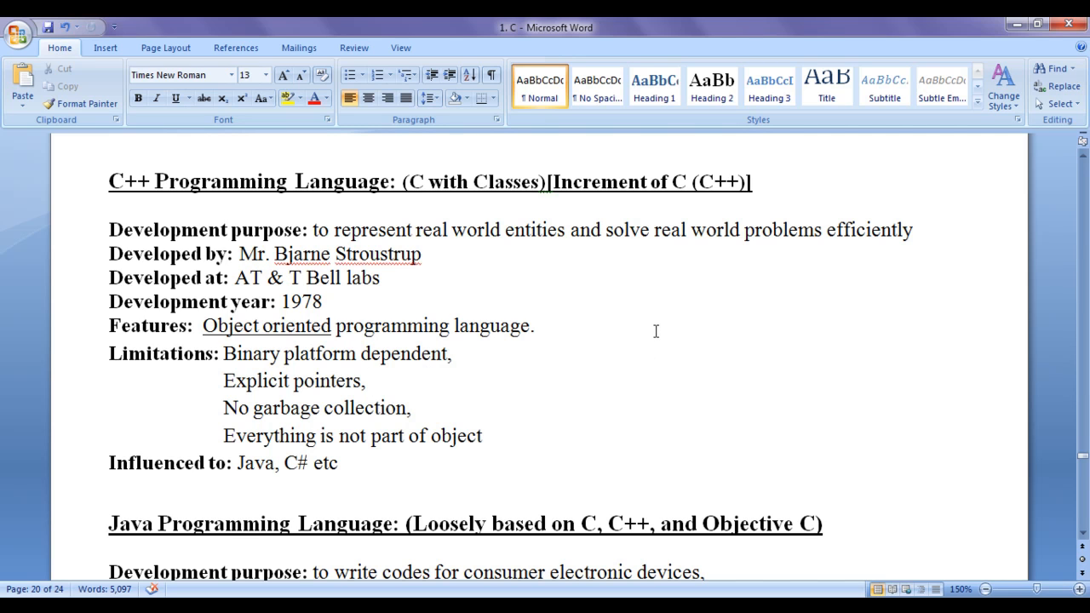
{"action": "left_click", "coordinate": [370, 381]}
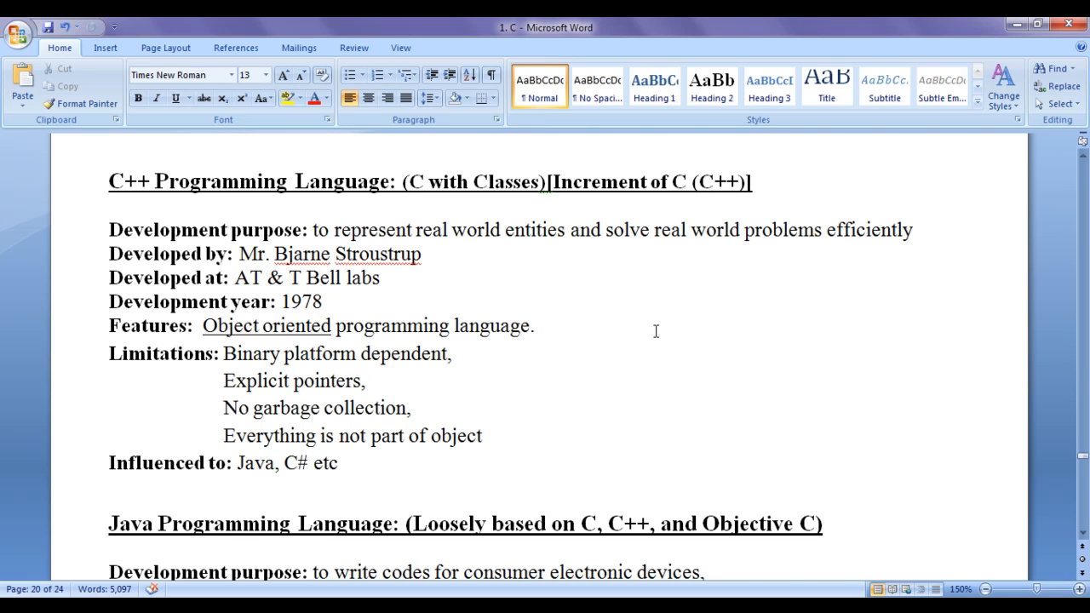
{"action": "left_click", "coordinate": [370, 381]}
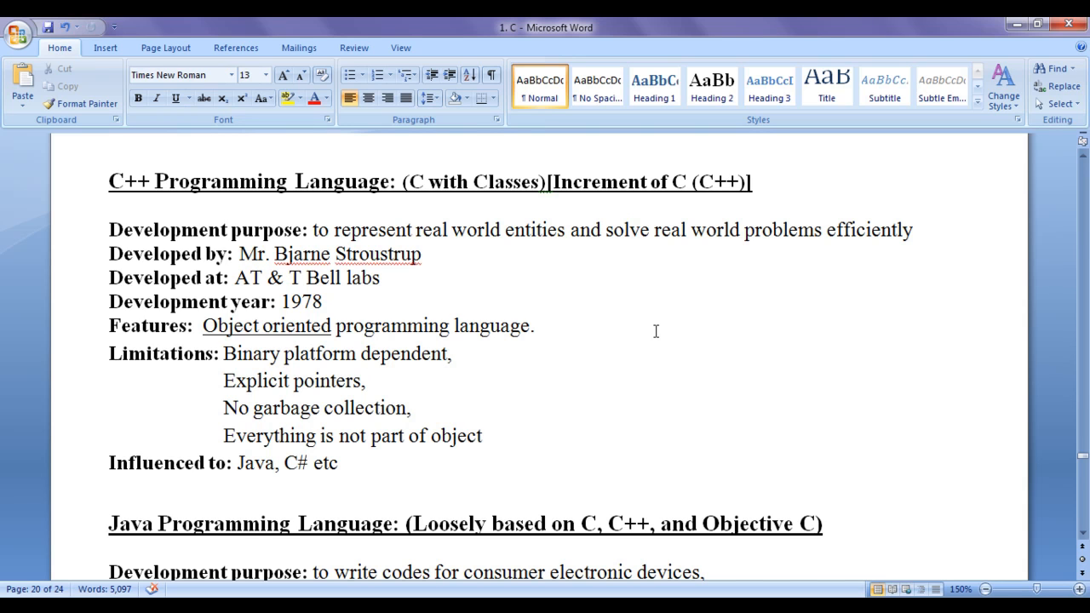
{"action": "double_click", "coordinate": [251, 353]}
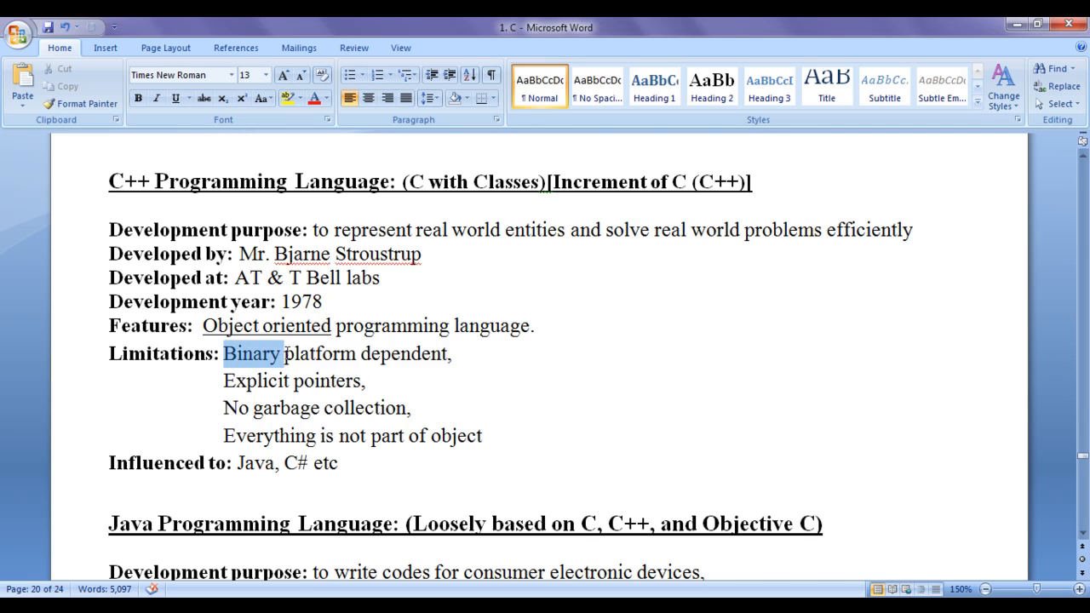
{"action": "left_click_drag", "start_coordinate": [253, 354], "coordinate": [447, 353]}
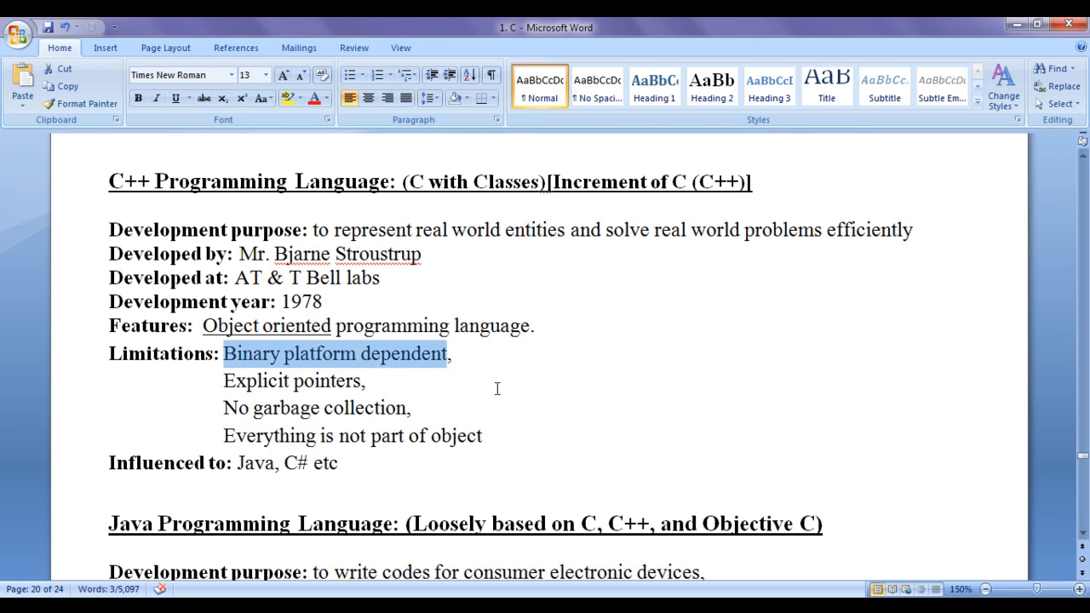
{"action": "left_click", "coordinate": [498, 389]}
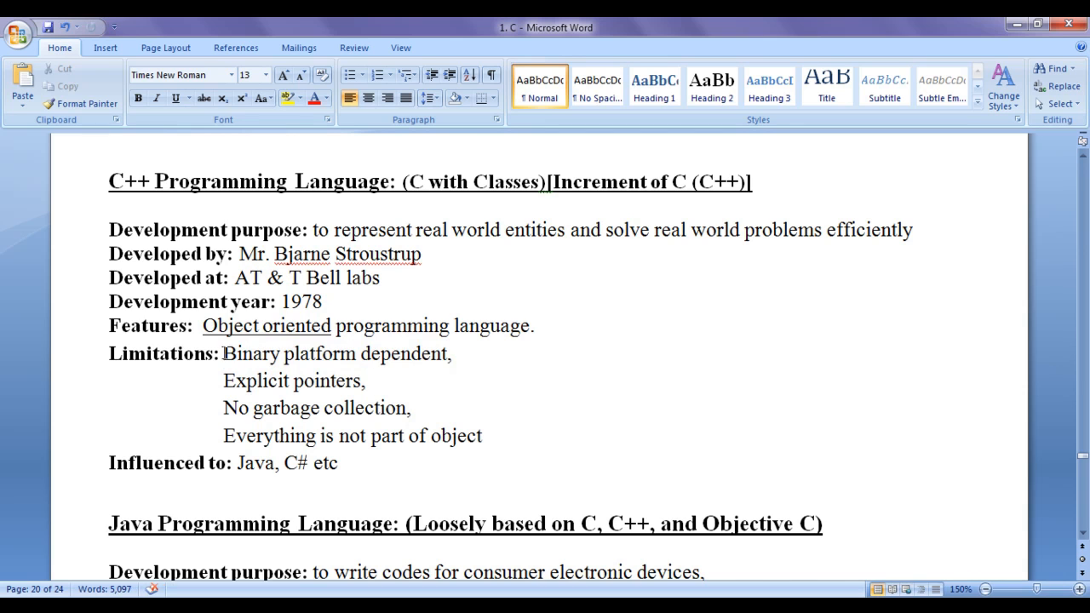
{"action": "left_click_drag", "start_coordinate": [223, 354], "coordinate": [450, 353]}
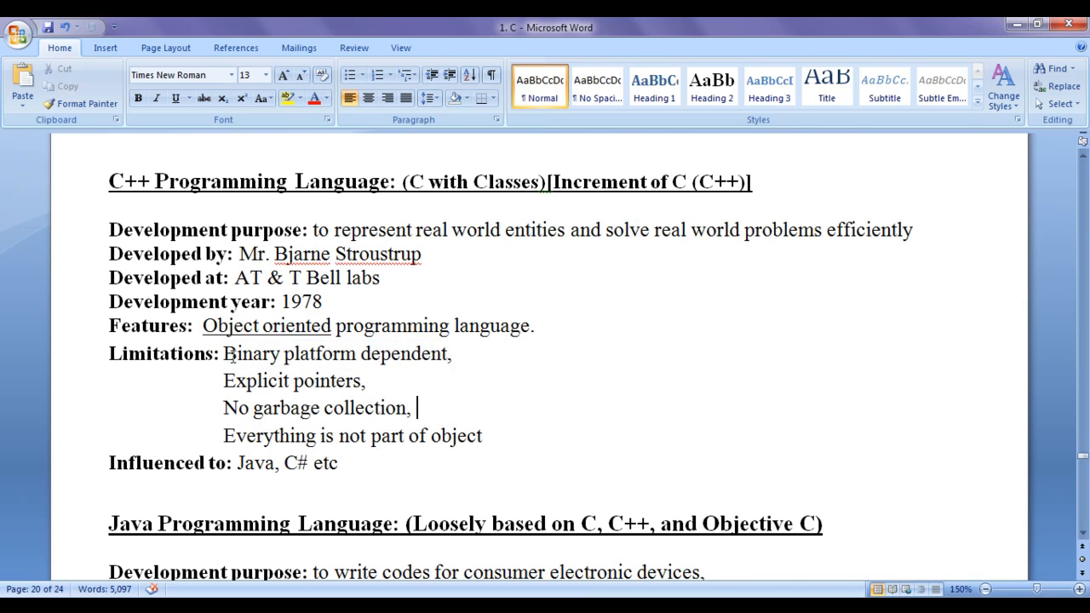
{"action": "mouse_move", "coordinate": [385, 377]}
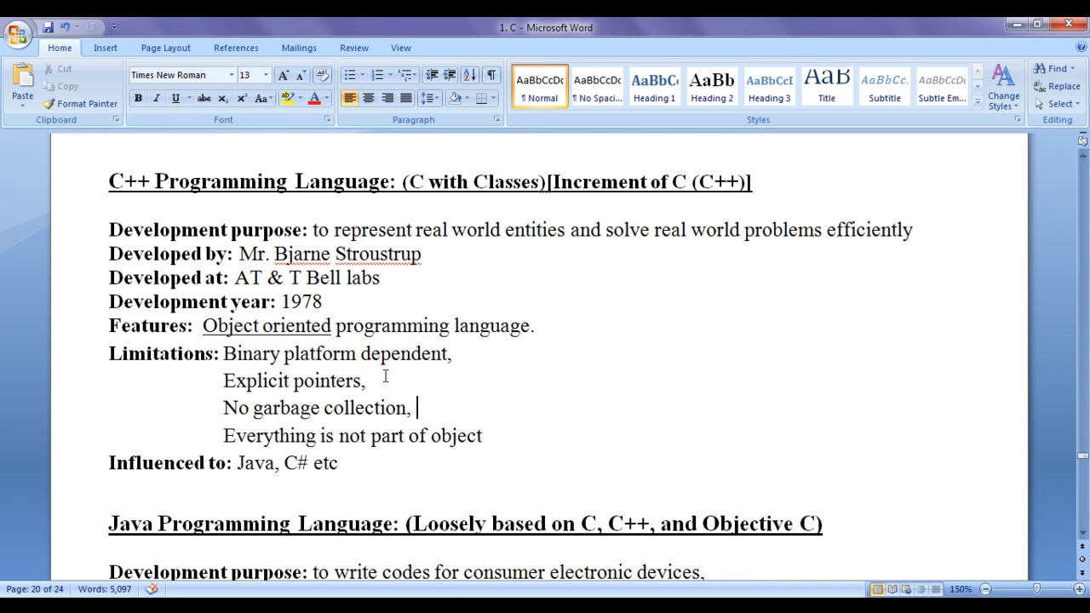
{"action": "mouse_move", "coordinate": [457, 371]}
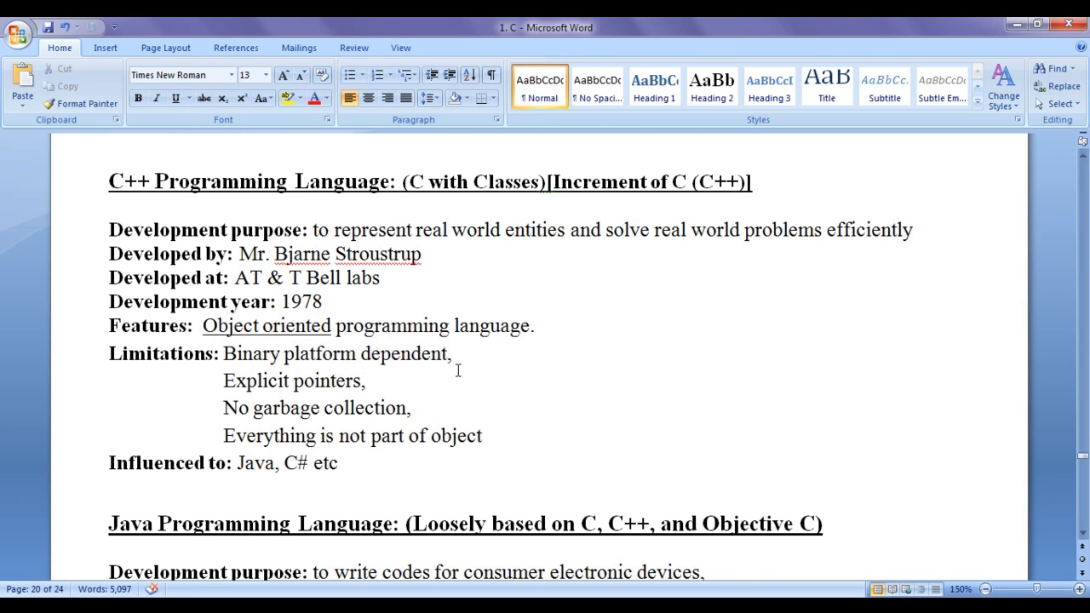
{"action": "mouse_move", "coordinate": [319, 347]}
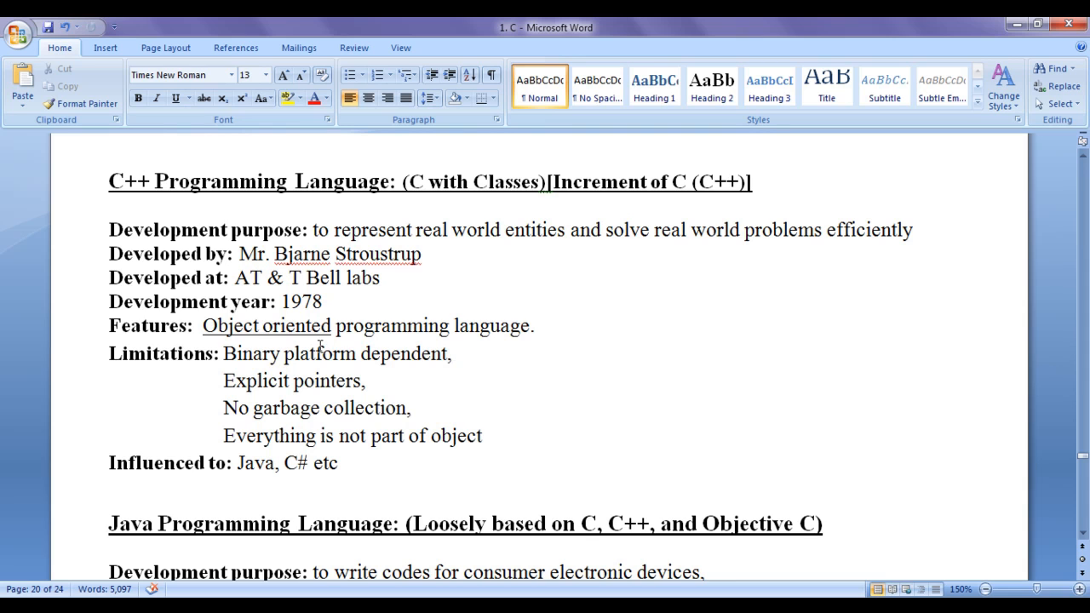
{"action": "left_click", "coordinate": [416, 407]}
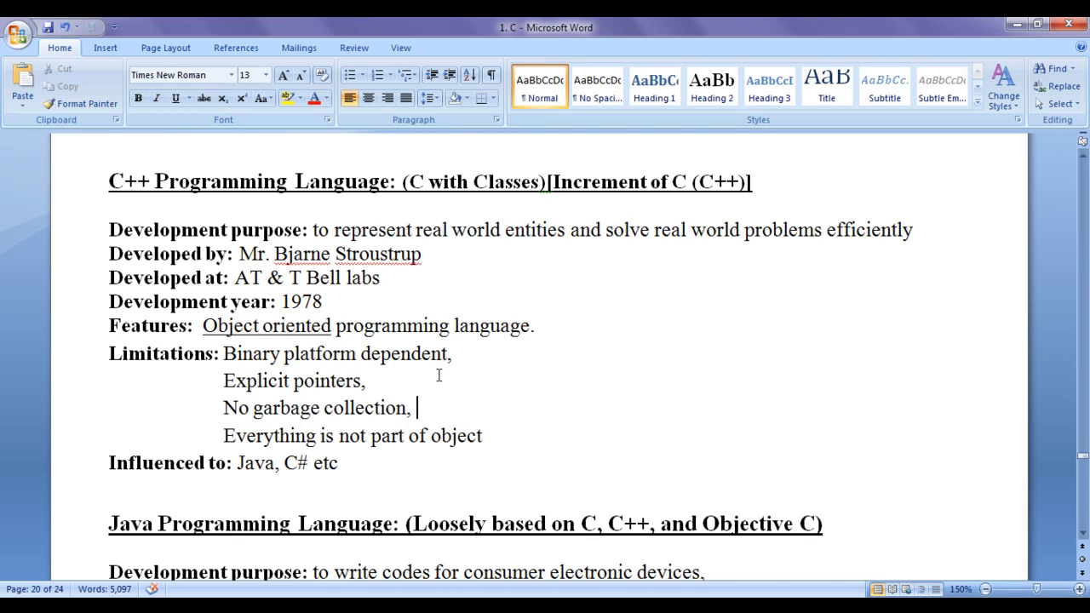
Step: Highlight the 'Explicit pointers' limitation several times
{"action": "double_click", "coordinate": [292, 380]}
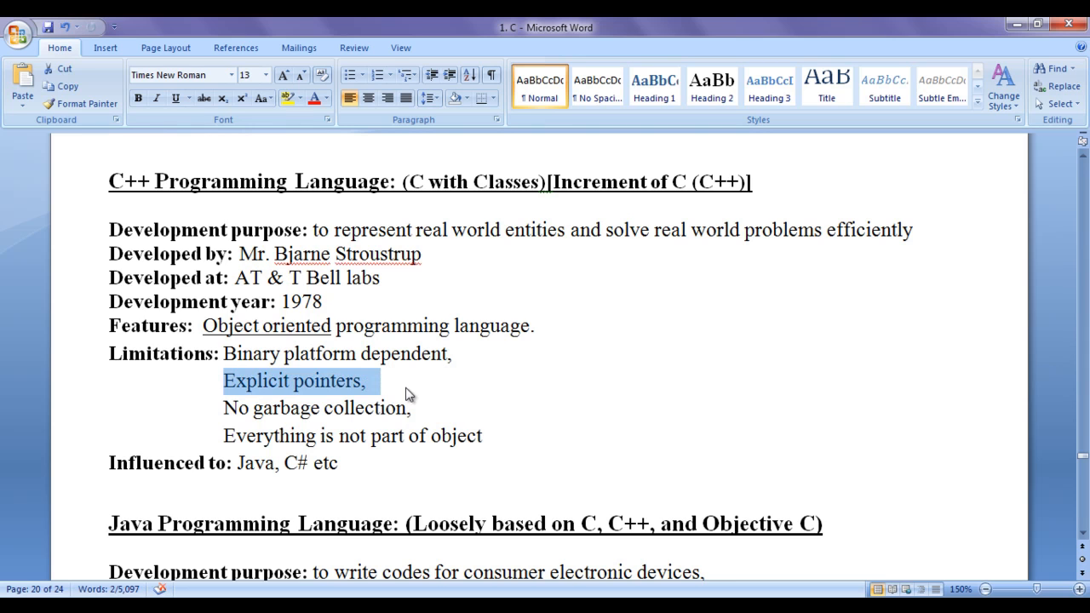
{"action": "left_click", "coordinate": [371, 381]}
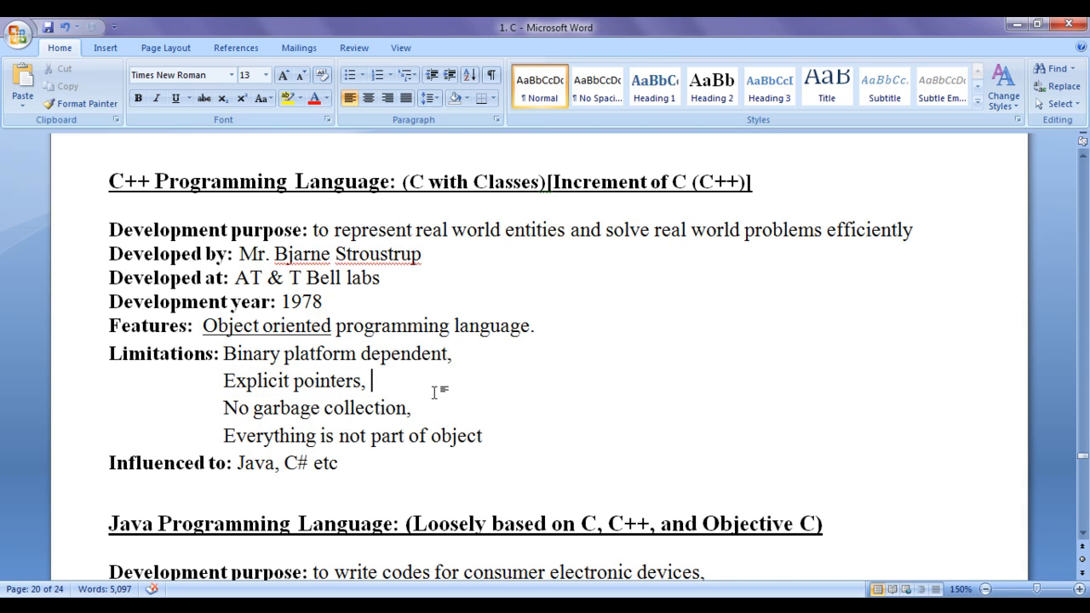
{"action": "triple_click", "coordinate": [294, 381]}
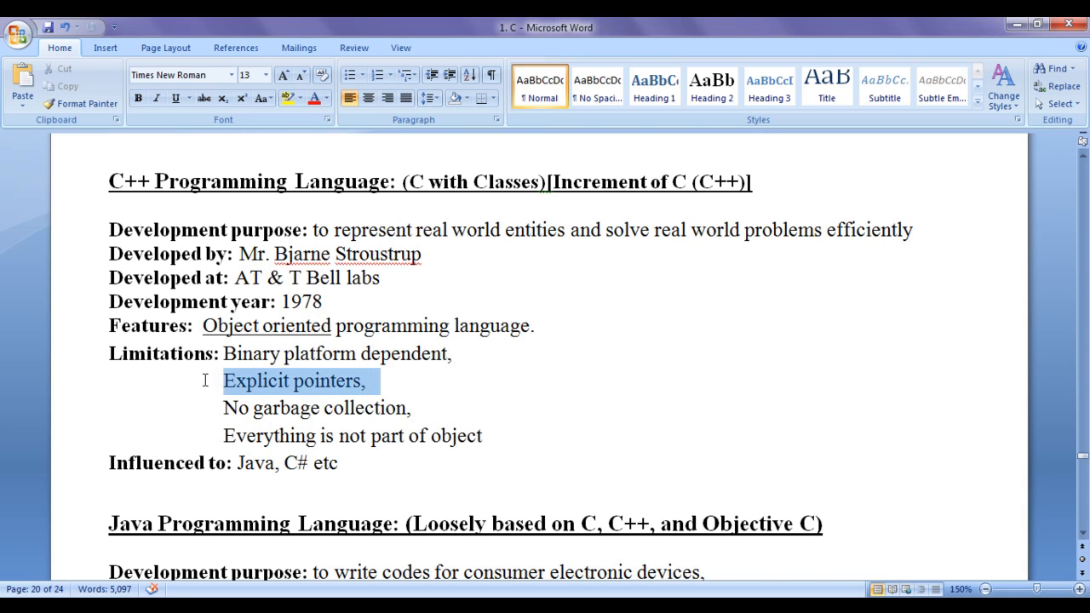
{"action": "left_click", "coordinate": [370, 381]}
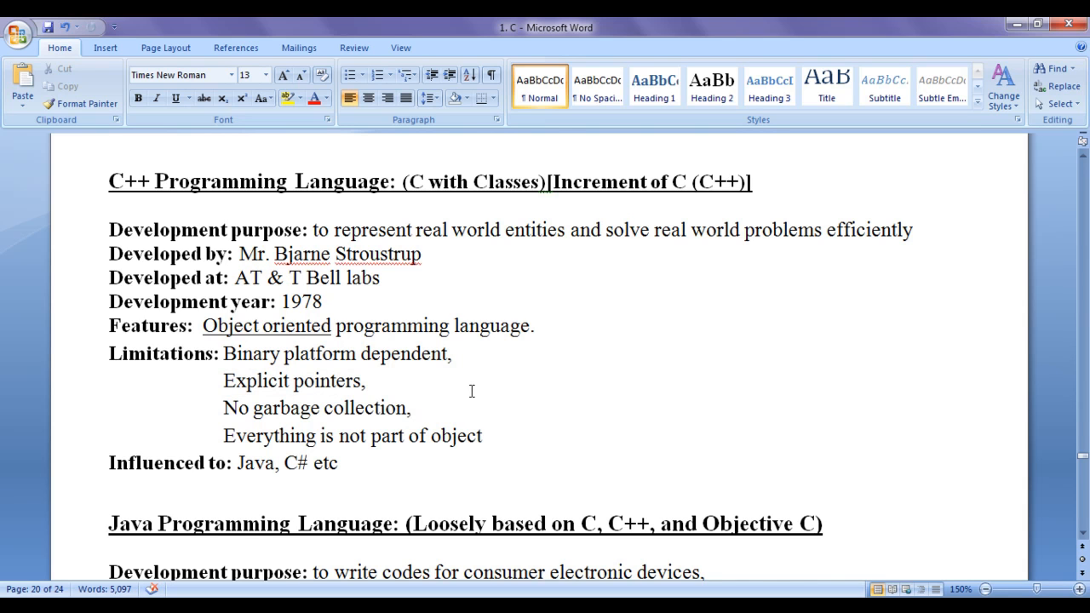
{"action": "mouse_move", "coordinate": [400, 386]}
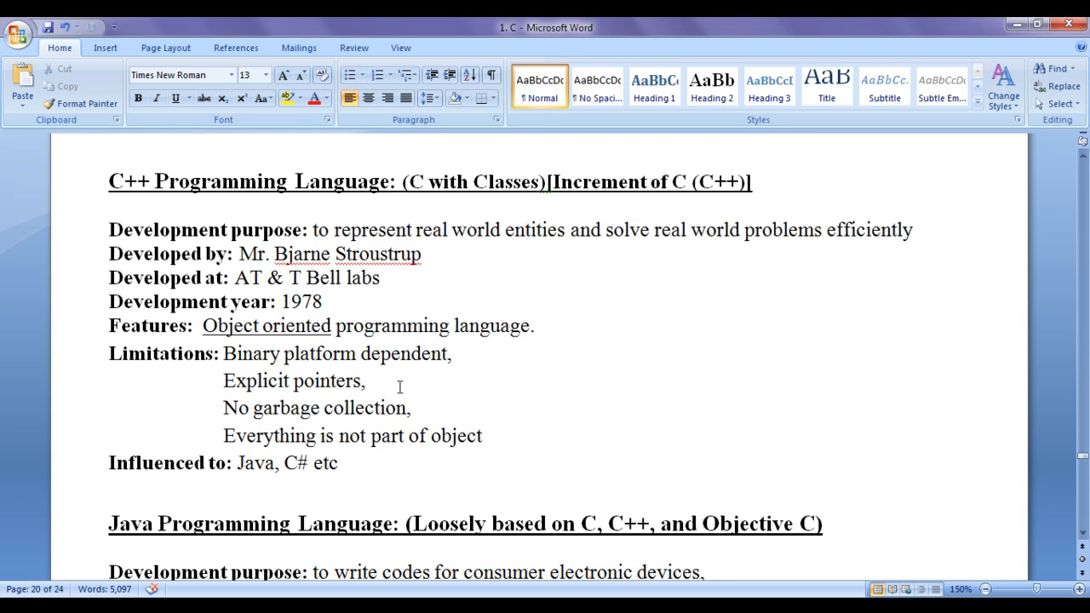
{"action": "double_click", "coordinate": [291, 380]}
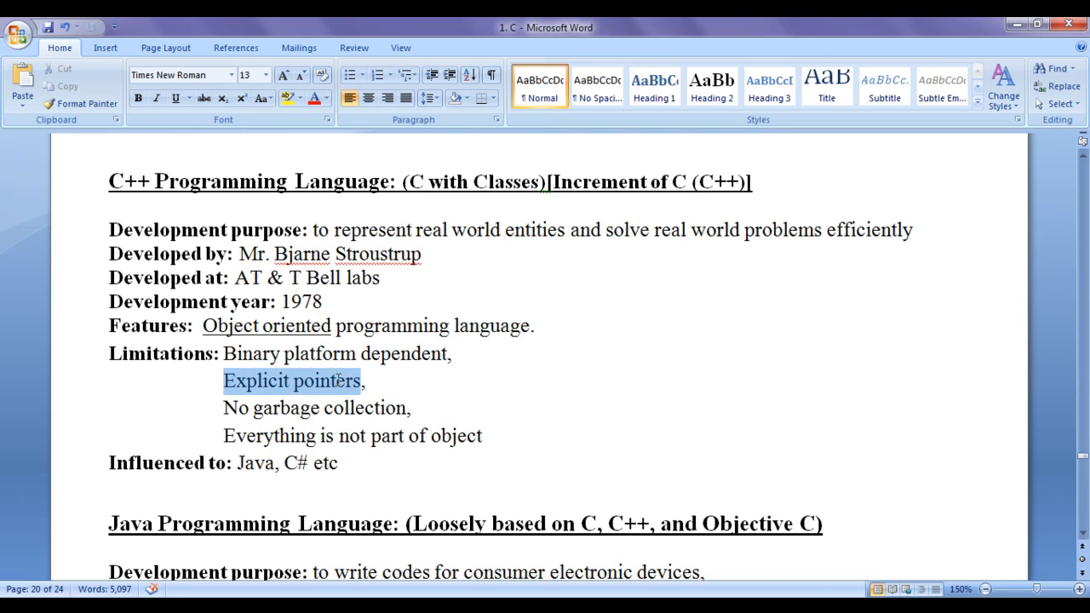
{"action": "left_click", "coordinate": [447, 391]}
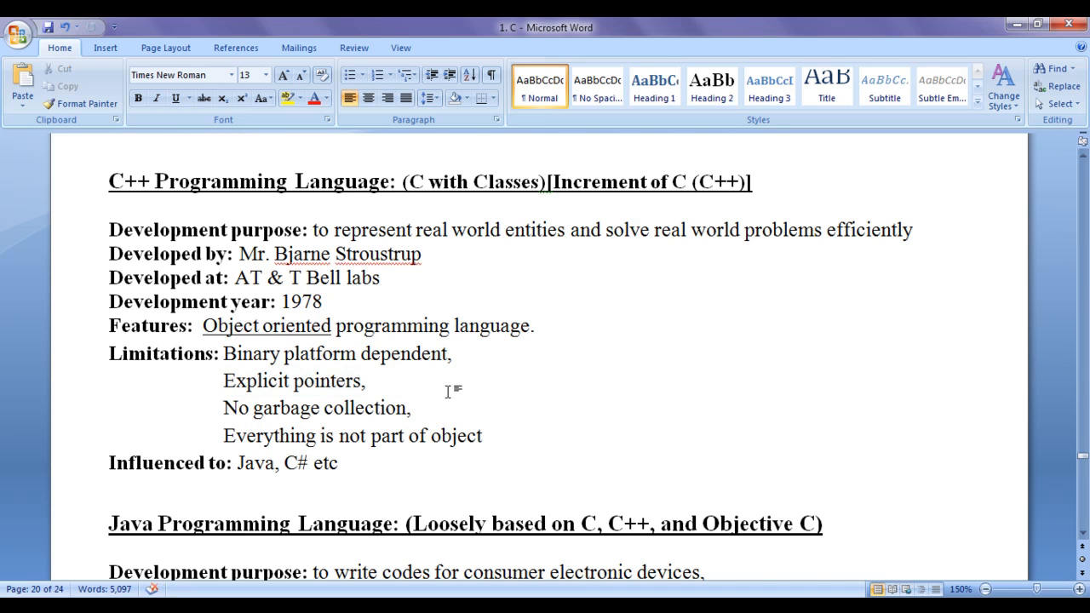
Step: Highlight the 'No garbage collection' and 'Everything is not part of object' limitations
{"action": "left_click_drag", "start_coordinate": [223, 408], "coordinate": [322, 408]}
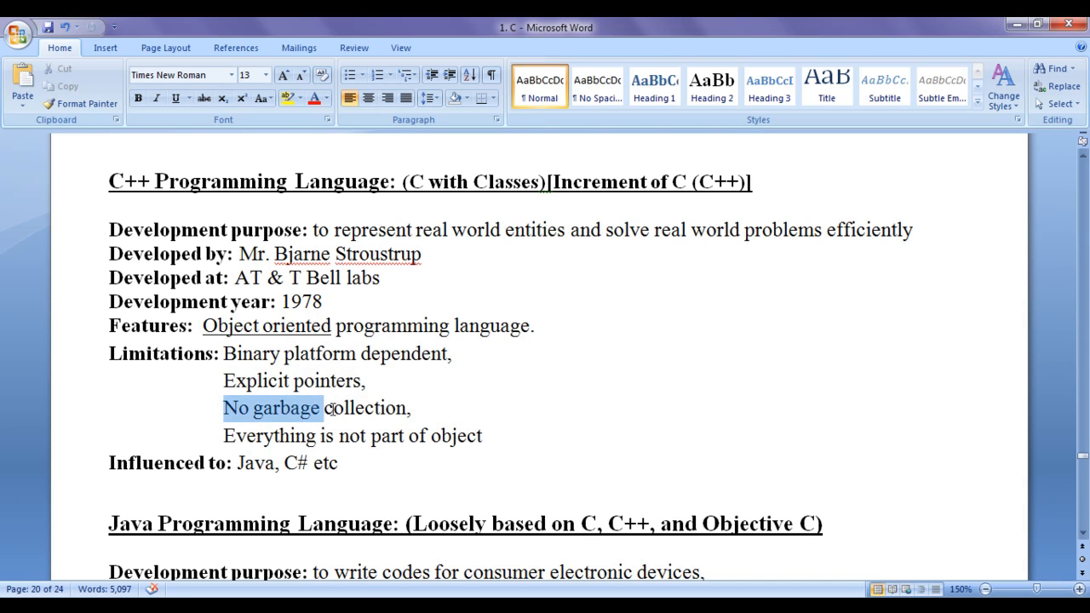
{"action": "left_click", "coordinate": [422, 408]}
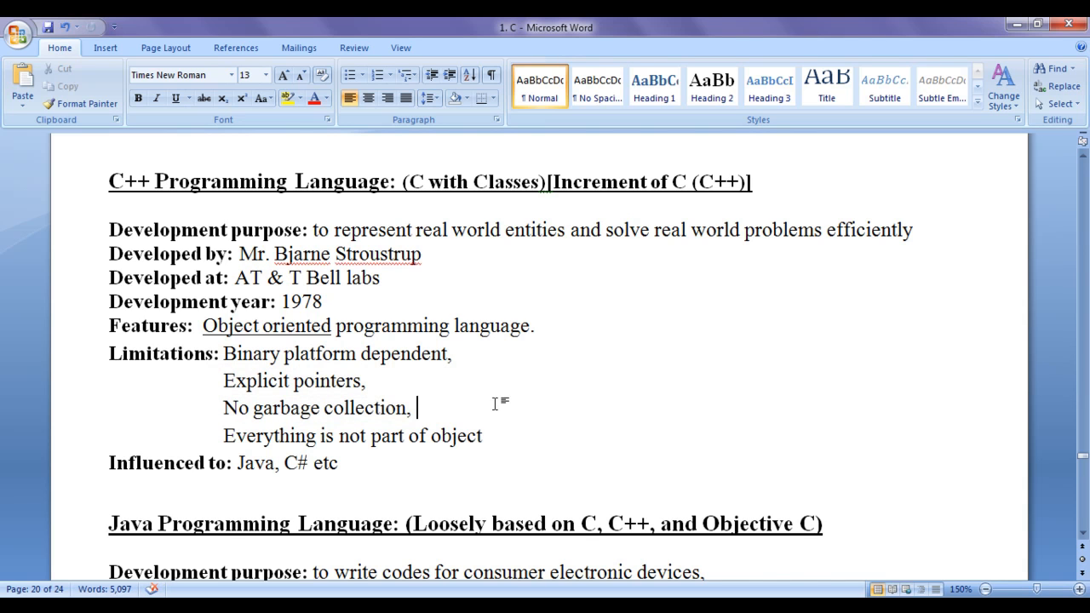
{"action": "mouse_move", "coordinate": [385, 407]}
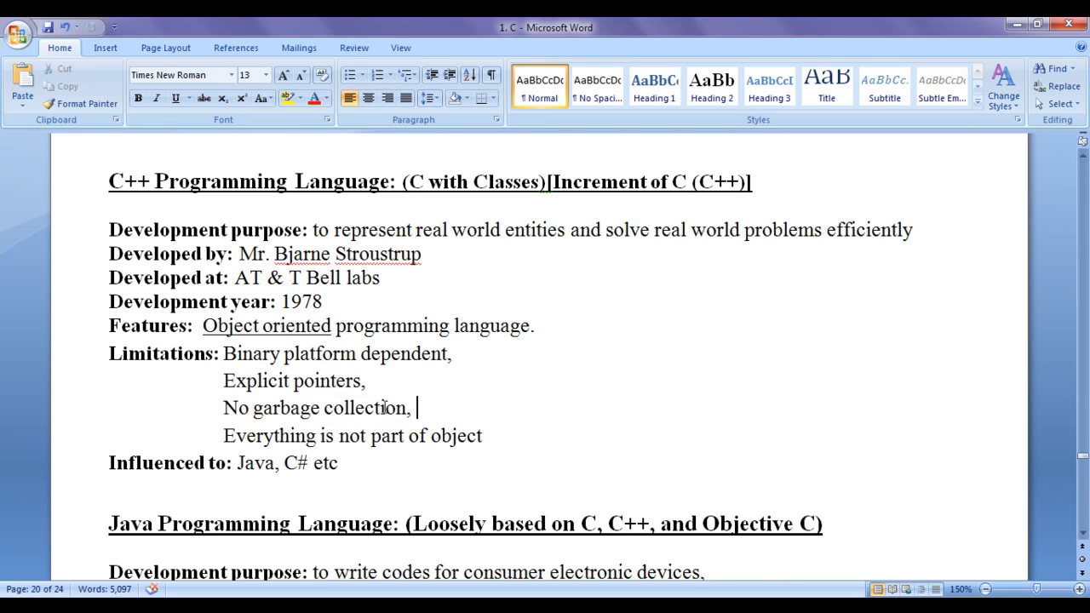
{"action": "mouse_move", "coordinate": [465, 415]}
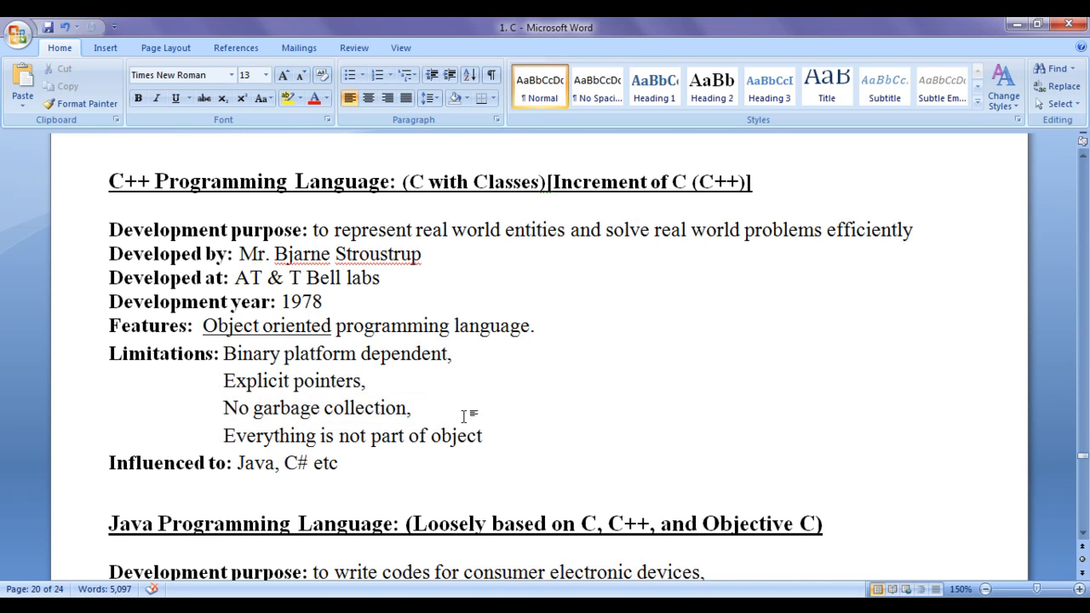
{"action": "left_click", "coordinate": [245, 408]}
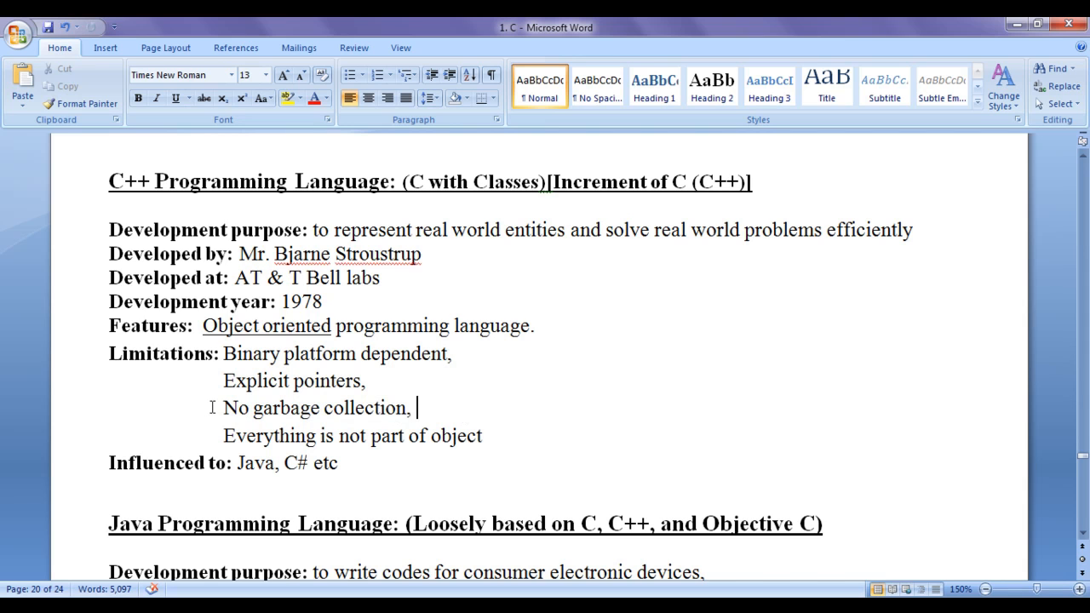
{"action": "left_click_drag", "start_coordinate": [223, 407], "coordinate": [419, 408]}
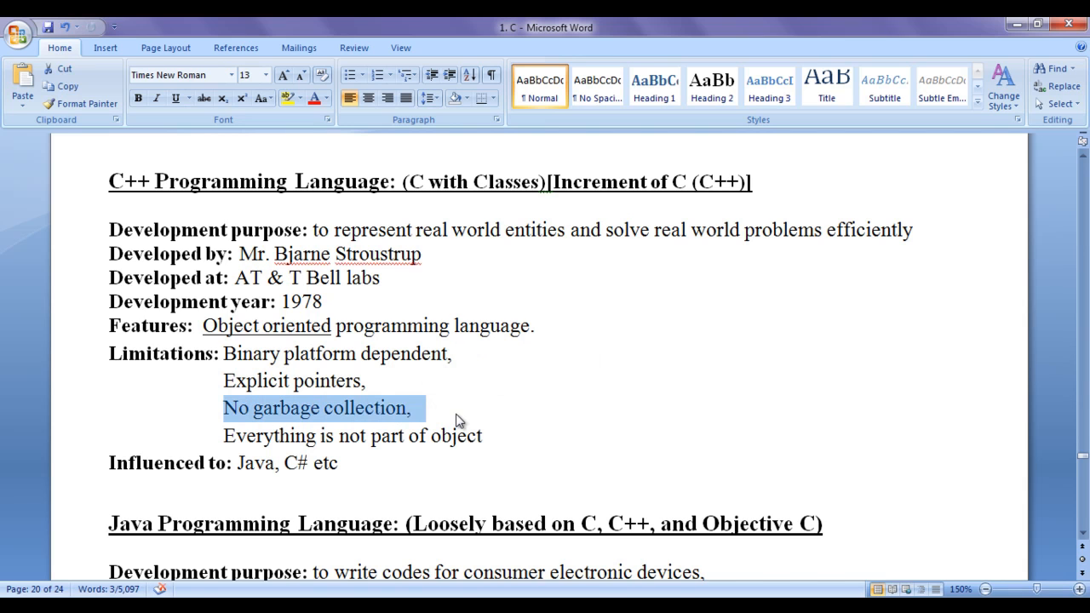
{"action": "left_click", "coordinate": [418, 420]}
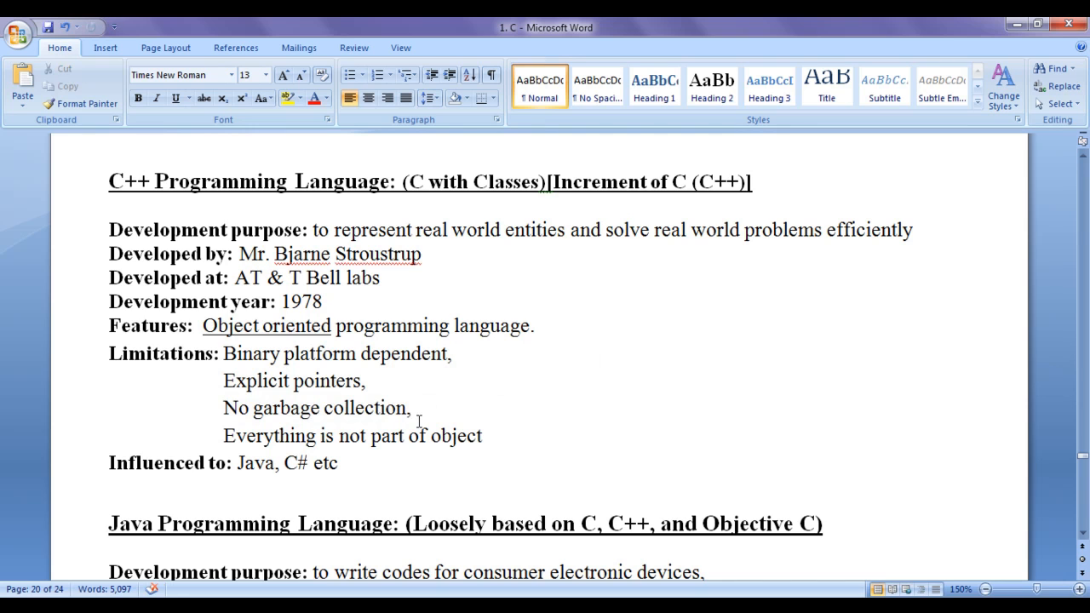
{"action": "left_click_drag", "start_coordinate": [222, 435], "coordinate": [482, 435]}
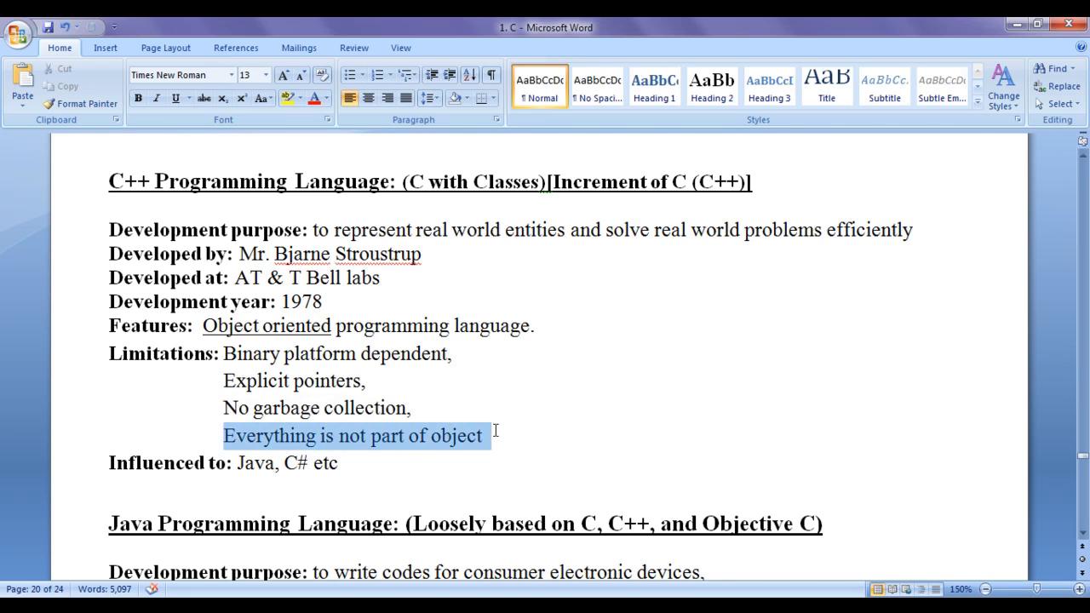
{"action": "left_click", "coordinate": [481, 436]}
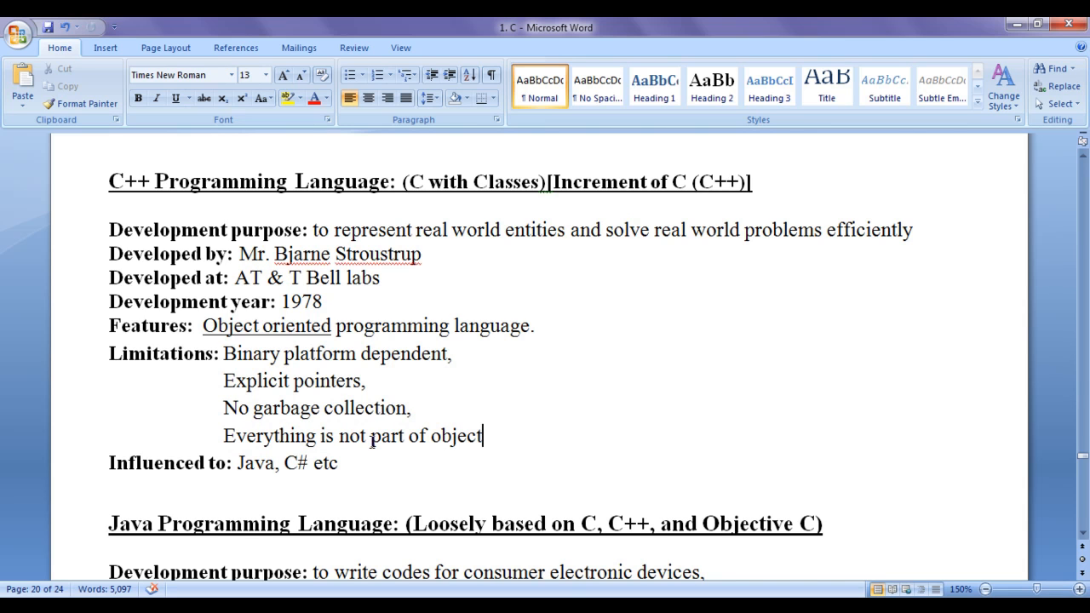
{"action": "mouse_move", "coordinate": [528, 432]}
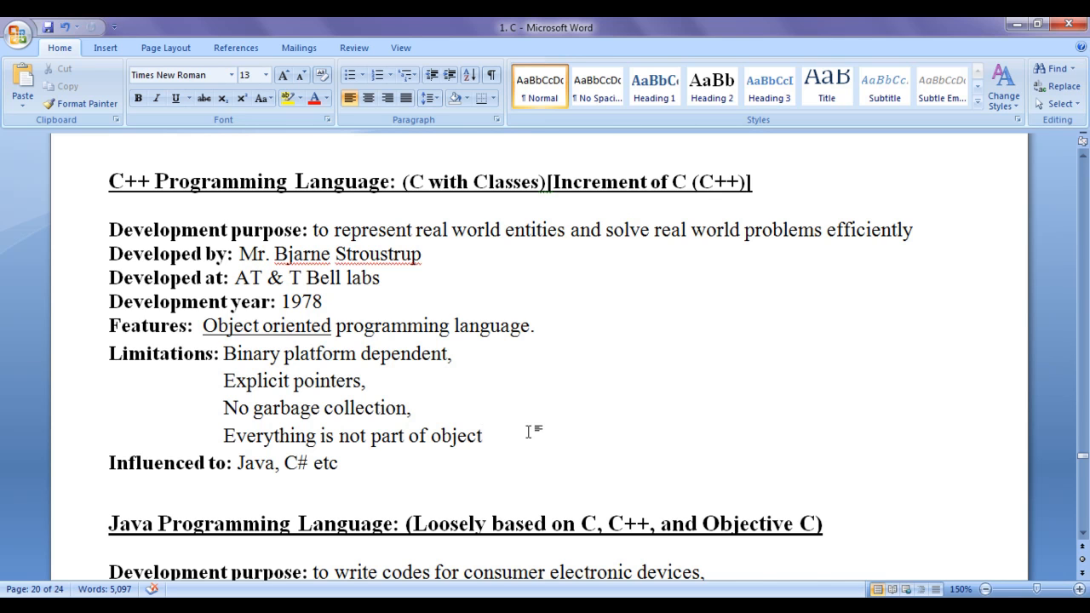
{"action": "left_click", "coordinate": [481, 435]}
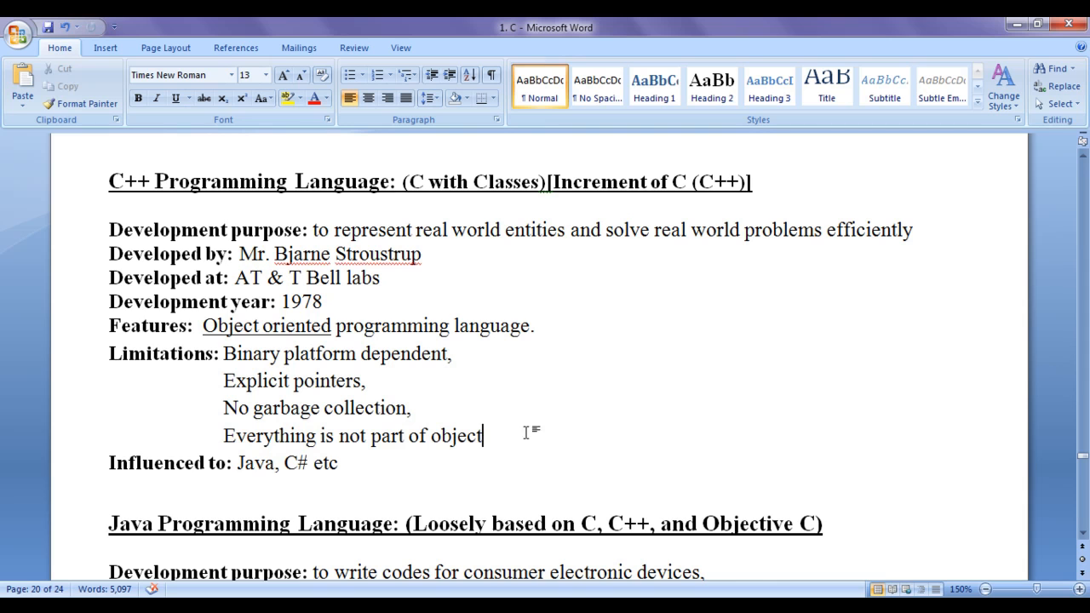
Step: Highlight 'Java' among influenced languages and the Java Programming Language heading
{"action": "double_click", "coordinate": [250, 462]}
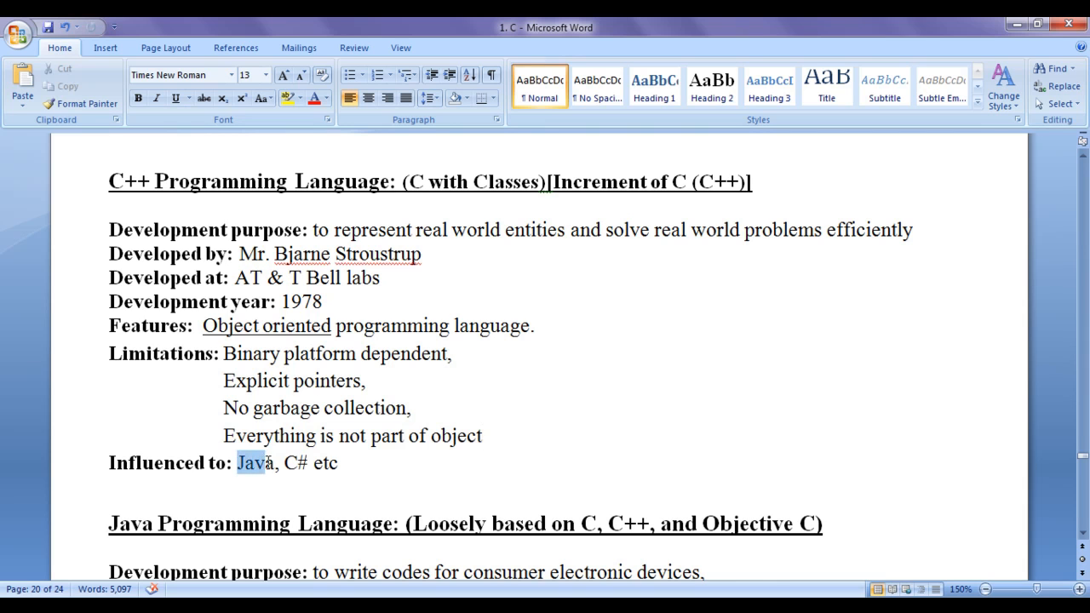
{"action": "left_click", "coordinate": [539, 489]}
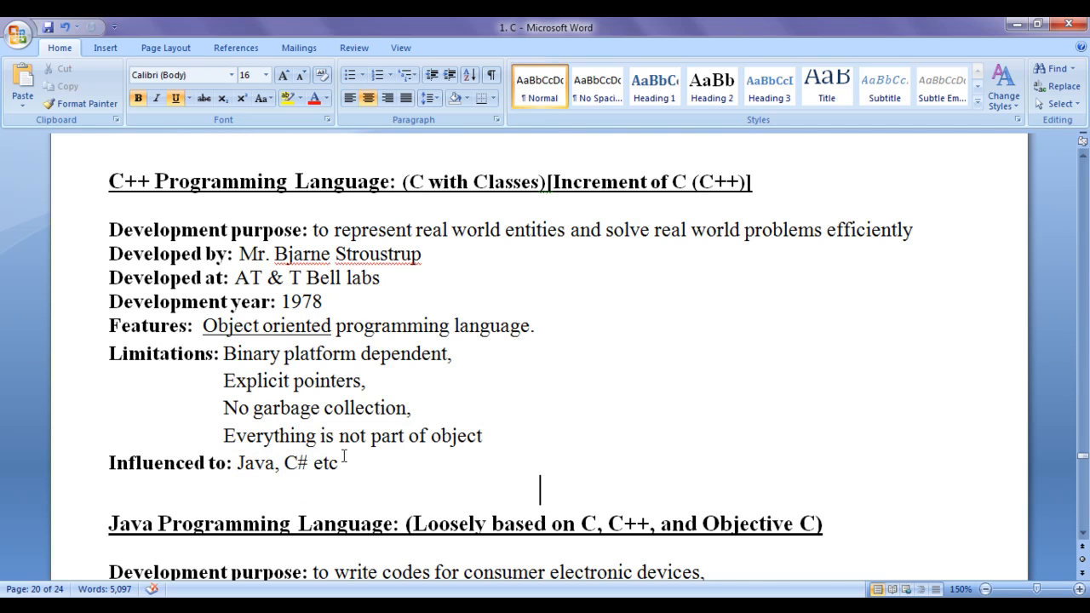
{"action": "mouse_move", "coordinate": [434, 460]}
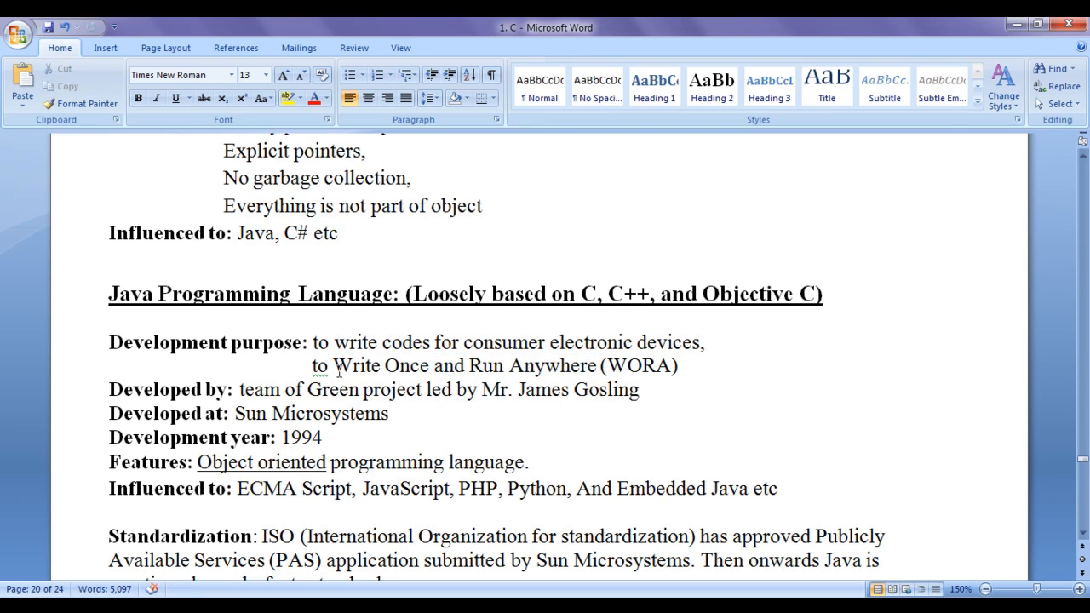
{"action": "left_click_drag", "start_coordinate": [306, 365], "coordinate": [432, 365]}
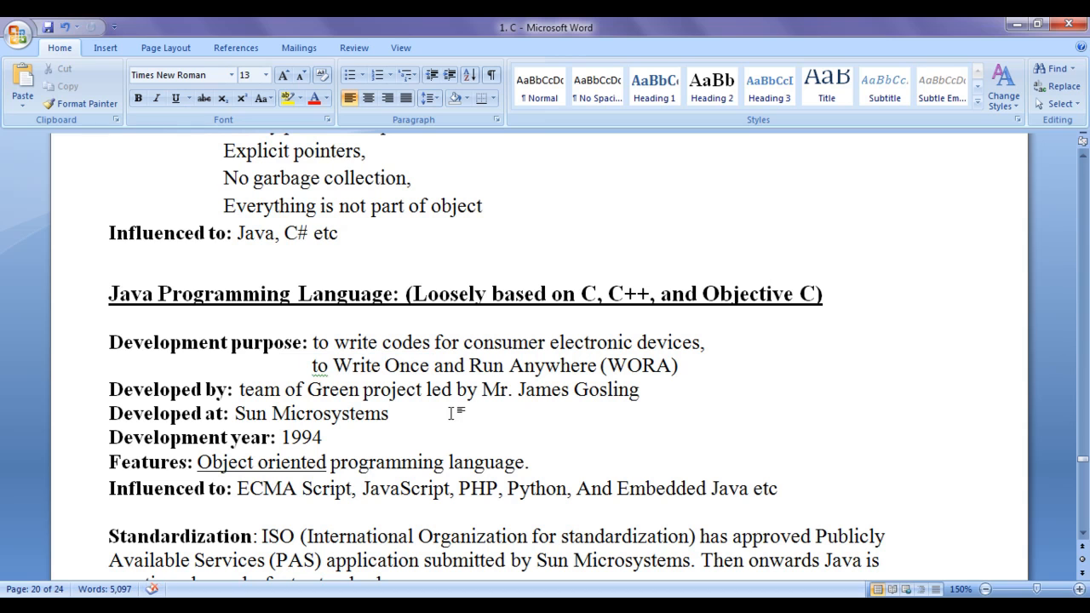
{"action": "left_click", "coordinate": [389, 413]}
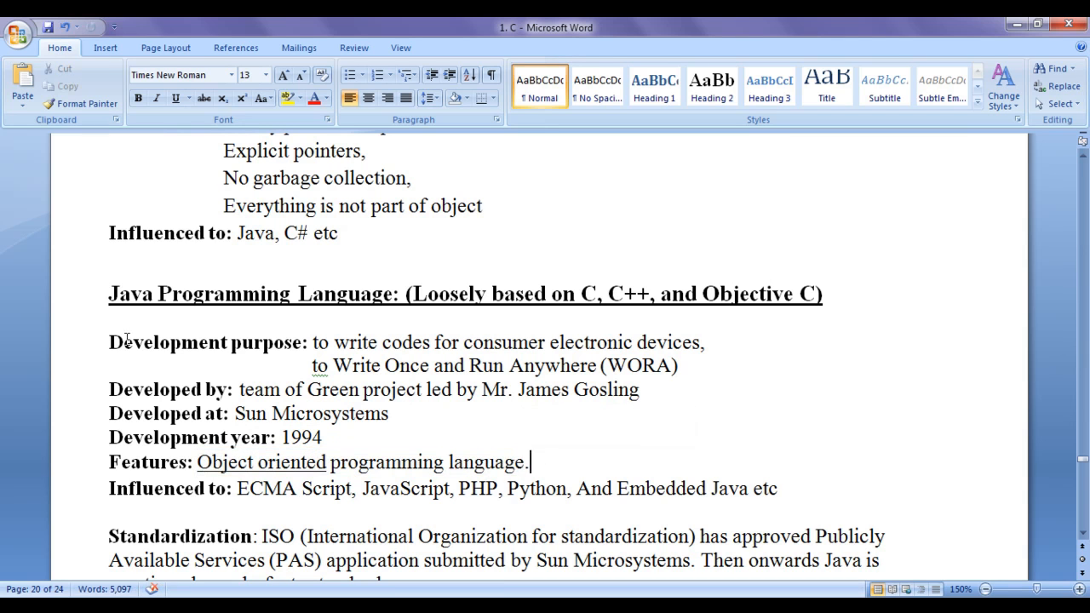
{"action": "left_click_drag", "start_coordinate": [109, 293], "coordinate": [392, 293]}
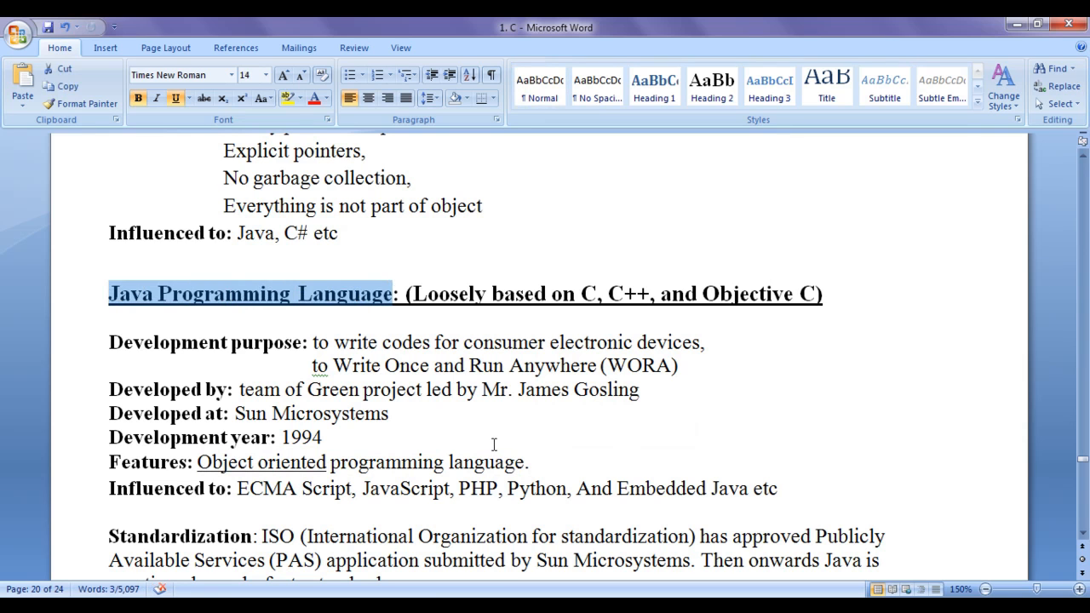
{"action": "left_click", "coordinate": [322, 437]}
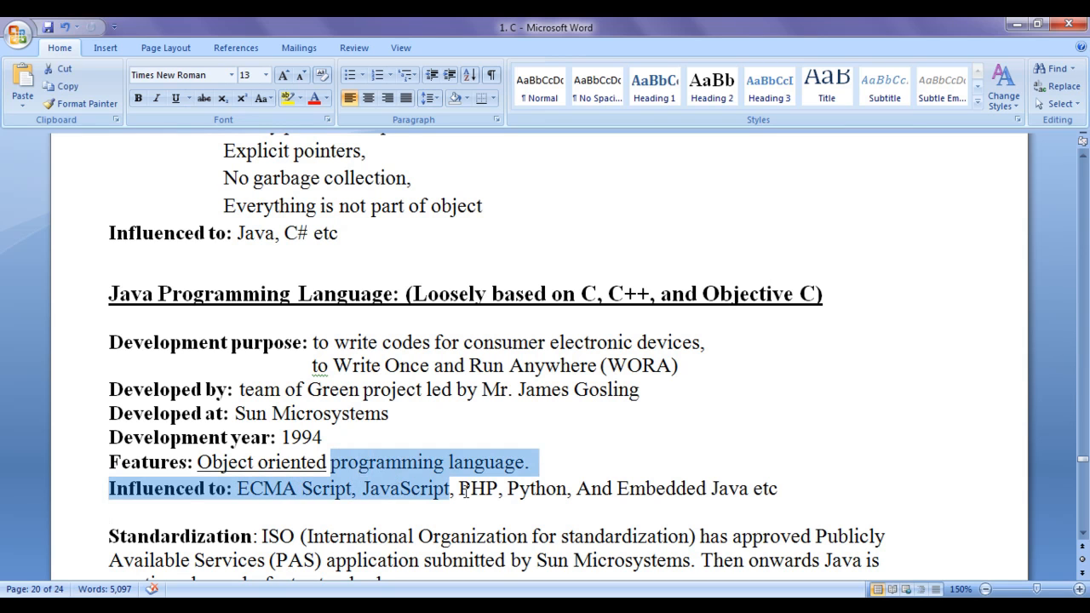
{"action": "left_click", "coordinate": [686, 488]}
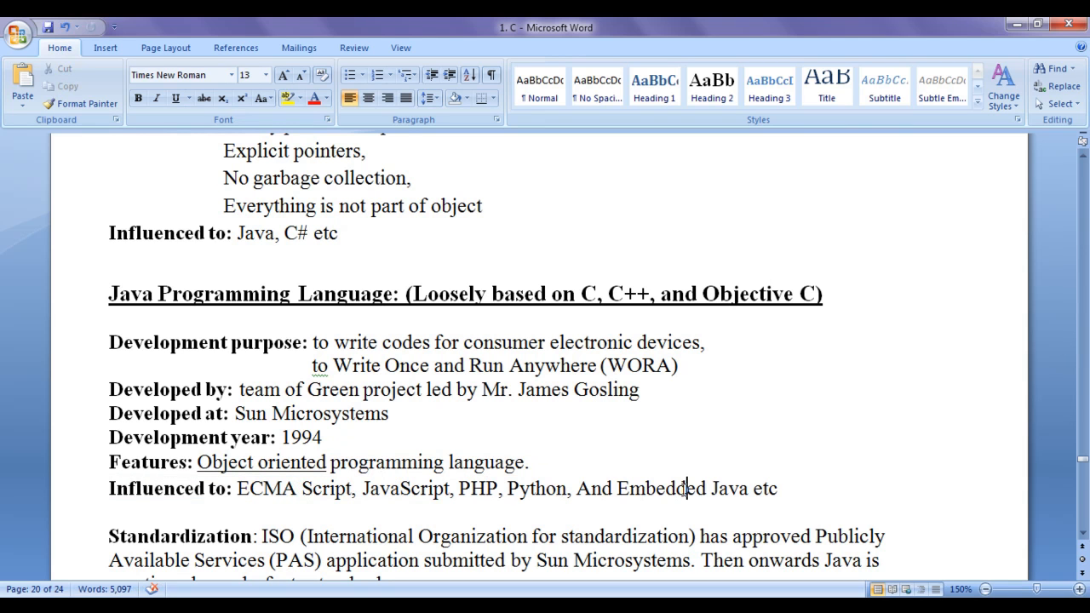
{"action": "mouse_move", "coordinate": [805, 446]}
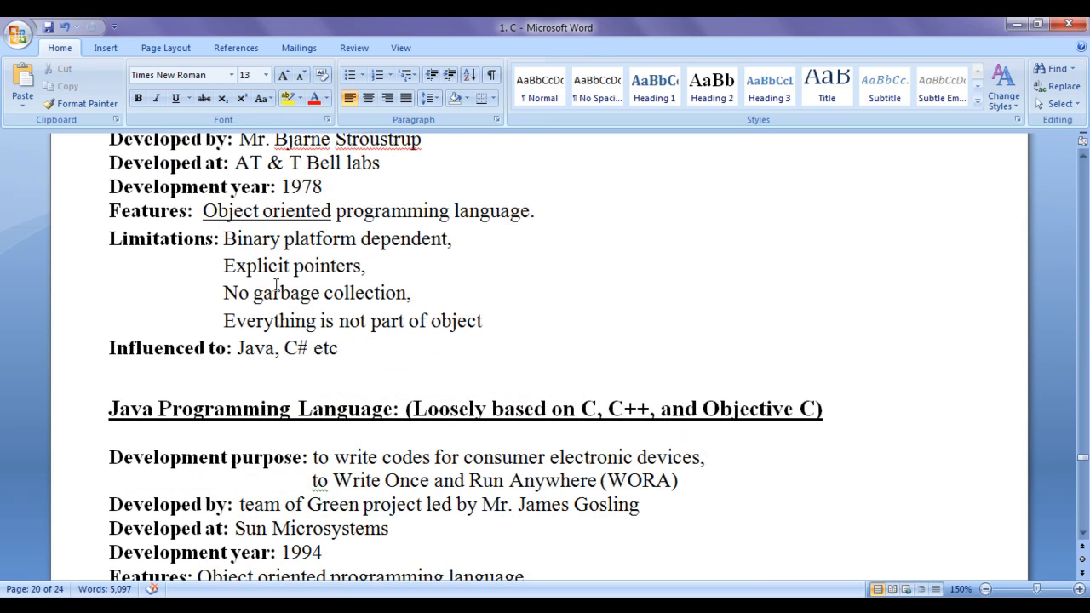
Step: Highlight 'Binary platform dependent' again and mark text near the 1994 entry
{"action": "left_click_drag", "start_coordinate": [223, 239], "coordinate": [456, 239]}
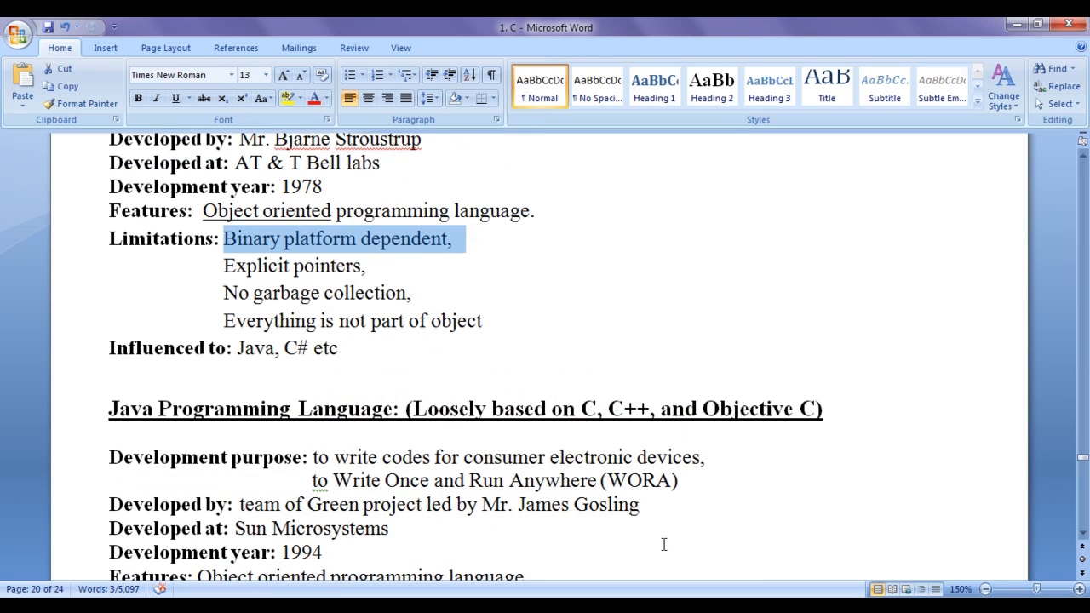
{"action": "scroll", "scroll_direction": "down", "scroll_amount": 3}
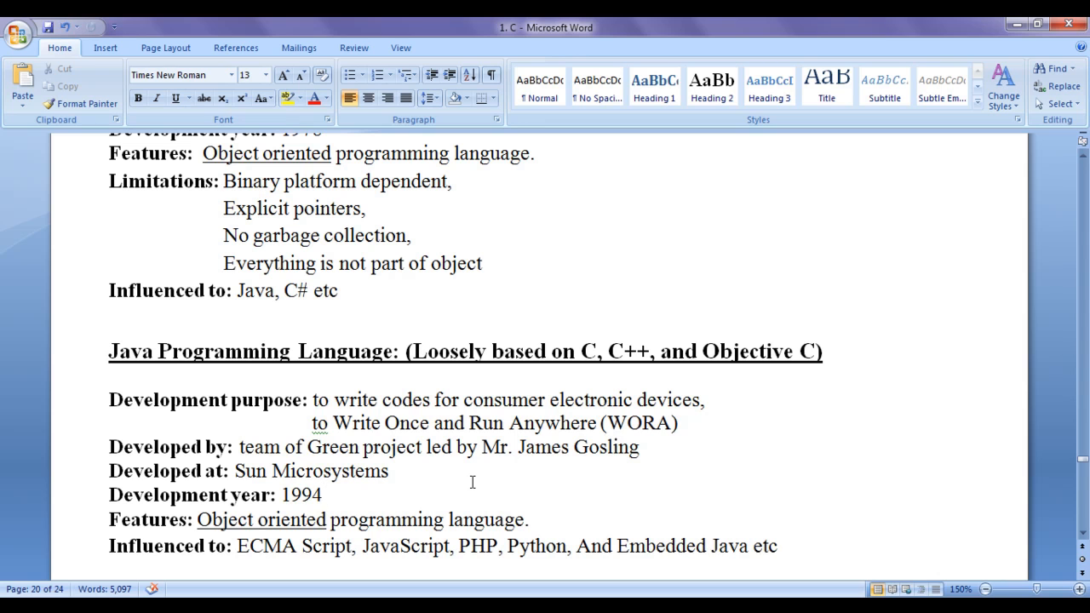
{"action": "left_click", "coordinate": [322, 495]}
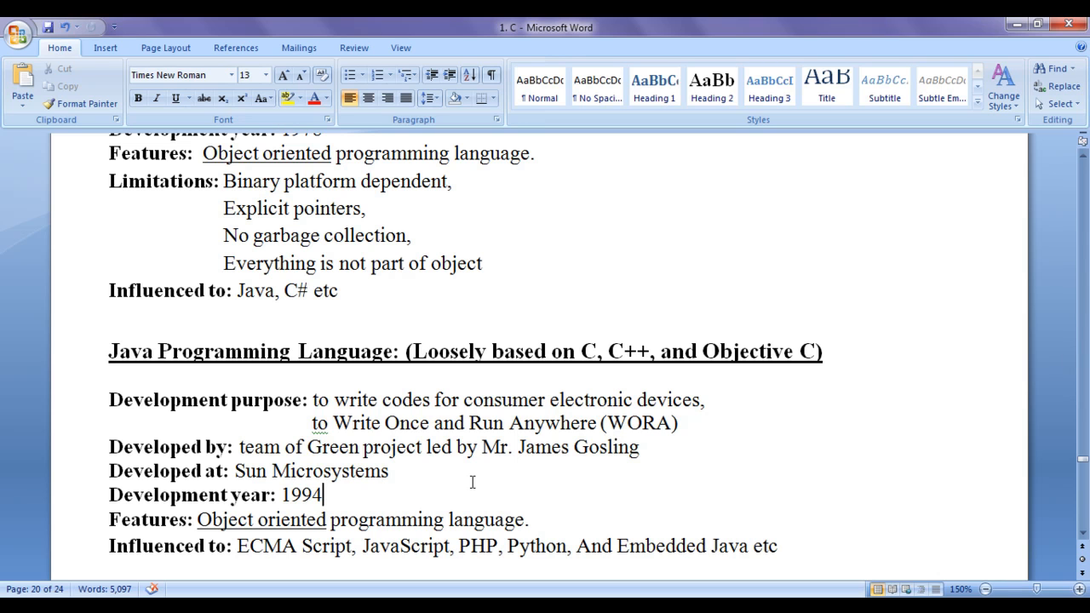
{"action": "double_click", "coordinate": [358, 423]}
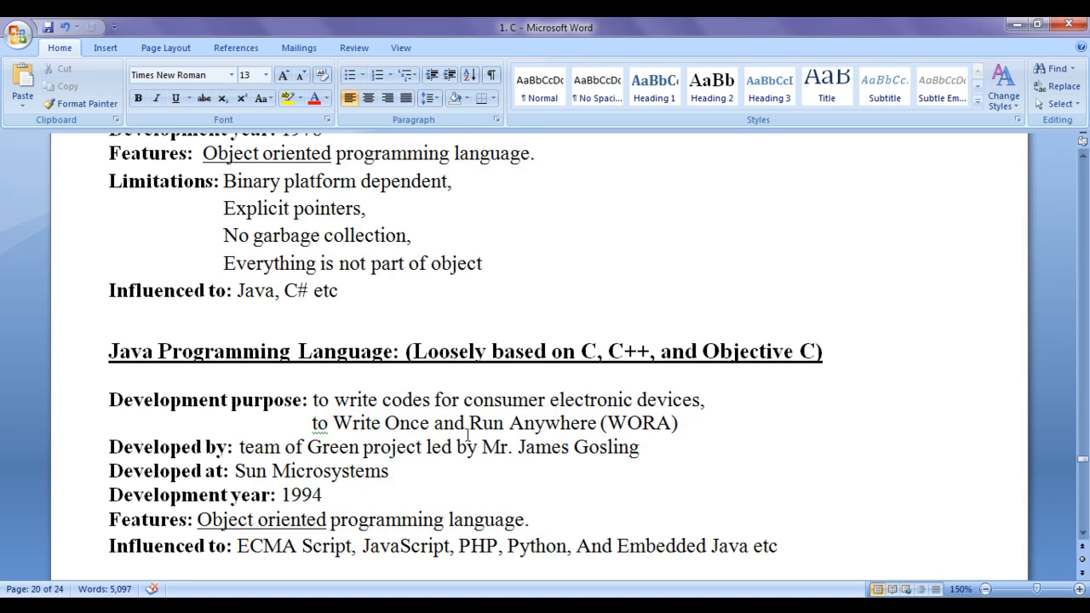
{"action": "left_click_drag", "start_coordinate": [468, 423], "coordinate": [685, 424]}
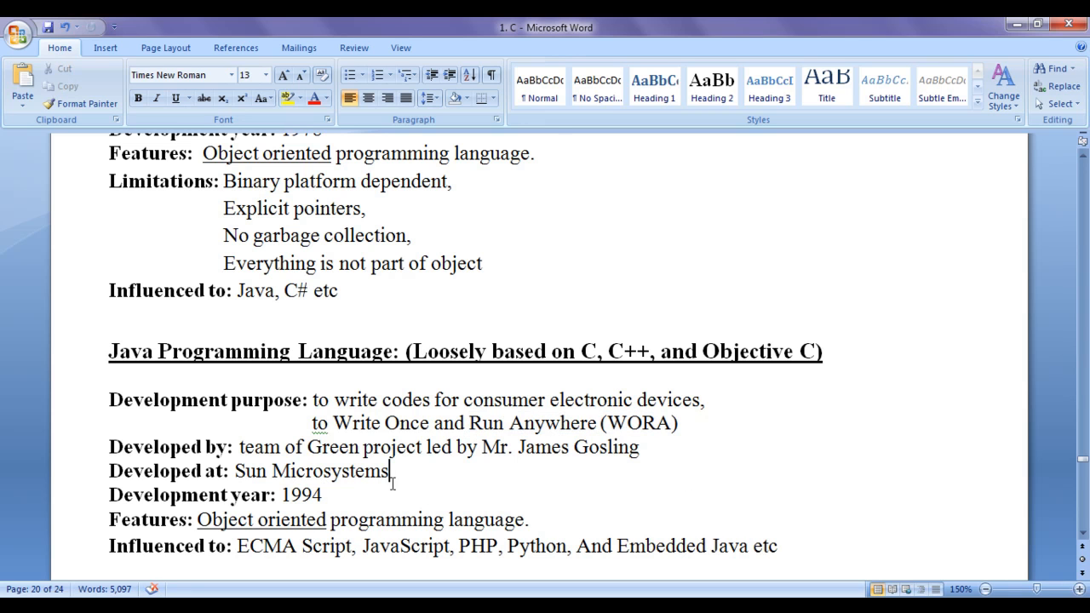
{"action": "mouse_move", "coordinate": [533, 483]}
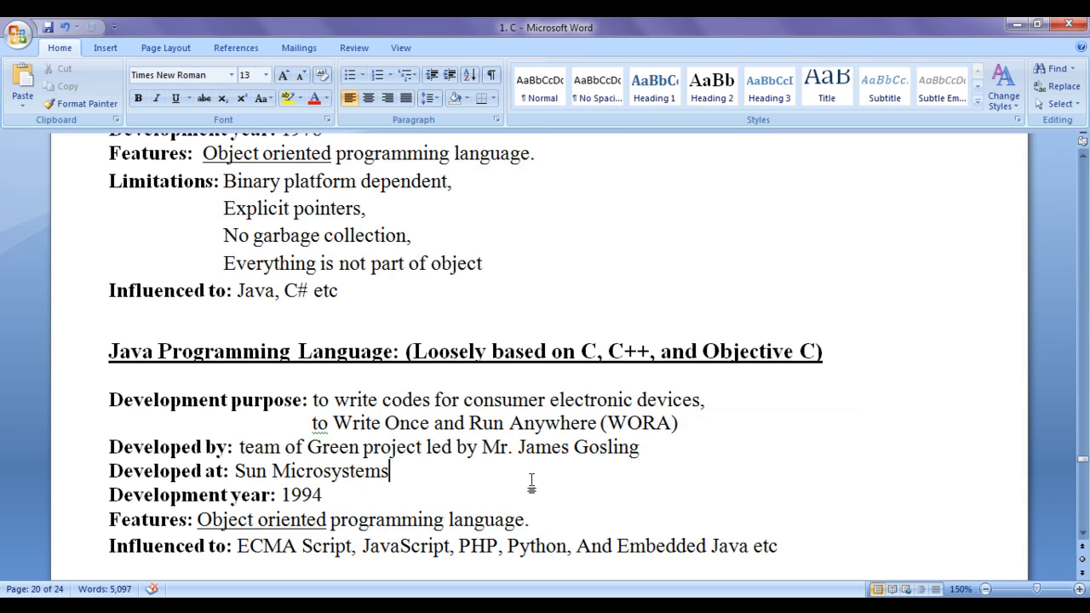
{"action": "mouse_move", "coordinate": [426, 466]}
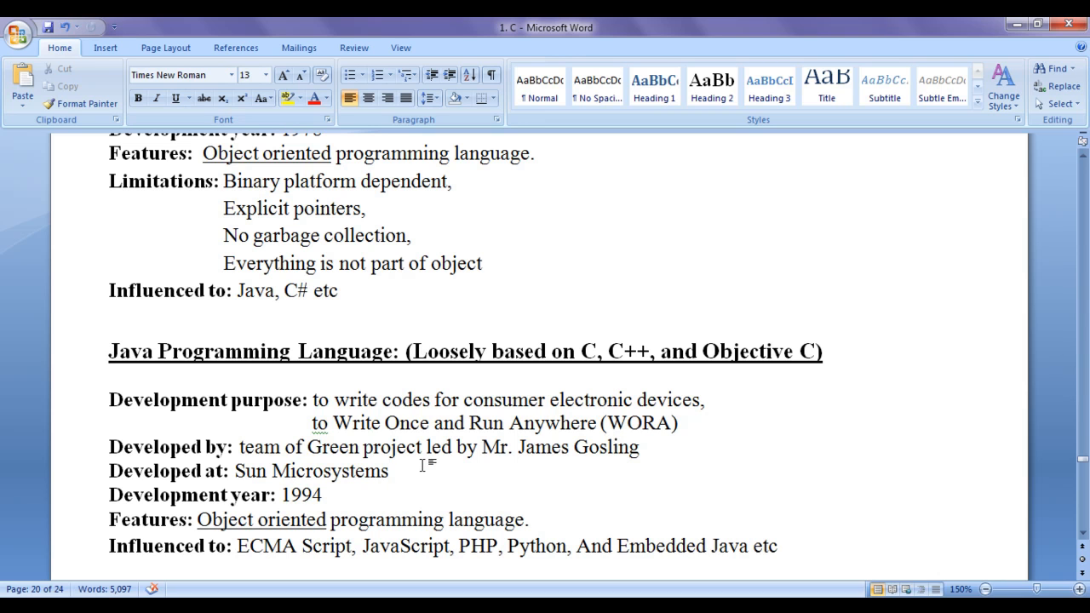
Step: Highlight the 'No garbage collection' limitation and scroll further down
{"action": "left_click", "coordinate": [224, 208]}
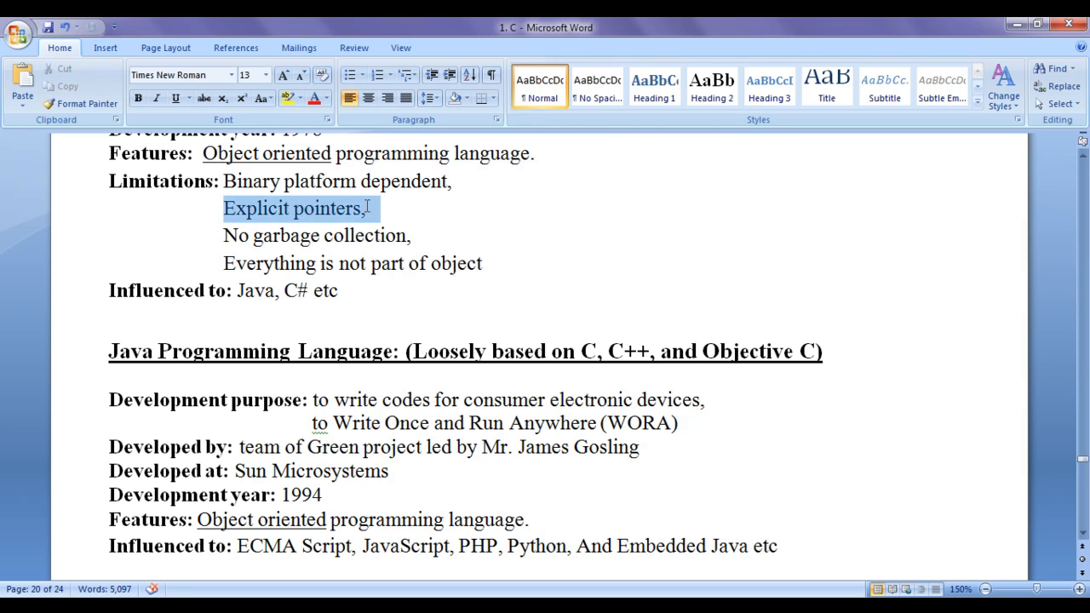
{"action": "left_click", "coordinate": [452, 472]}
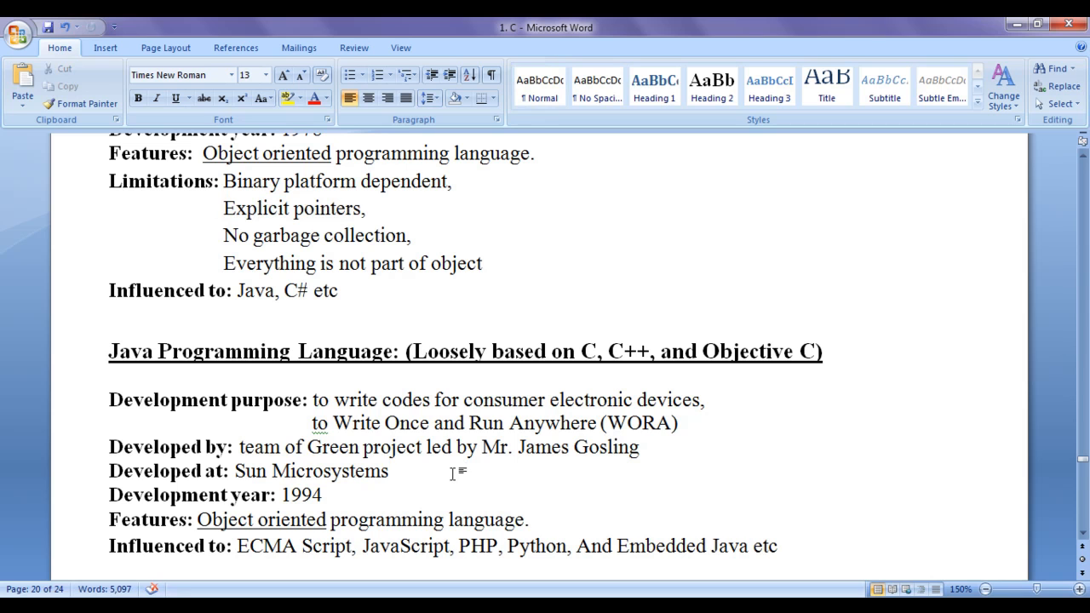
{"action": "mouse_move", "coordinate": [459, 466]}
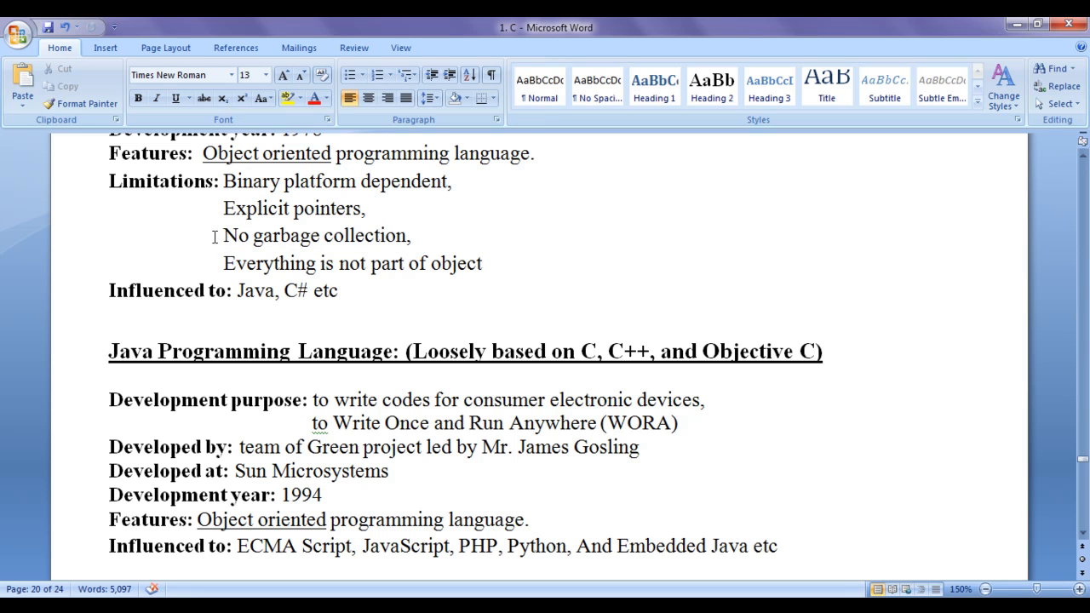
{"action": "left_click_drag", "start_coordinate": [222, 236], "coordinate": [422, 236]}
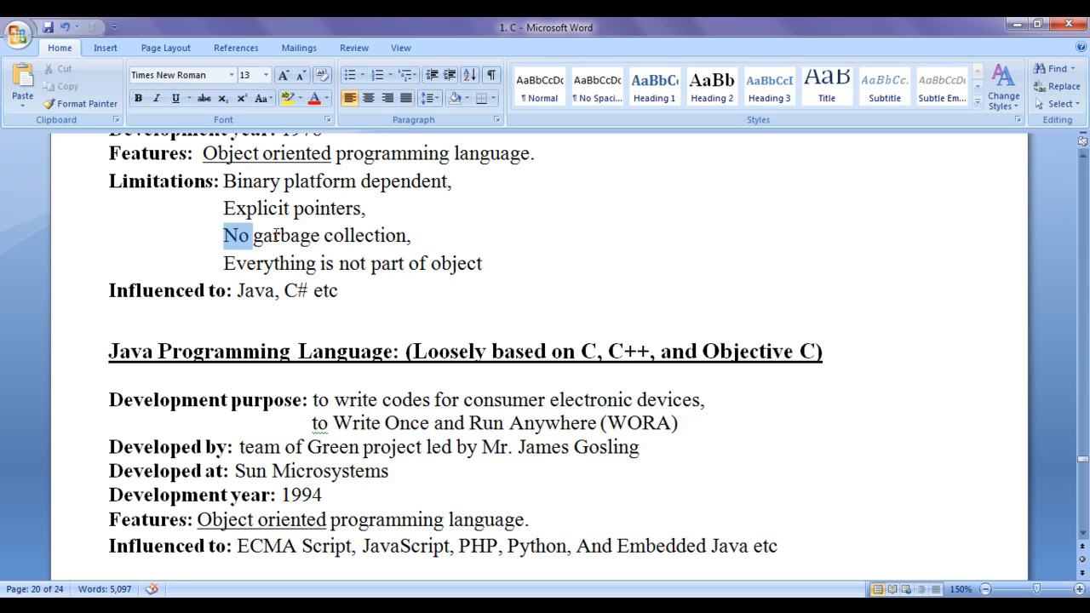
{"action": "left_click", "coordinate": [417, 236]}
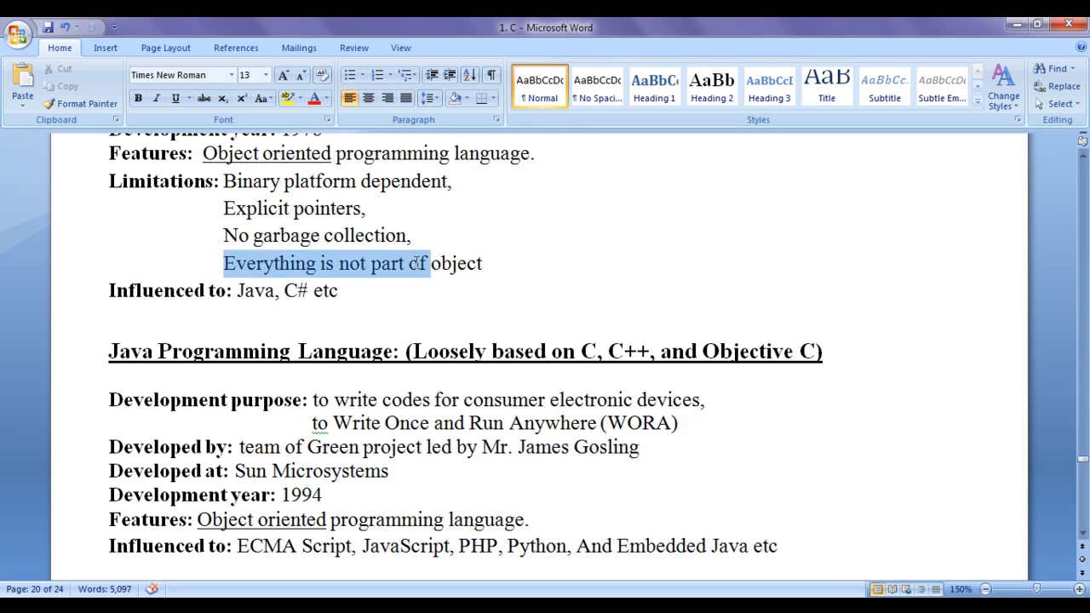
{"action": "left_click", "coordinate": [155, 350]}
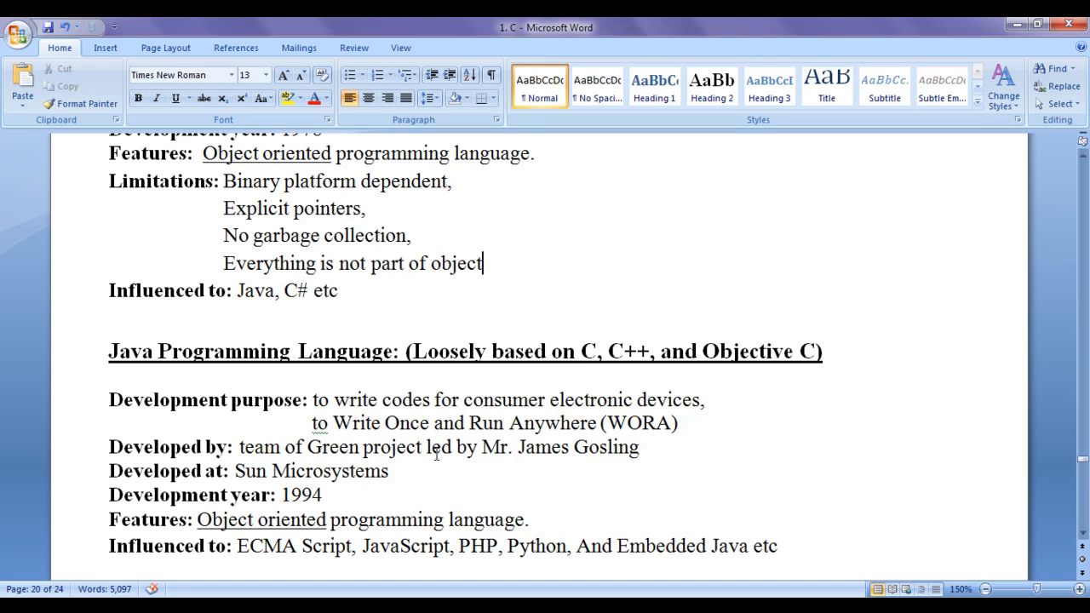
{"action": "scroll", "scroll_direction": "down", "scroll_amount": 3}
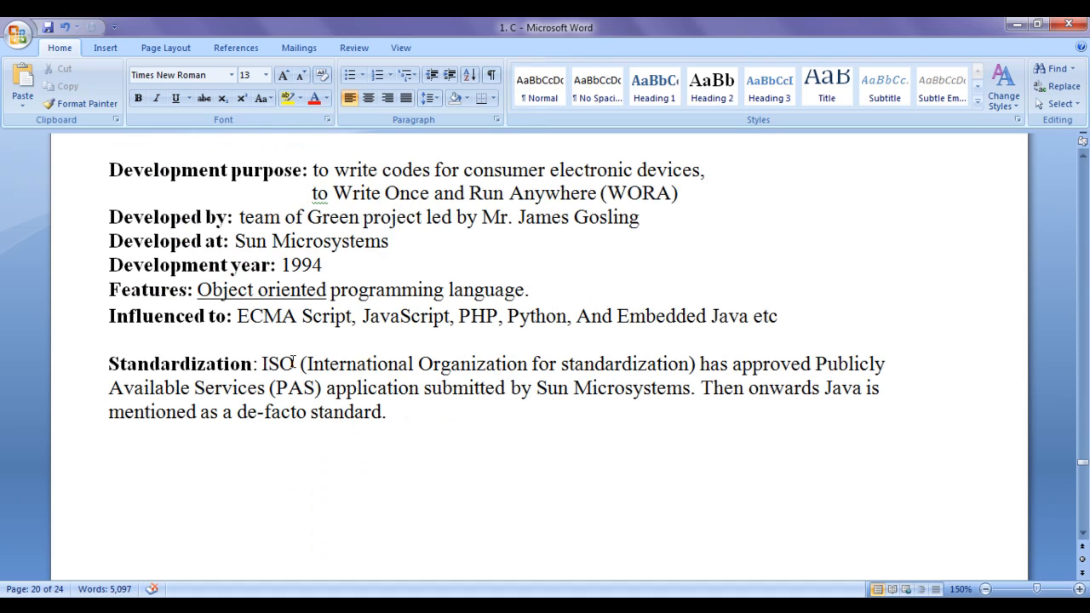
{"action": "mouse_move", "coordinate": [655, 373]}
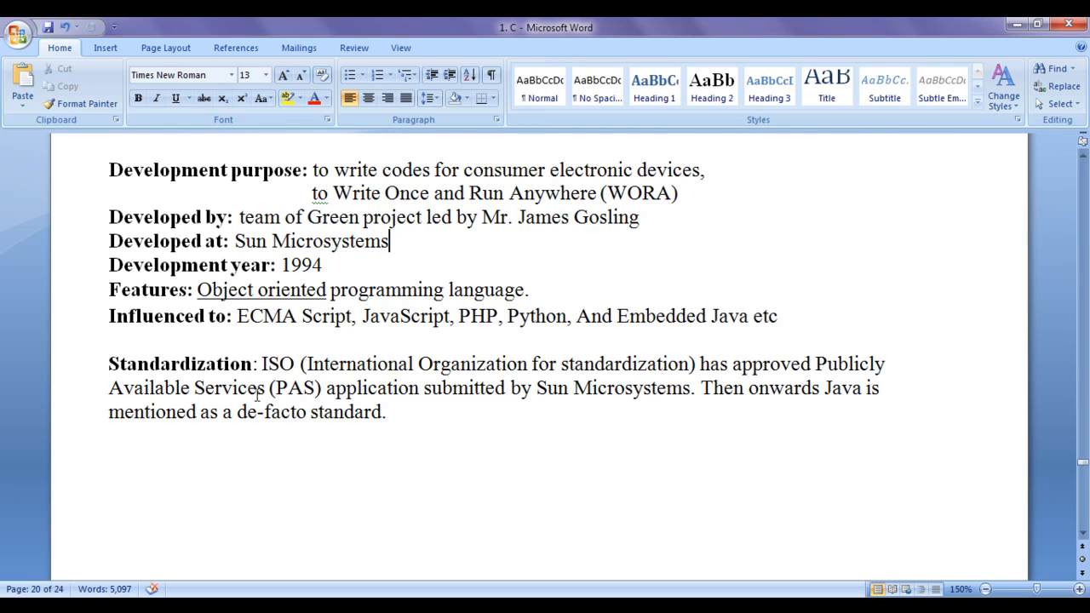
{"action": "mouse_move", "coordinate": [510, 393]}
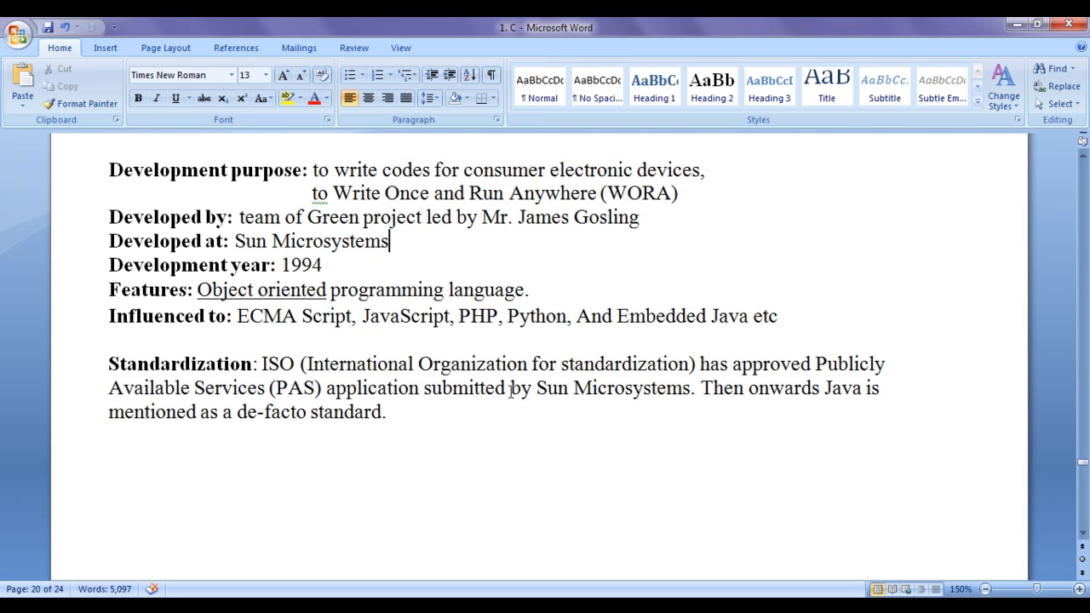
{"action": "mouse_move", "coordinate": [666, 388]}
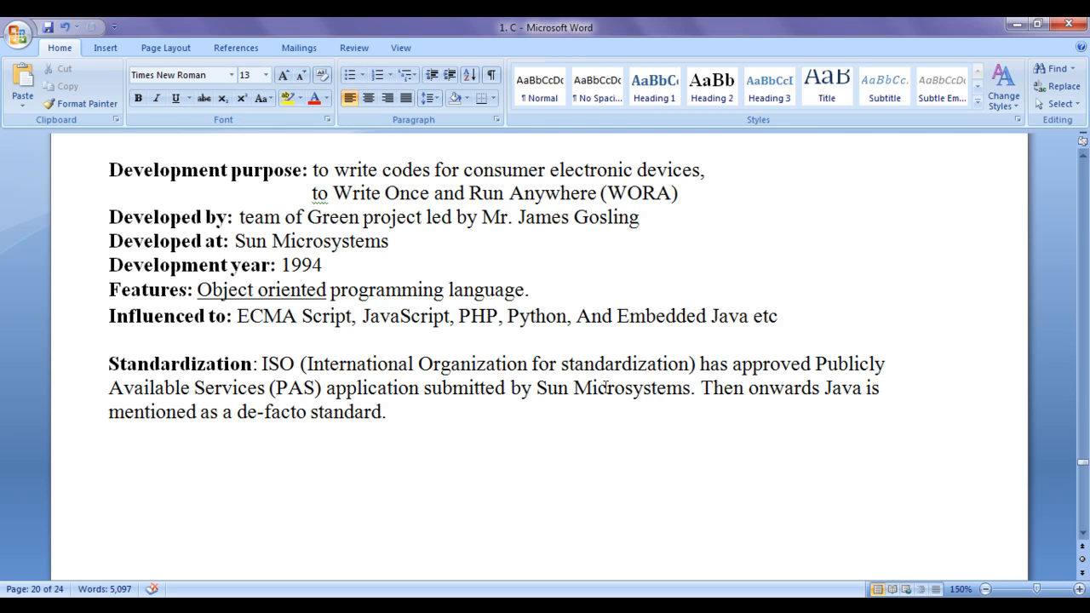
{"action": "mouse_move", "coordinate": [126, 412]}
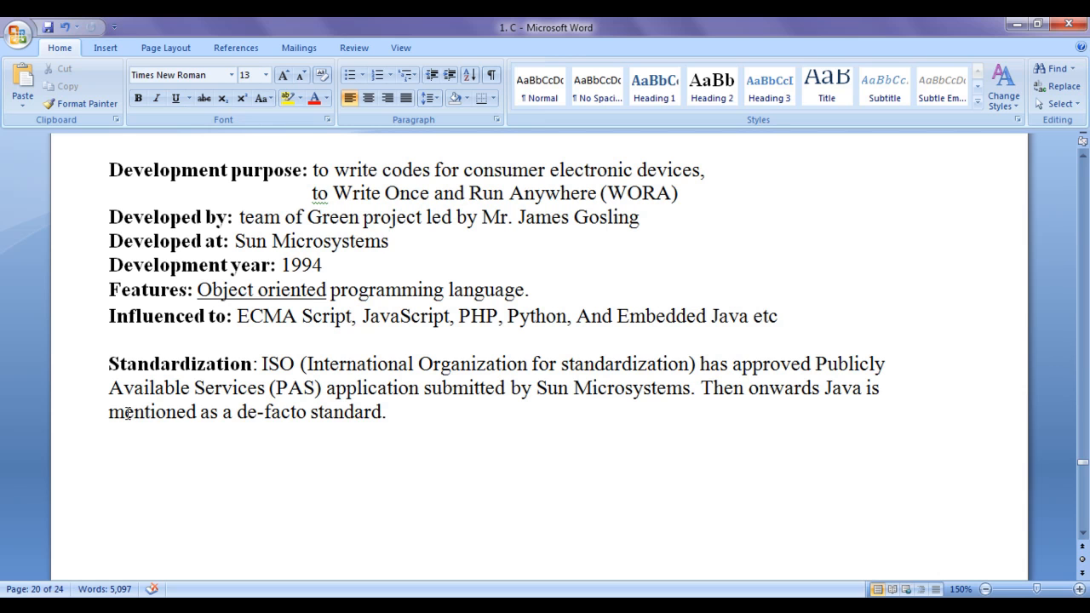
Step: Highlight 'de-facto standard' and 'present outside the' in the JDK 1.0 paragraph
{"action": "left_click_drag", "start_coordinate": [237, 411], "coordinate": [385, 411]}
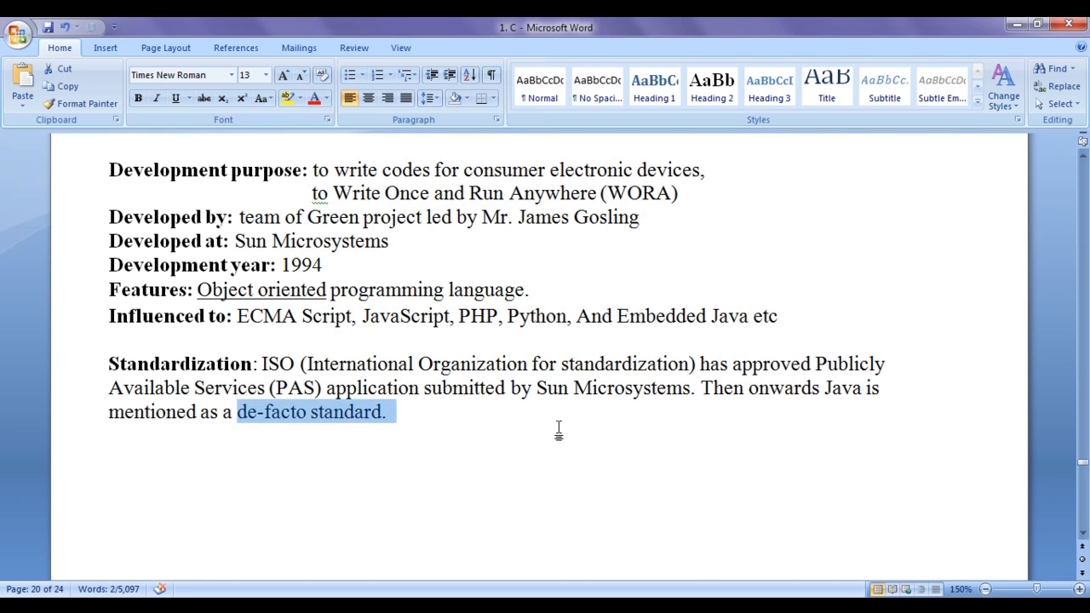
{"action": "scroll", "scroll_direction": "down", "scroll_amount": 3}
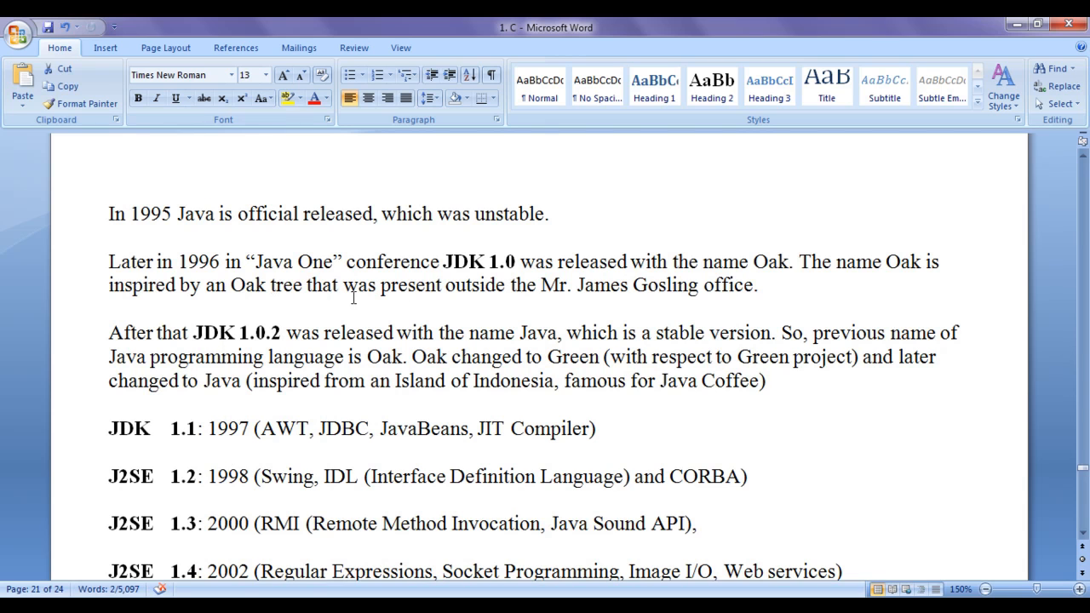
{"action": "mouse_move", "coordinate": [132, 227]}
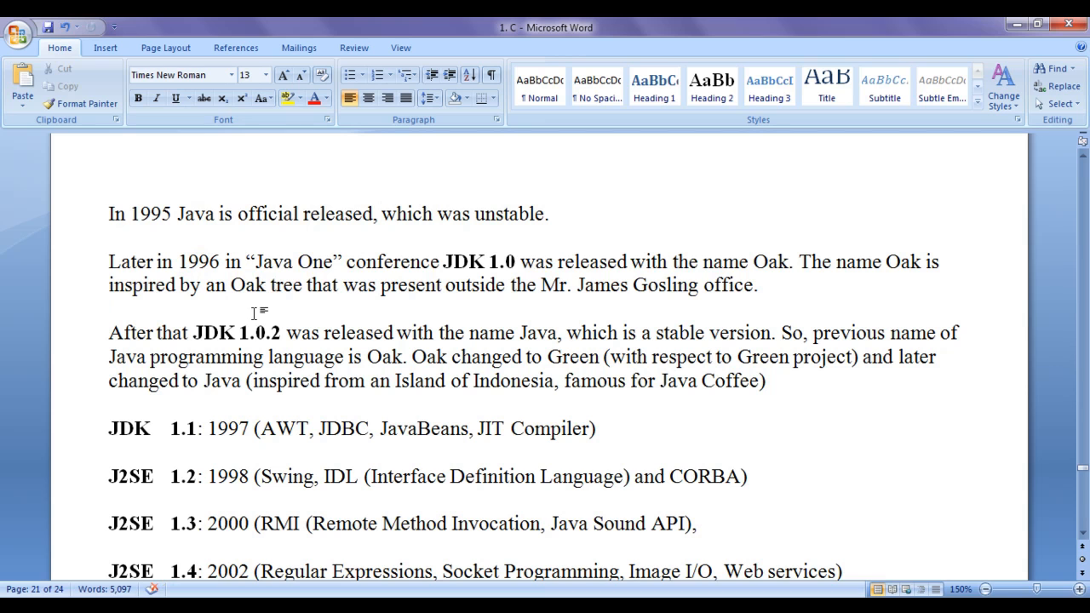
{"action": "left_click", "coordinate": [463, 332]}
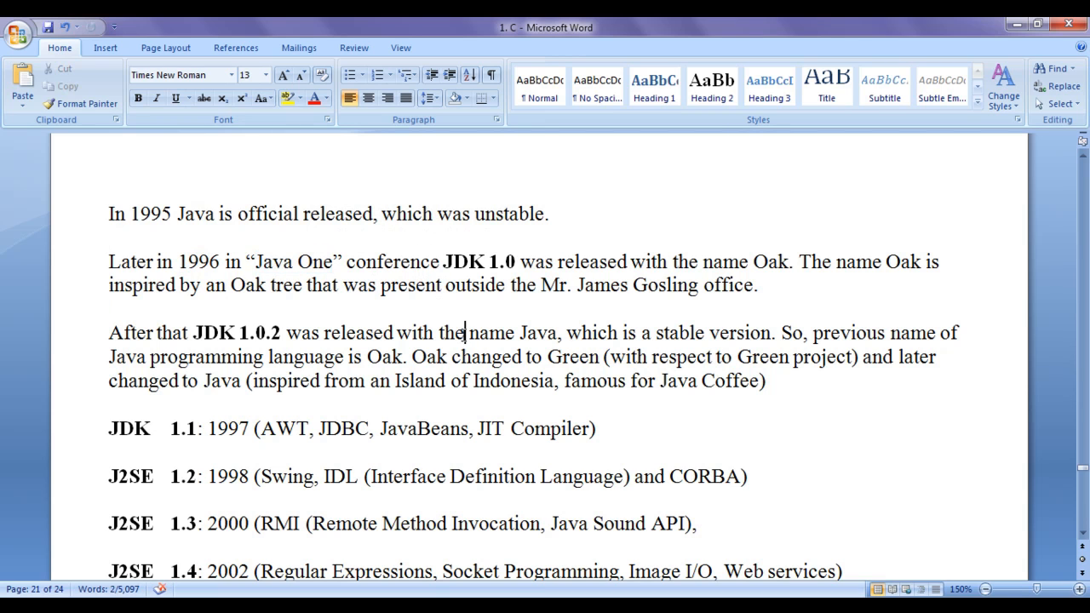
{"action": "left_click_drag", "start_coordinate": [443, 262], "coordinate": [504, 262]}
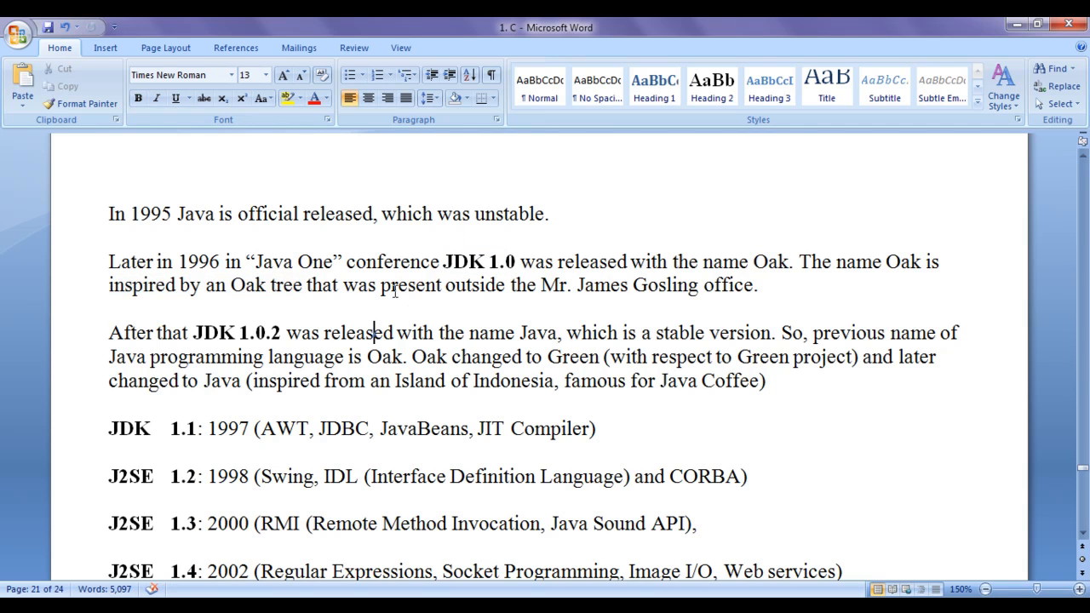
{"action": "left_click_drag", "start_coordinate": [381, 285], "coordinate": [538, 285]}
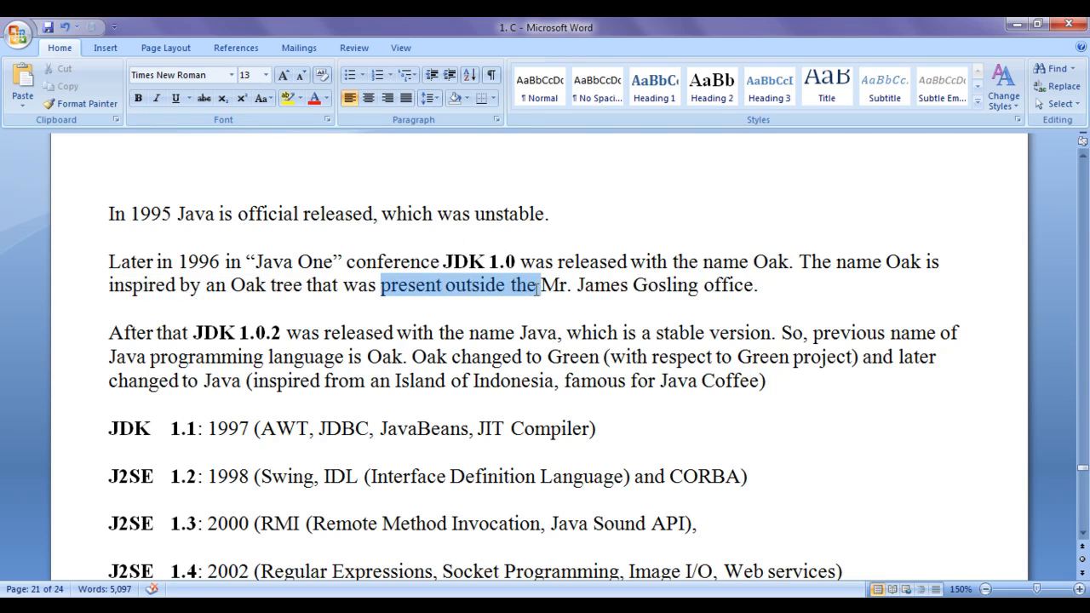
{"action": "left_click", "coordinate": [557, 332]}
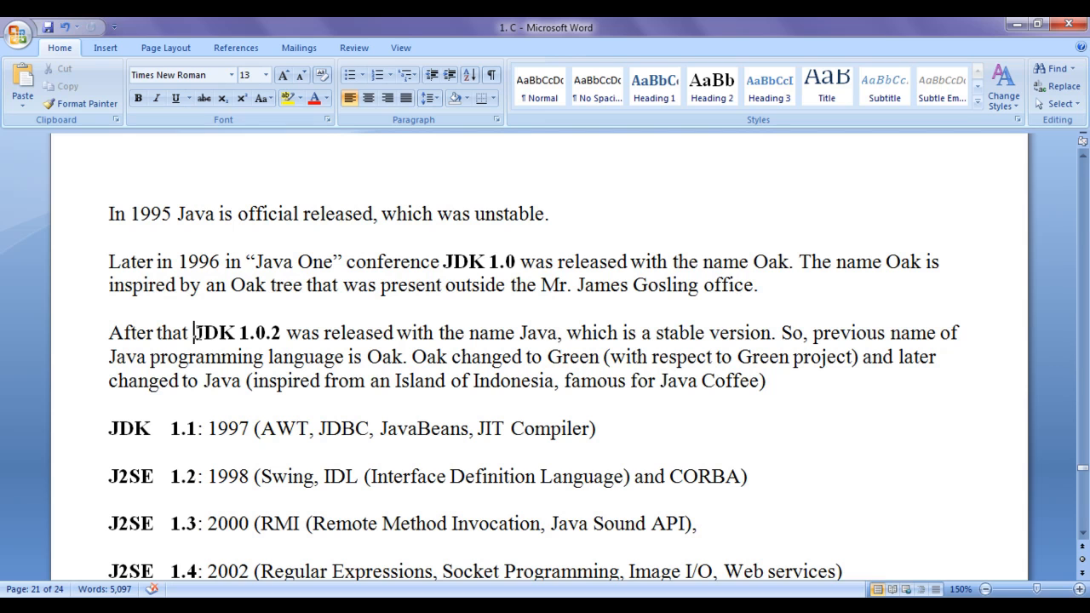
Step: Highlight 'JDK 1.0.2' and 'inspired from an Island of Indonesia', then scroll to JDK 1.1
{"action": "double_click", "coordinate": [239, 333]}
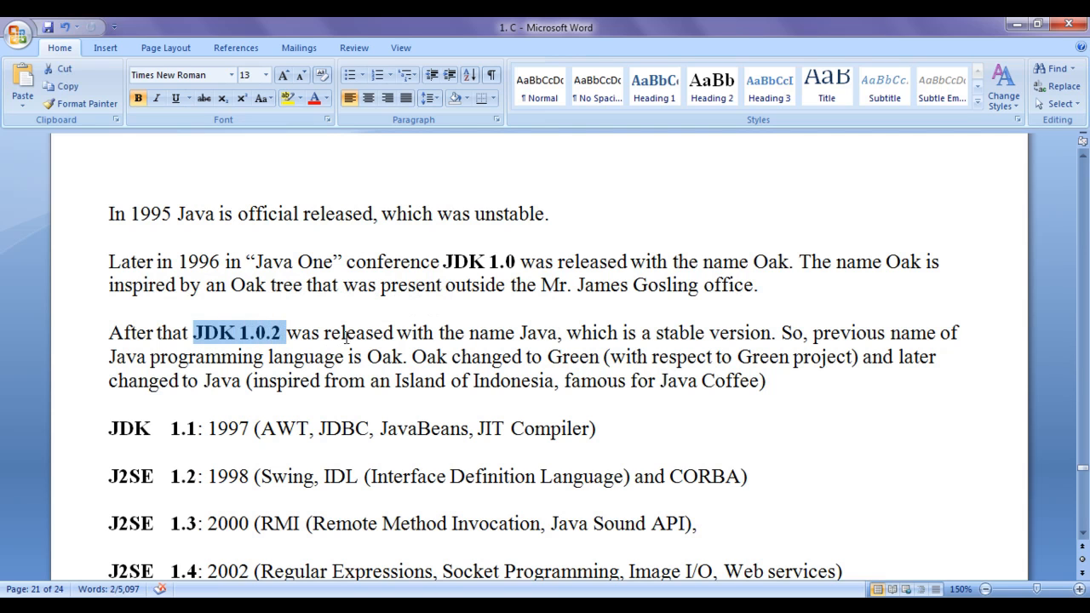
{"action": "left_click", "coordinate": [538, 333]}
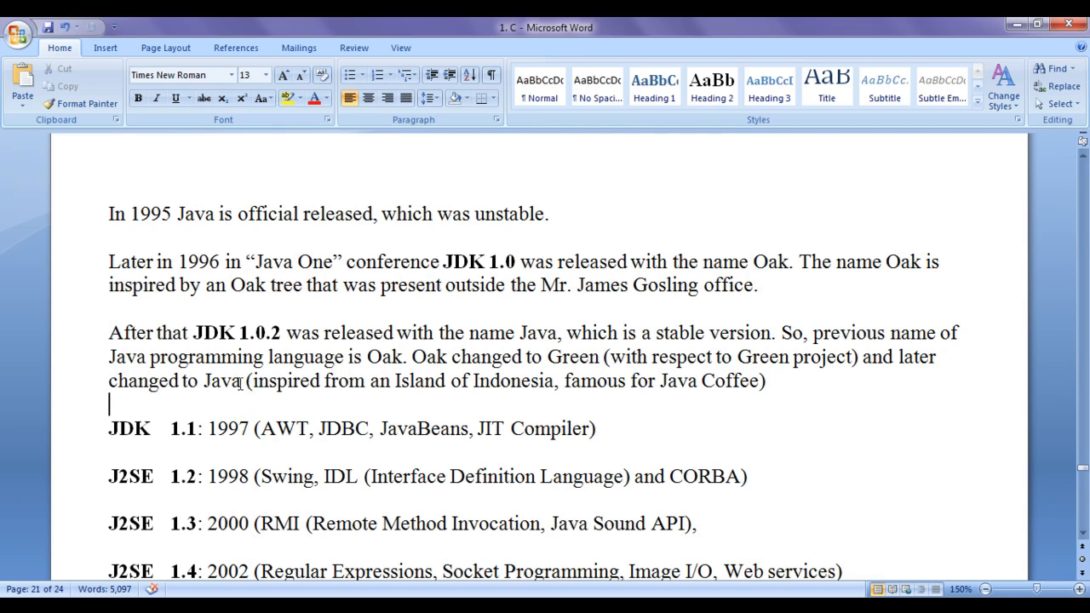
{"action": "left_click_drag", "start_coordinate": [254, 381], "coordinate": [361, 380]}
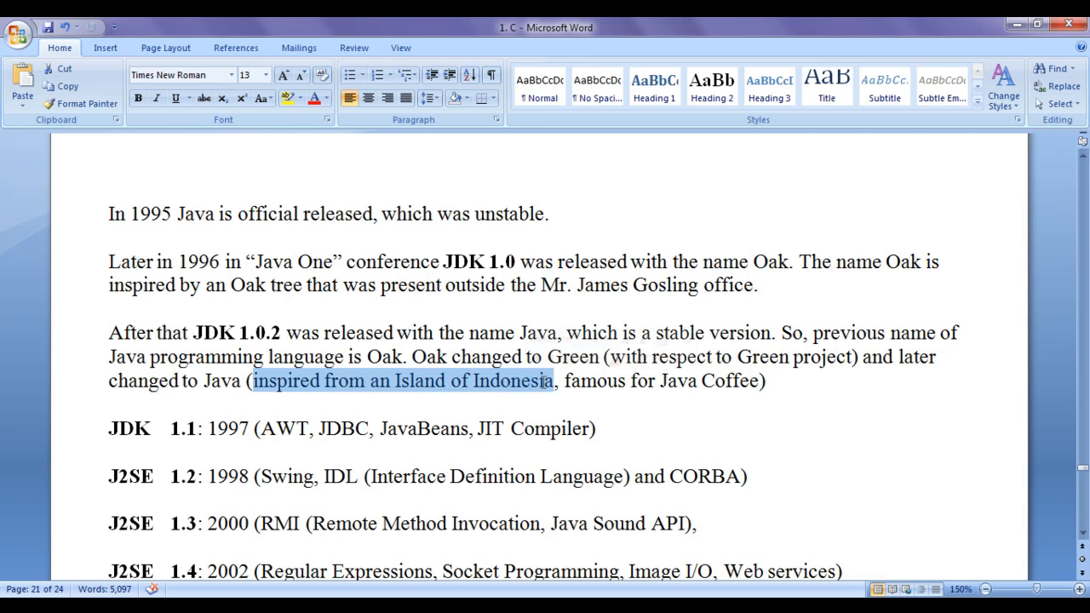
{"action": "left_click", "coordinate": [569, 386]}
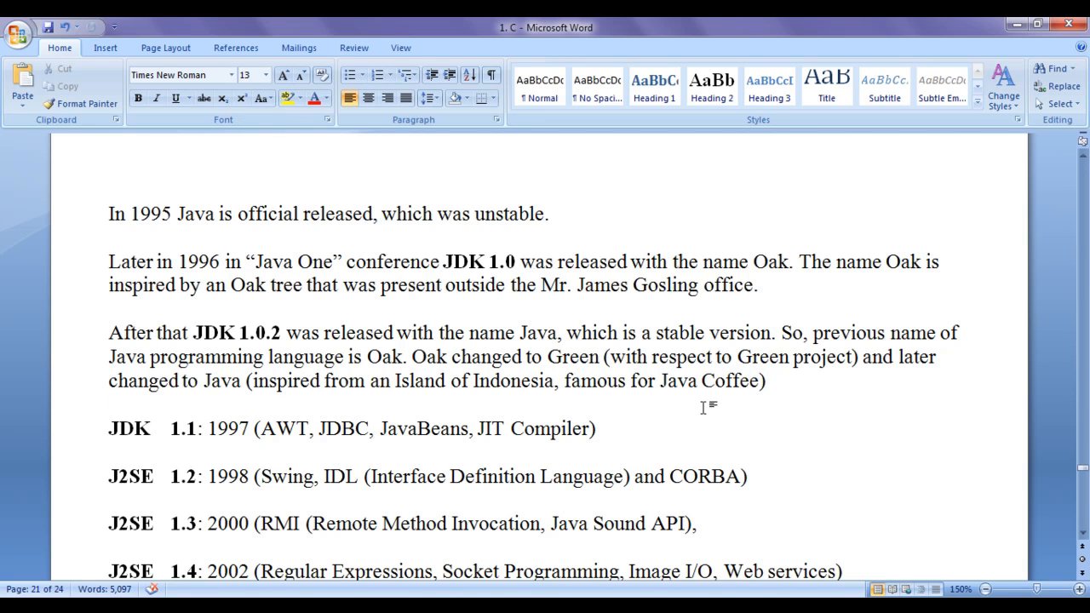
{"action": "scroll", "scroll_direction": "down", "scroll_amount": 3}
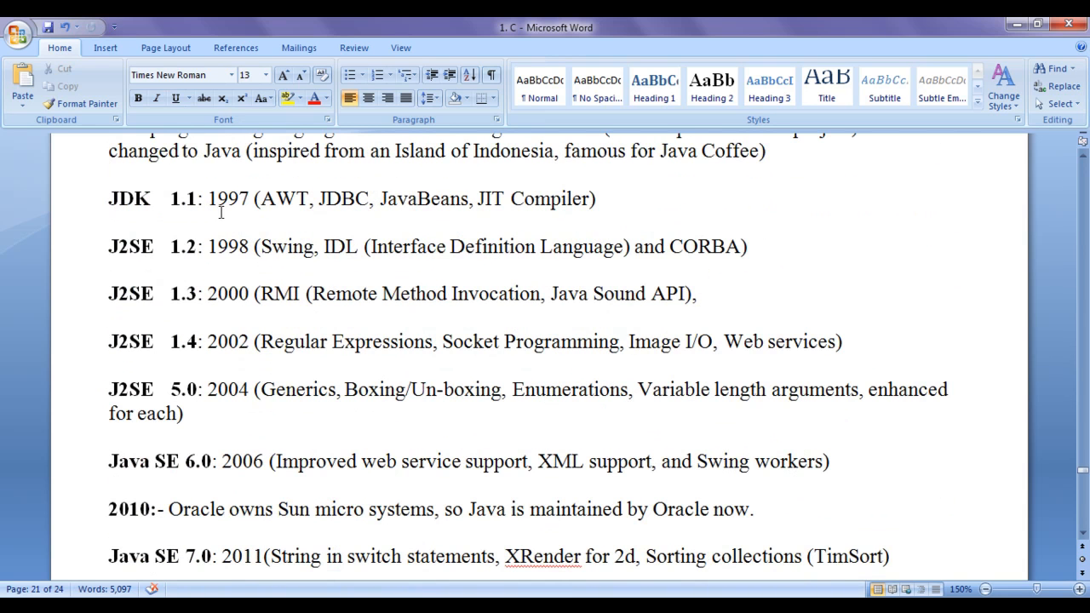
{"action": "left_click_drag", "start_coordinate": [108, 198], "coordinate": [196, 199]}
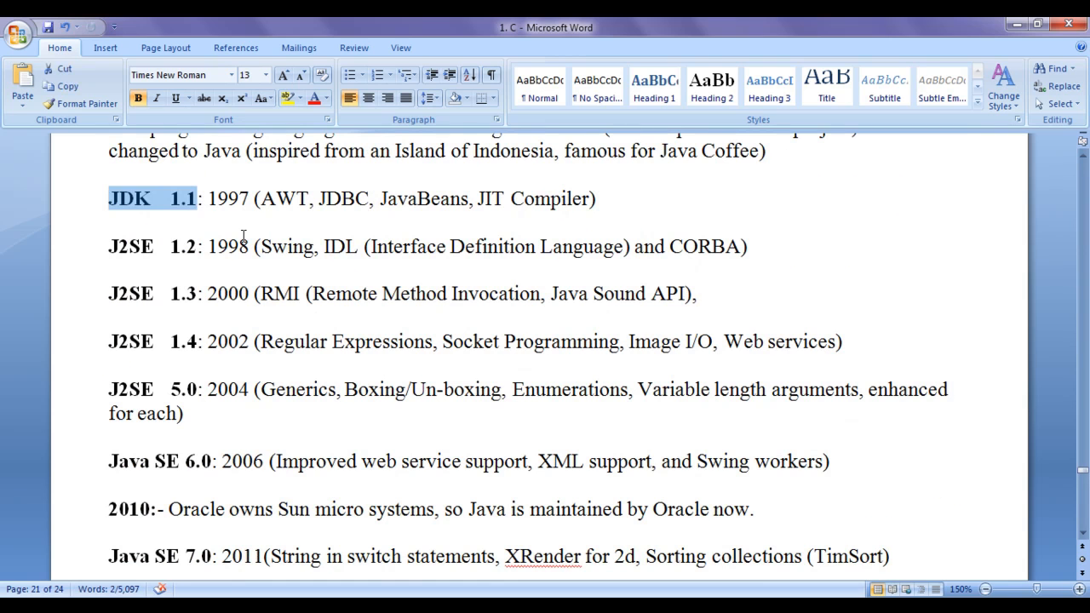
{"action": "left_click", "coordinate": [241, 246]}
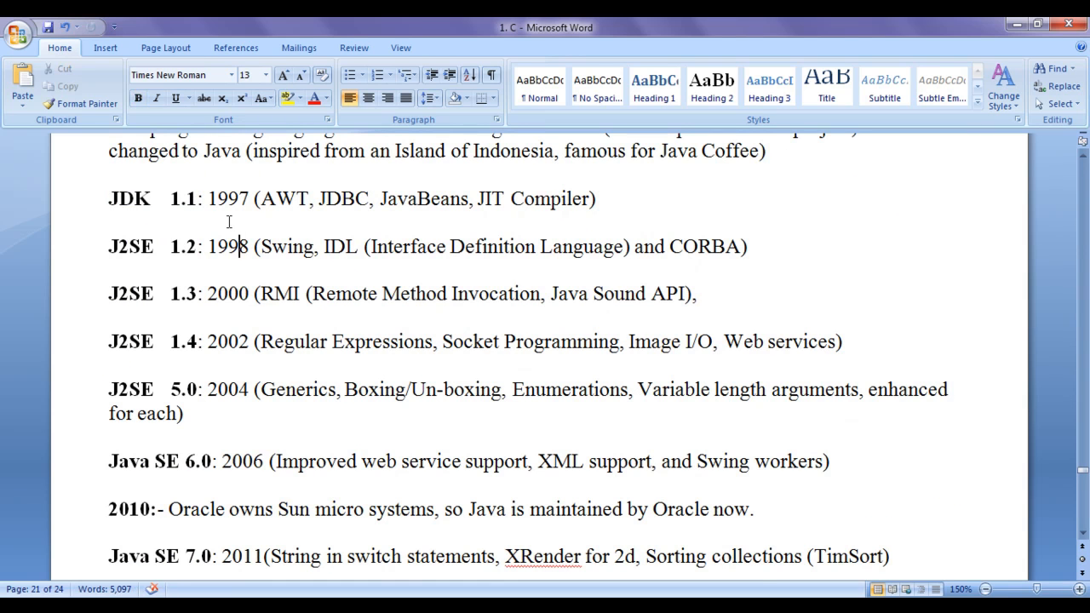
{"action": "double_click", "coordinate": [285, 198]}
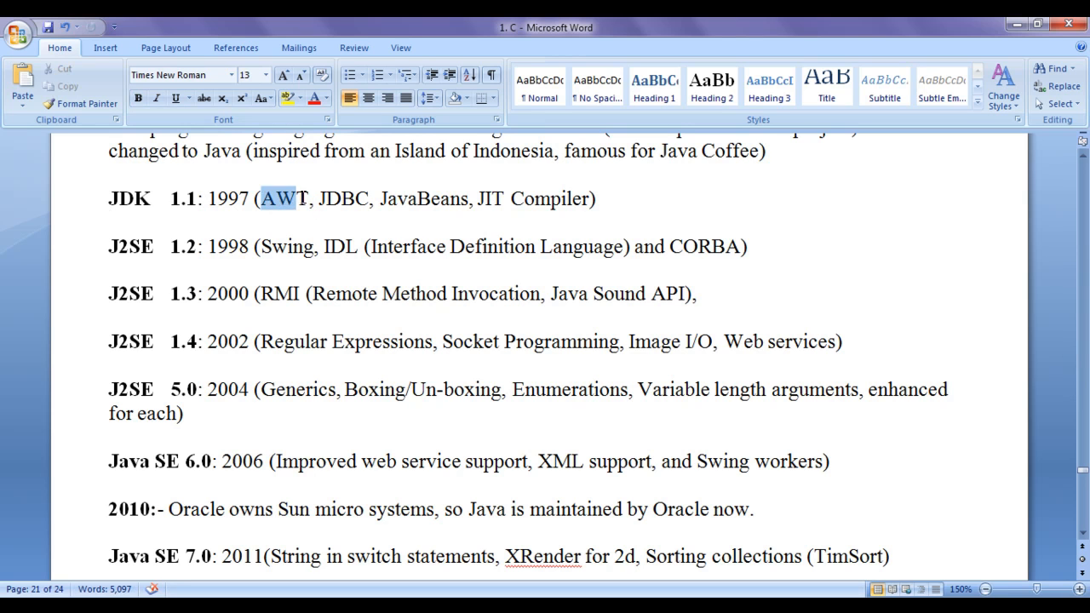
{"action": "left_click", "coordinate": [320, 215]}
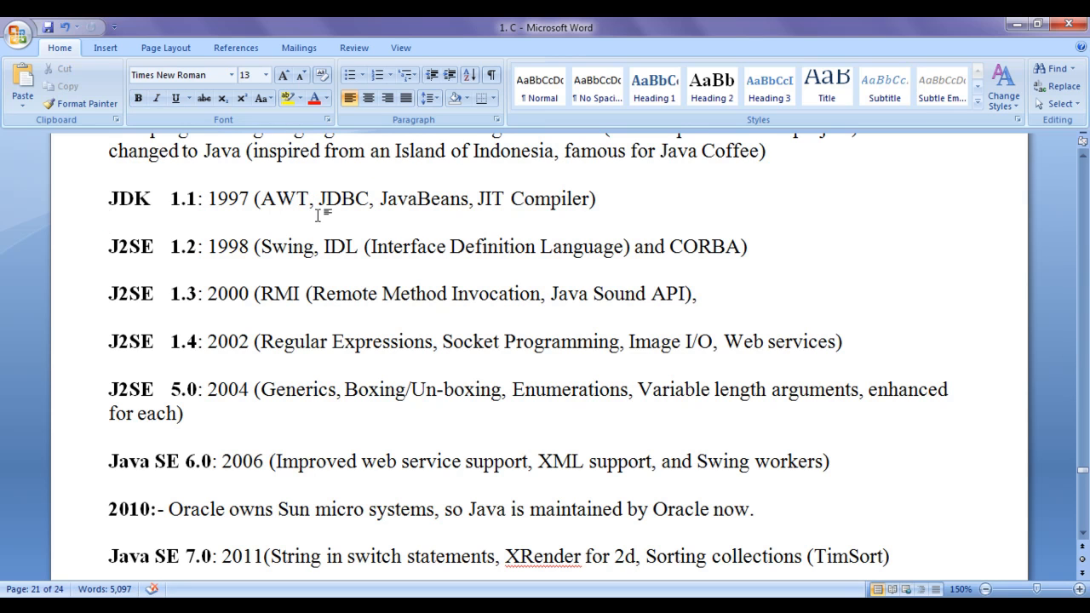
{"action": "double_click", "coordinate": [339, 198]}
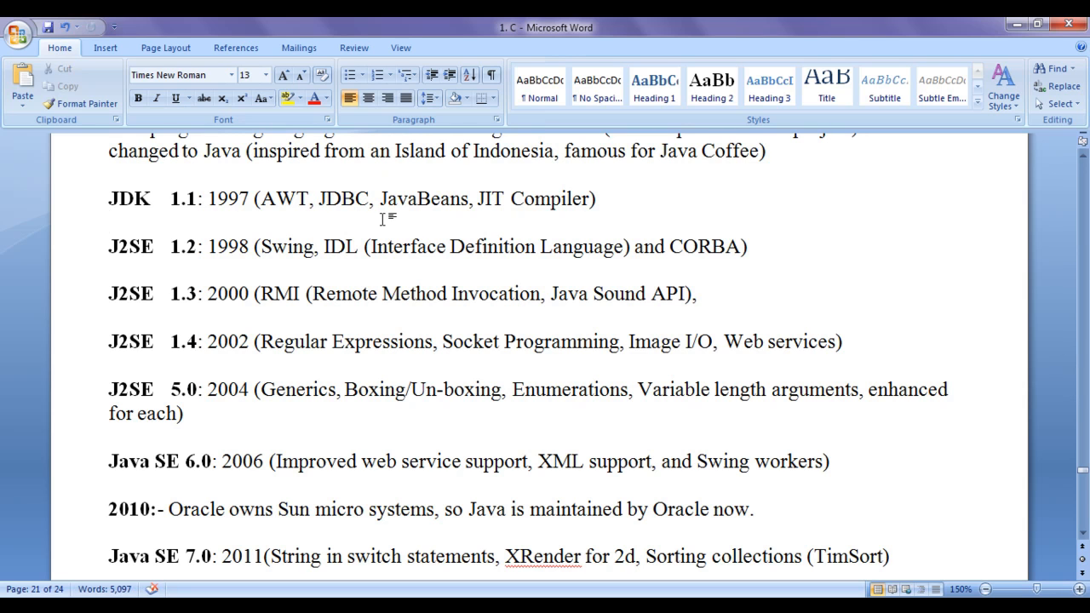
{"action": "double_click", "coordinate": [410, 198]}
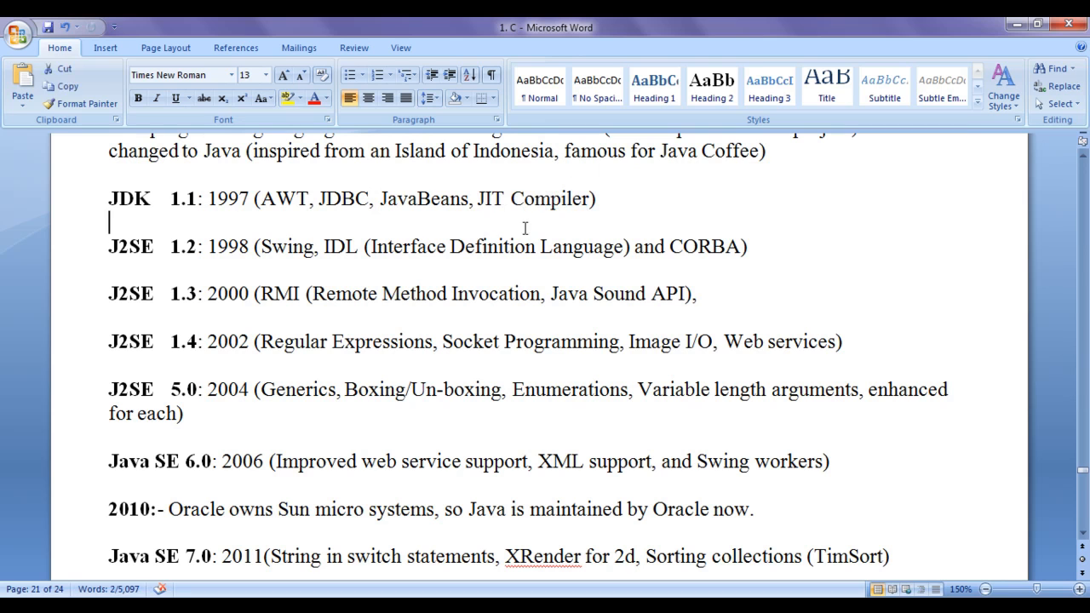
{"action": "double_click", "coordinate": [228, 246]}
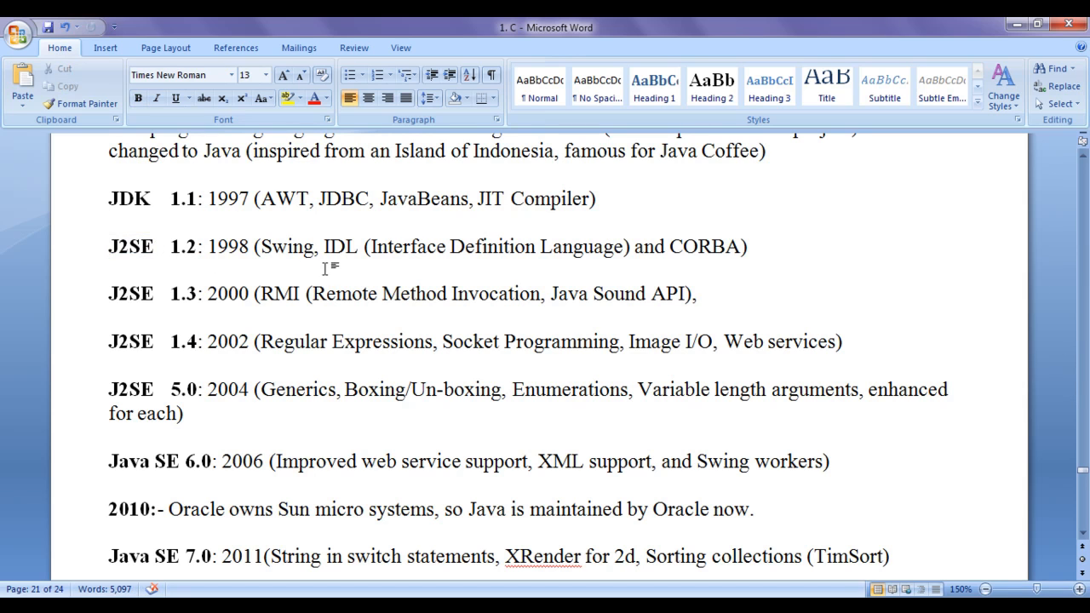
{"action": "double_click", "coordinate": [284, 246]}
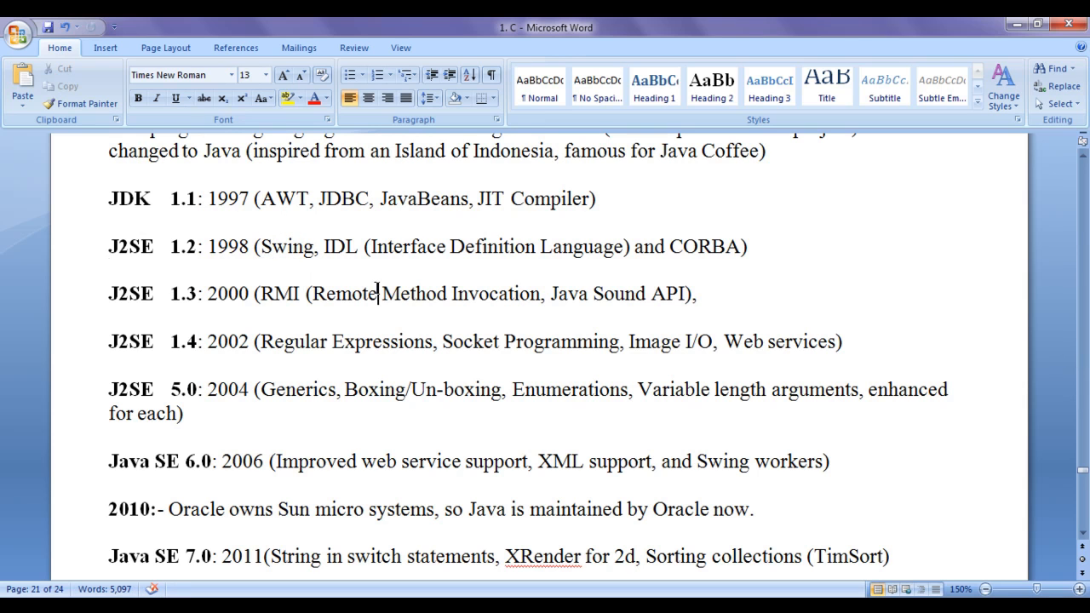
{"action": "double_click", "coordinate": [339, 246]}
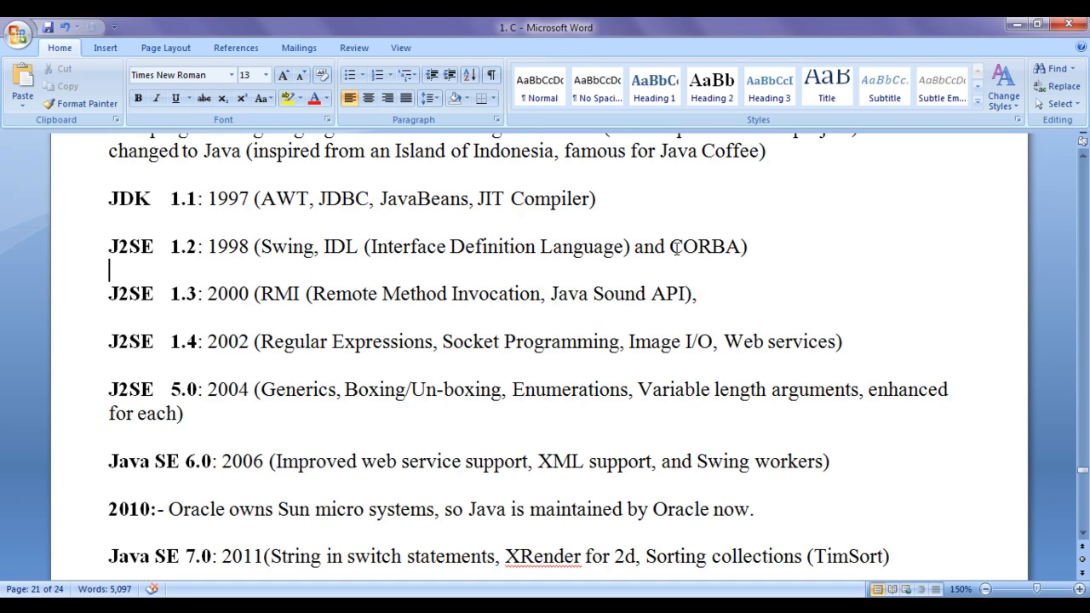
{"action": "double_click", "coordinate": [708, 246]}
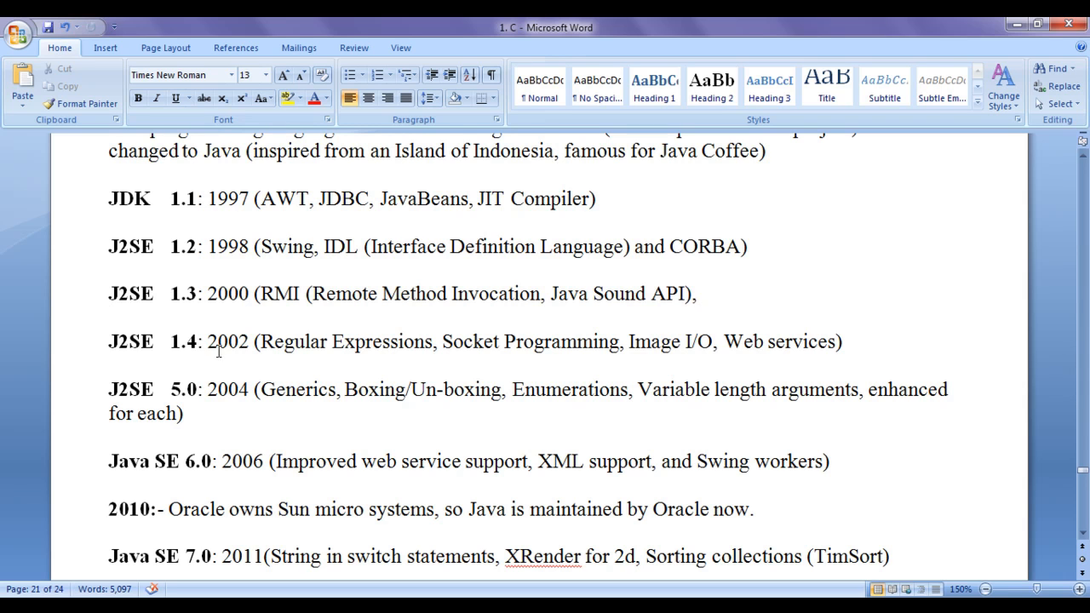
Step: Select words in the J2SE 1.4 through Java SE 8.0 entries of the release list
{"action": "double_click", "coordinate": [131, 341]}
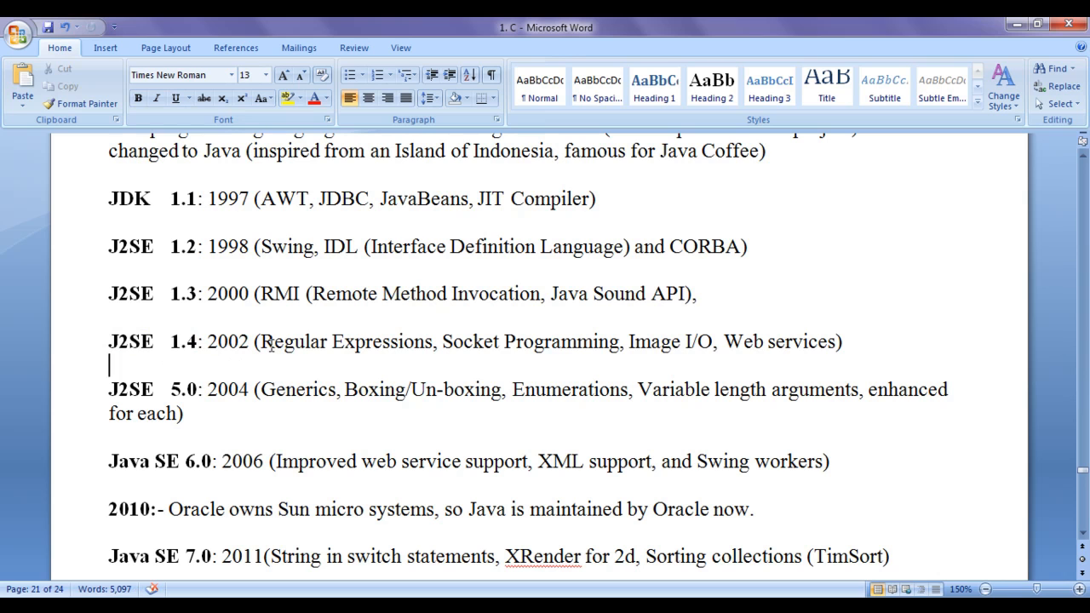
{"action": "mouse_move", "coordinate": [589, 345]}
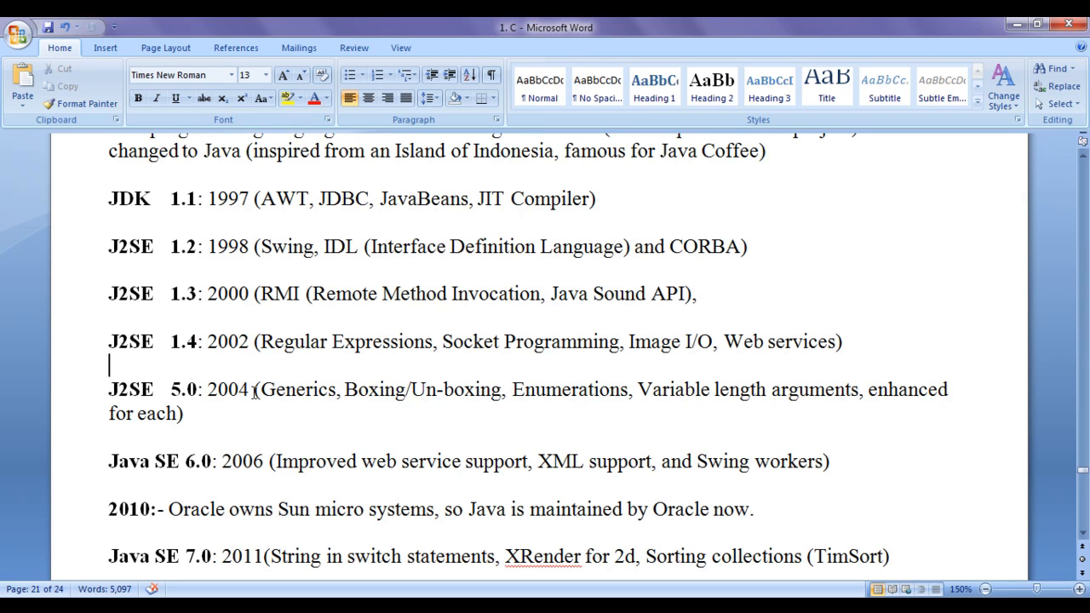
{"action": "double_click", "coordinate": [130, 390]}
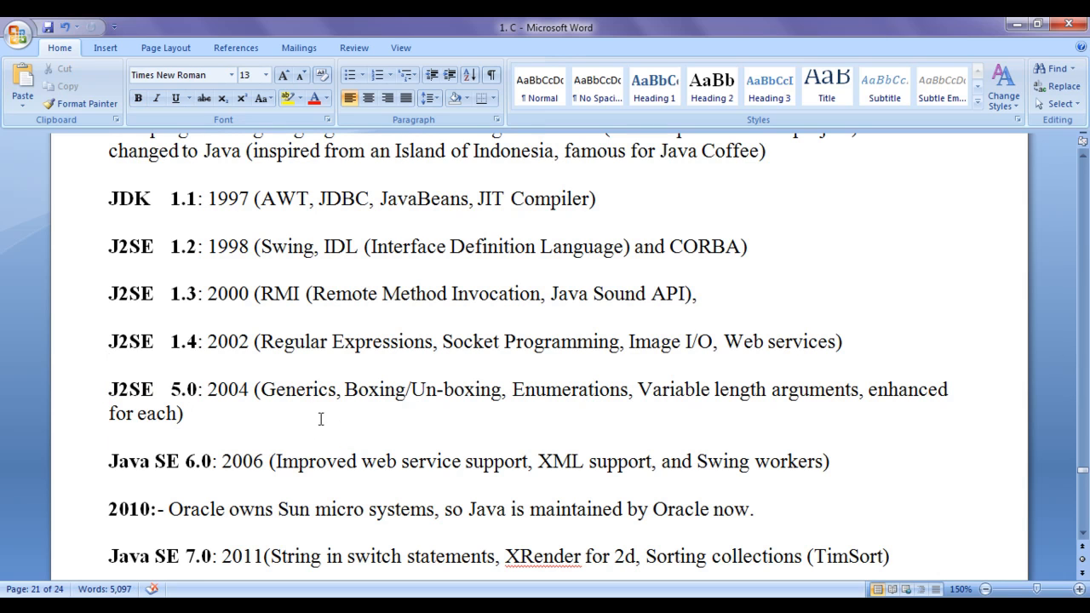
{"action": "double_click", "coordinate": [299, 389]}
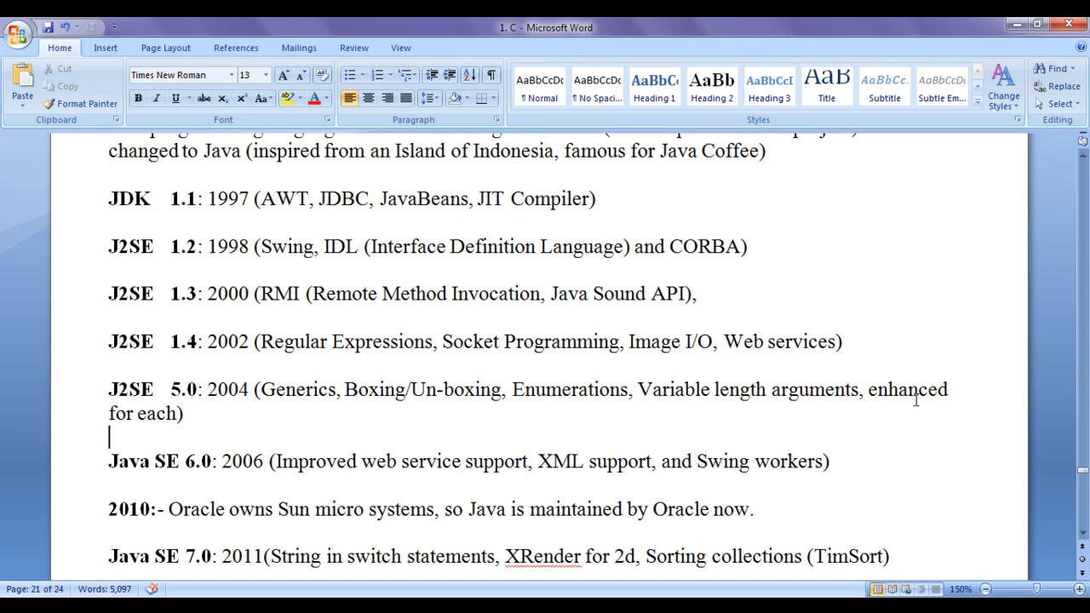
{"action": "double_click", "coordinate": [156, 413]}
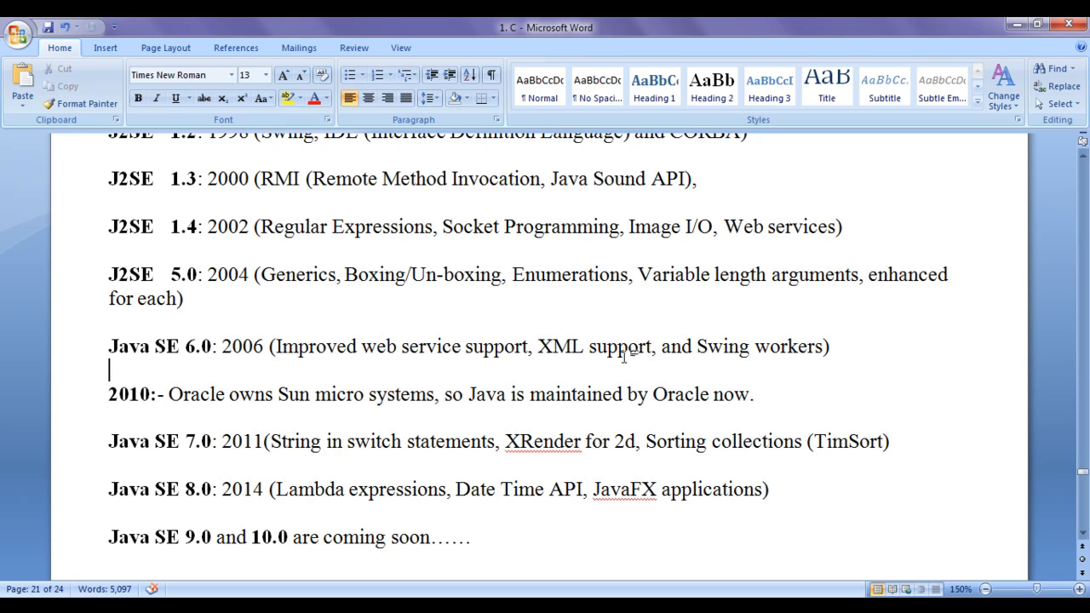
{"action": "mouse_move", "coordinate": [690, 372]}
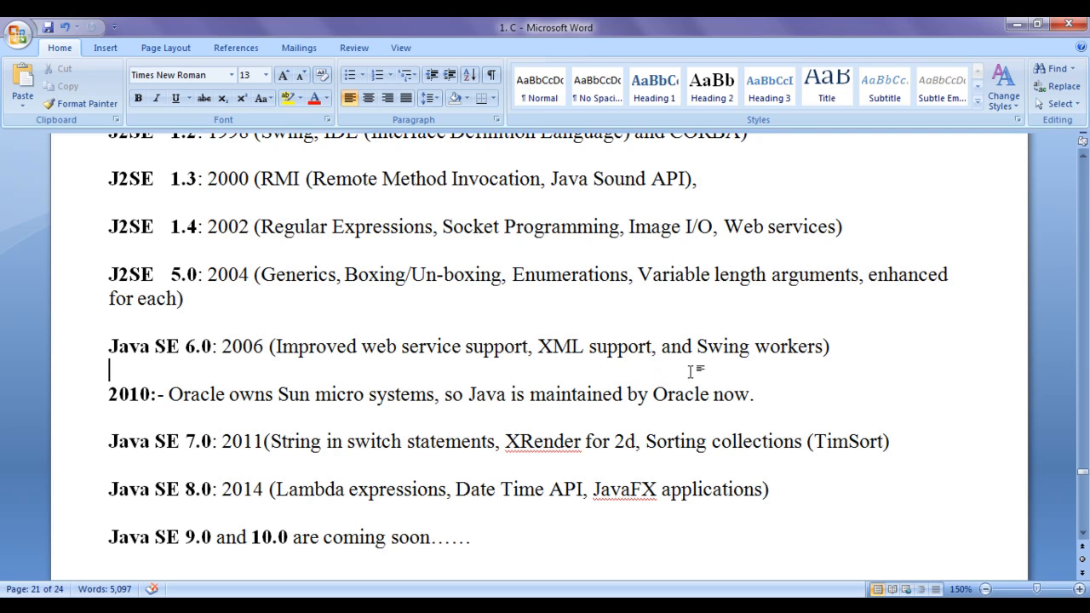
{"action": "mouse_move", "coordinate": [245, 414]}
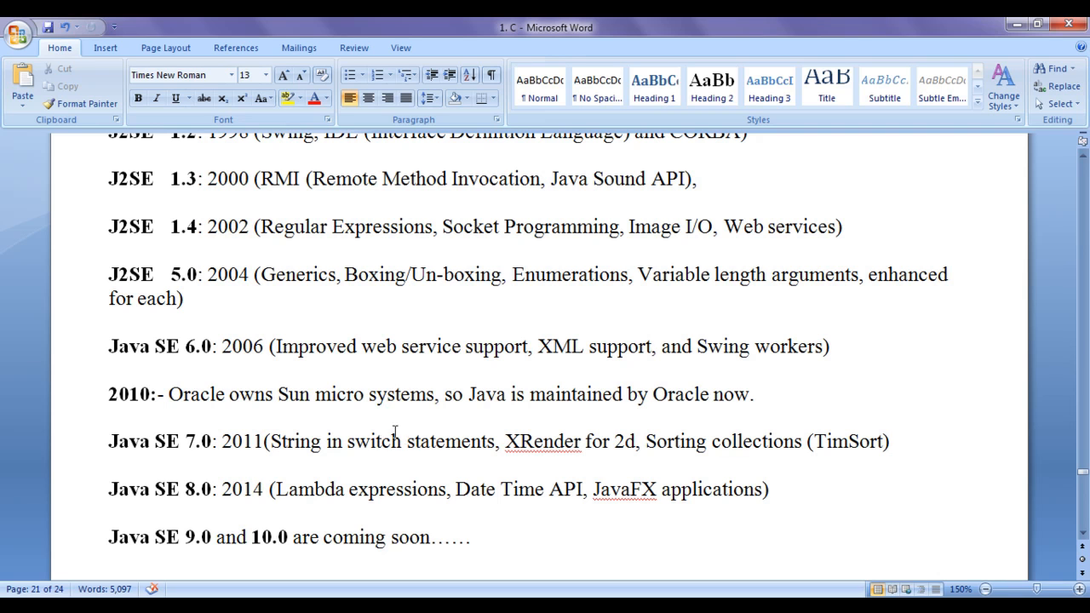
{"action": "mouse_move", "coordinate": [378, 468]}
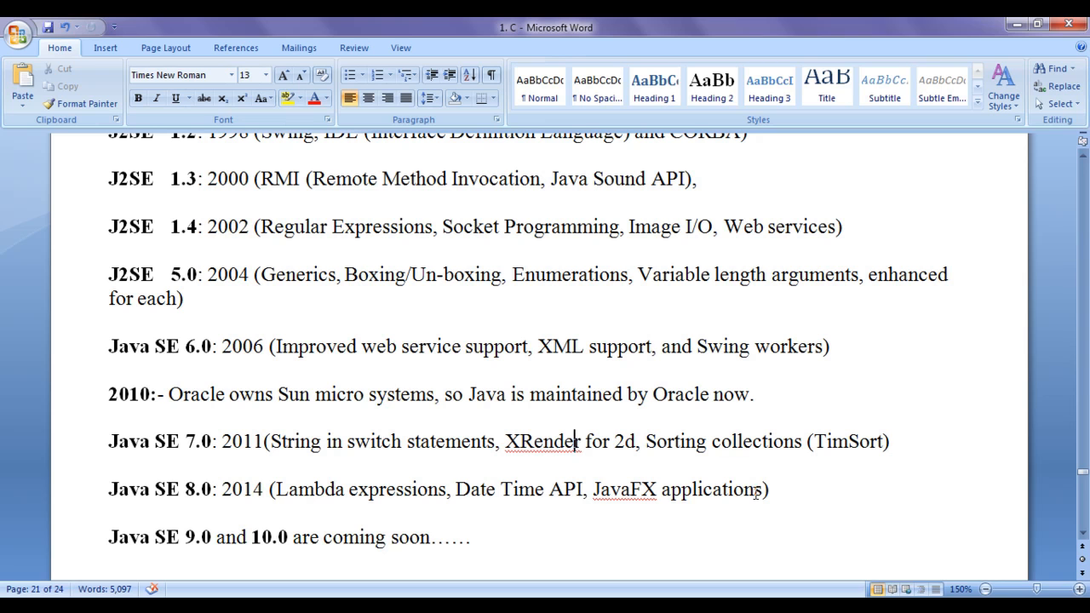
{"action": "mouse_move", "coordinate": [216, 540]}
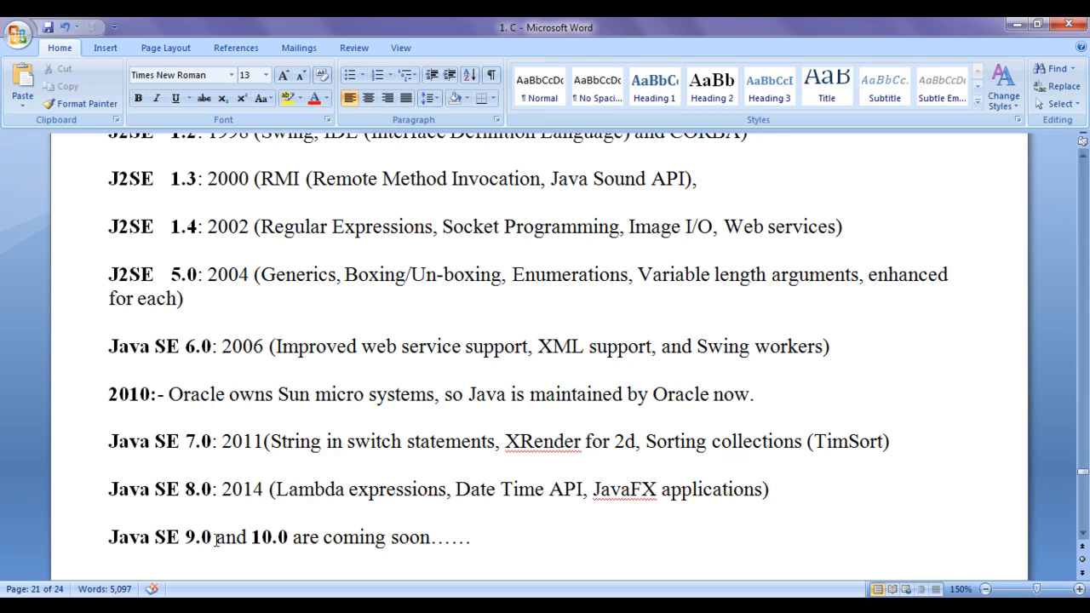